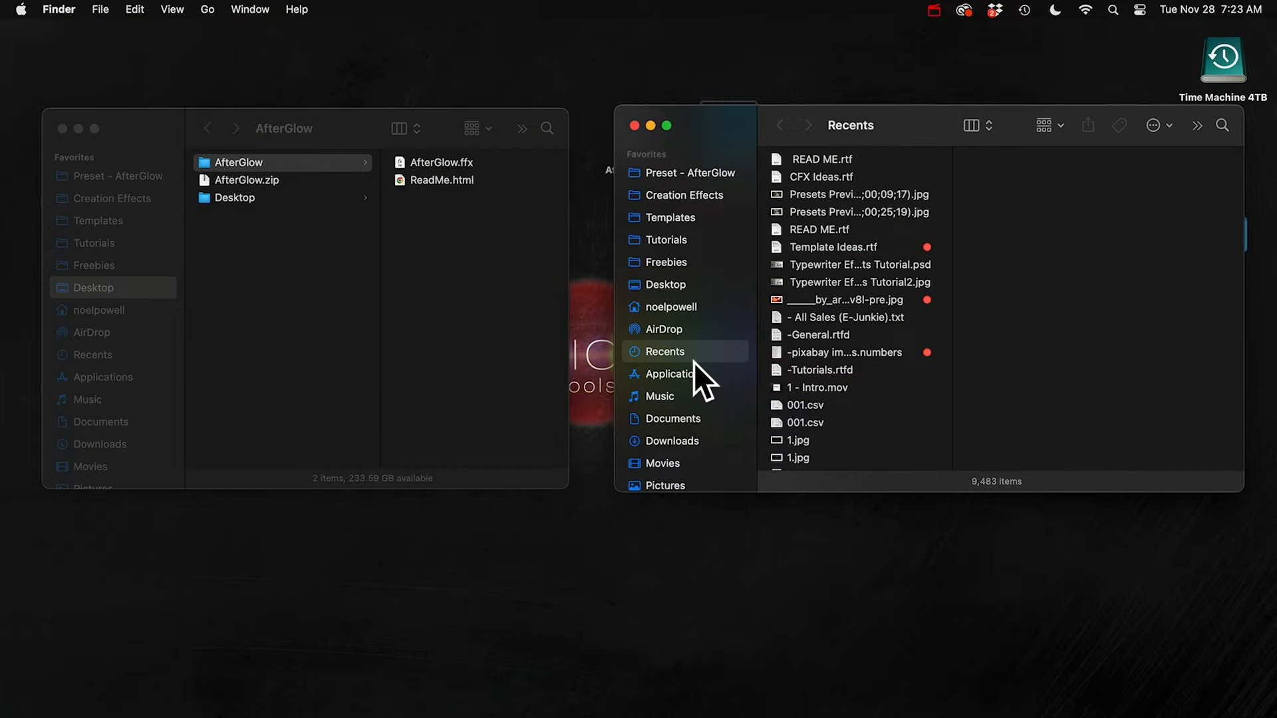
Navigate from Applications into After Effects 2024's Presets > Creation Effects folder for AfterGlow.ffx.
{"action": "left_click", "coordinate": [676, 374]}
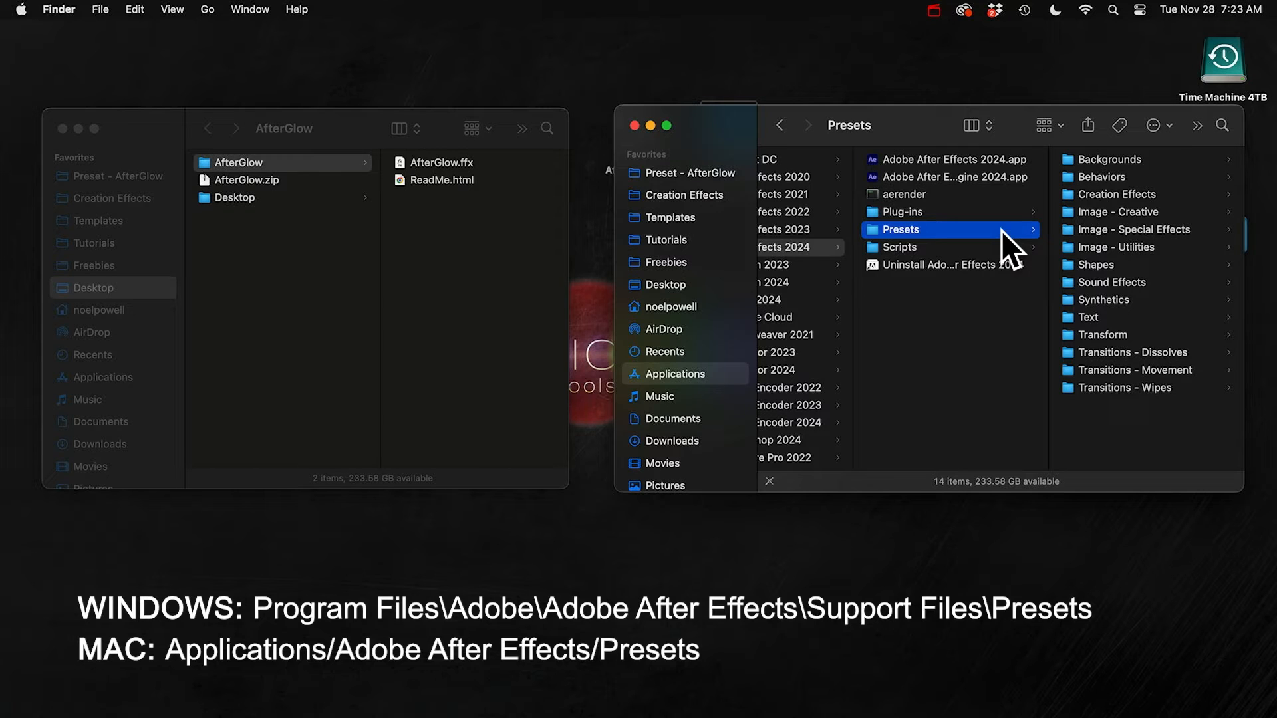
{"action": "mouse_move", "coordinate": [1124, 202]}
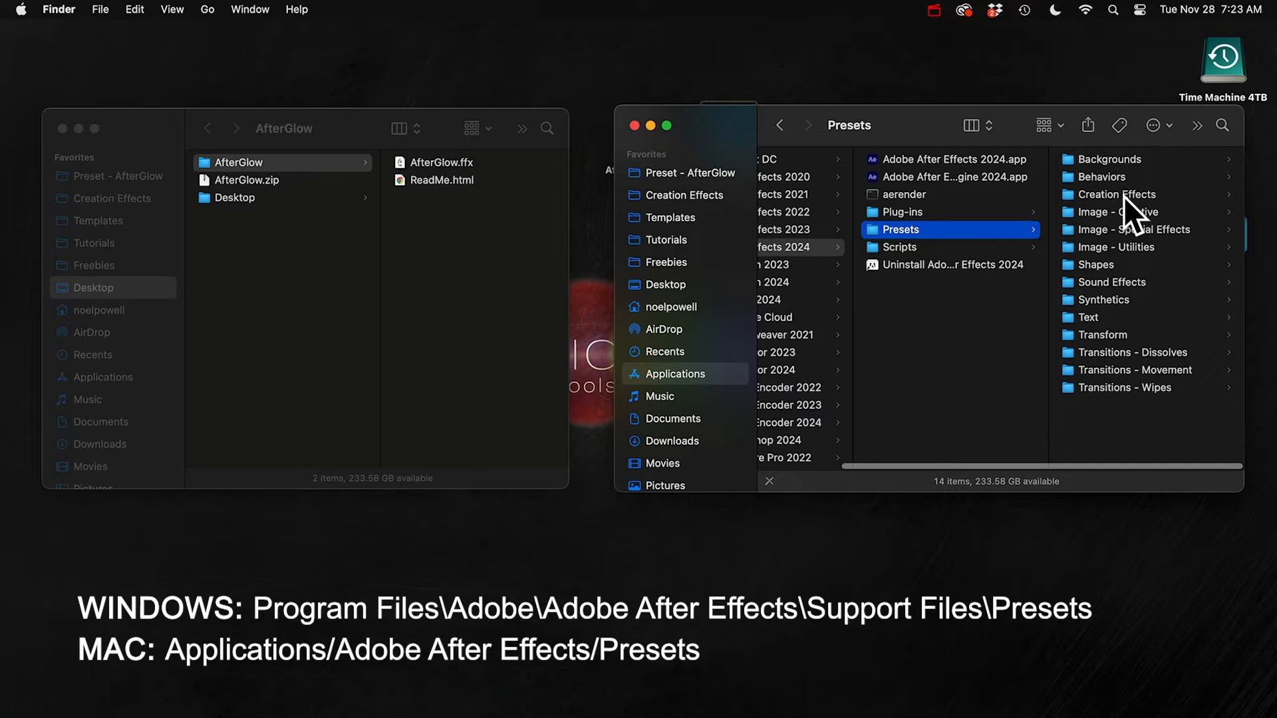
{"action": "left_click", "coordinate": [1115, 194]}
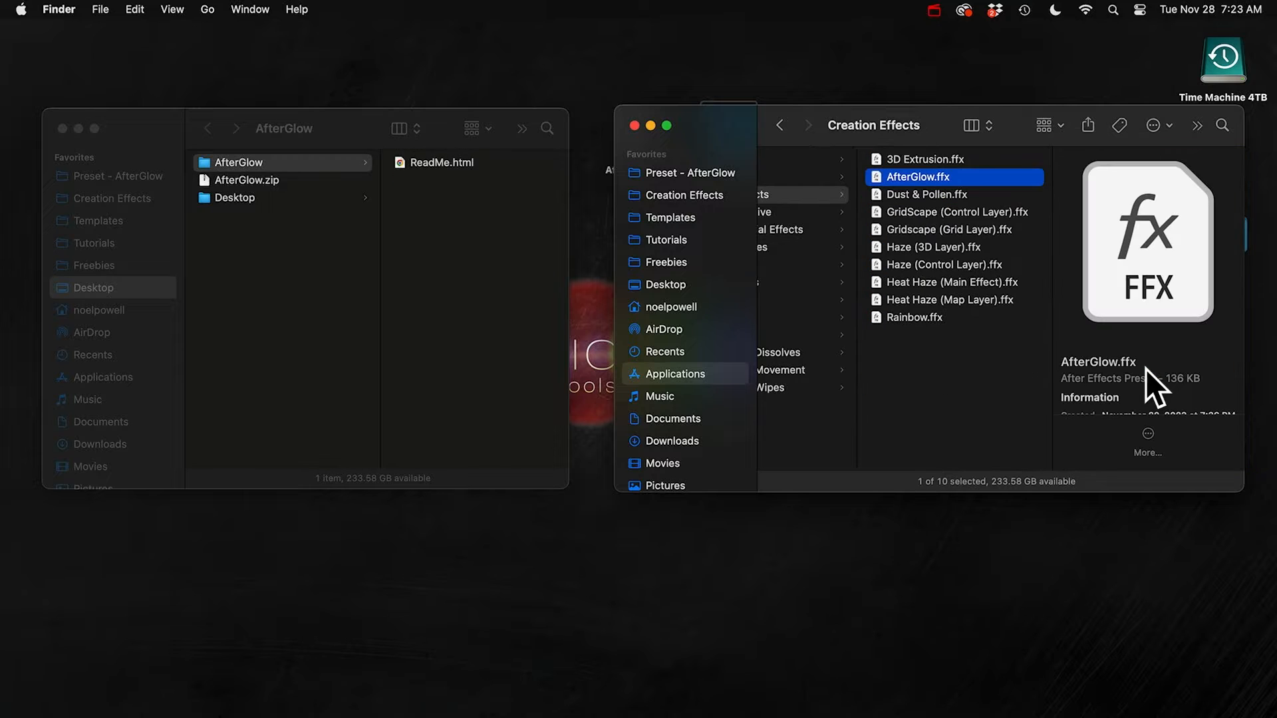
{"action": "mouse_move", "coordinate": [928, 373]}
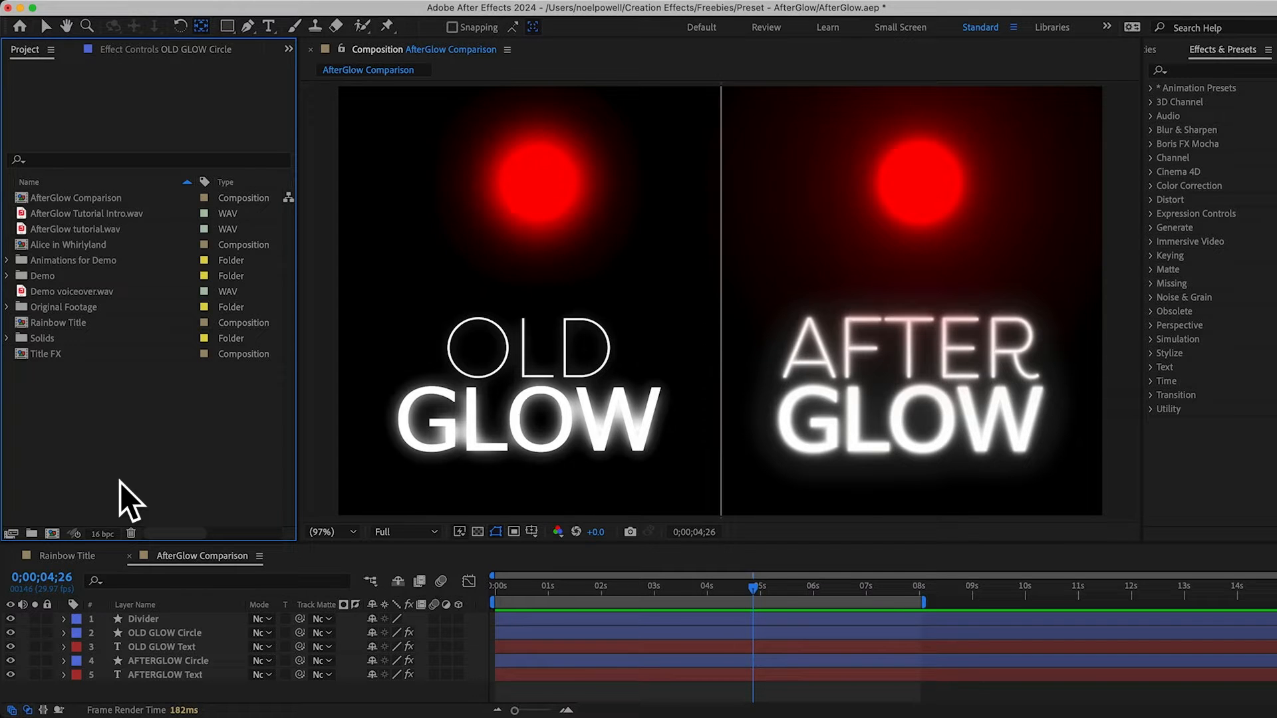
{"action": "mouse_move", "coordinate": [239, 456]}
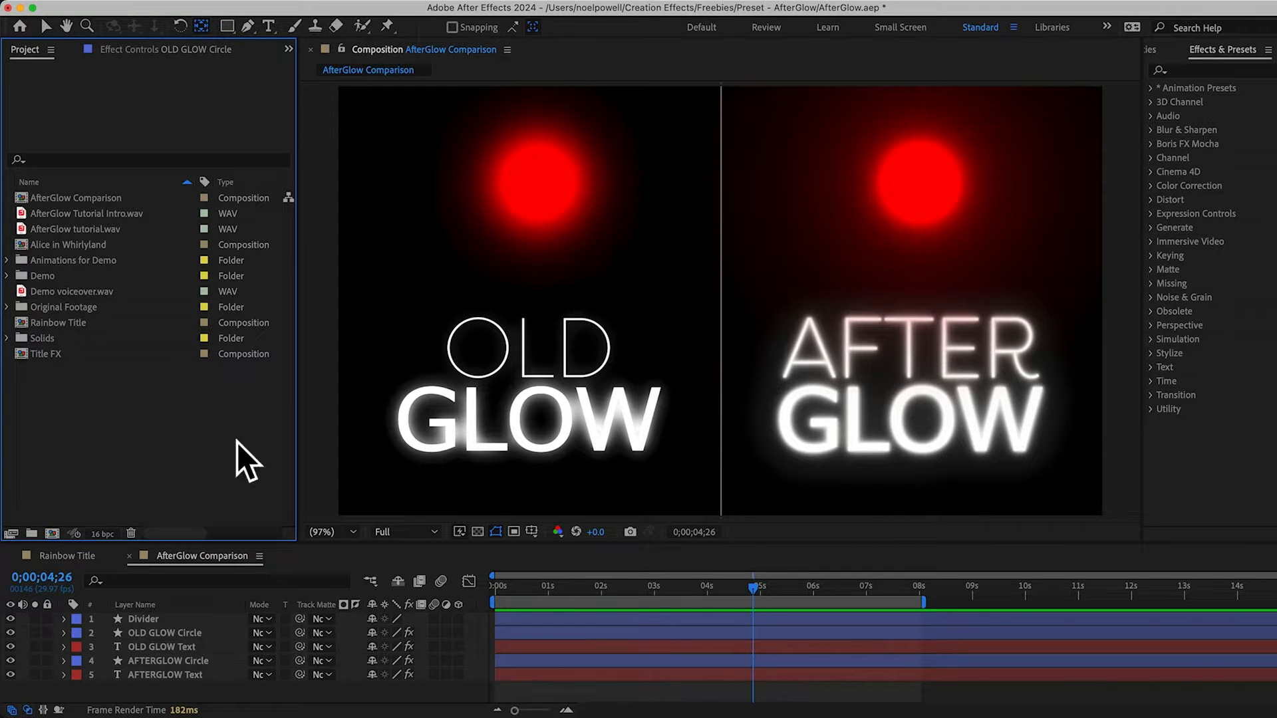
{"action": "mouse_move", "coordinate": [711, 210]}
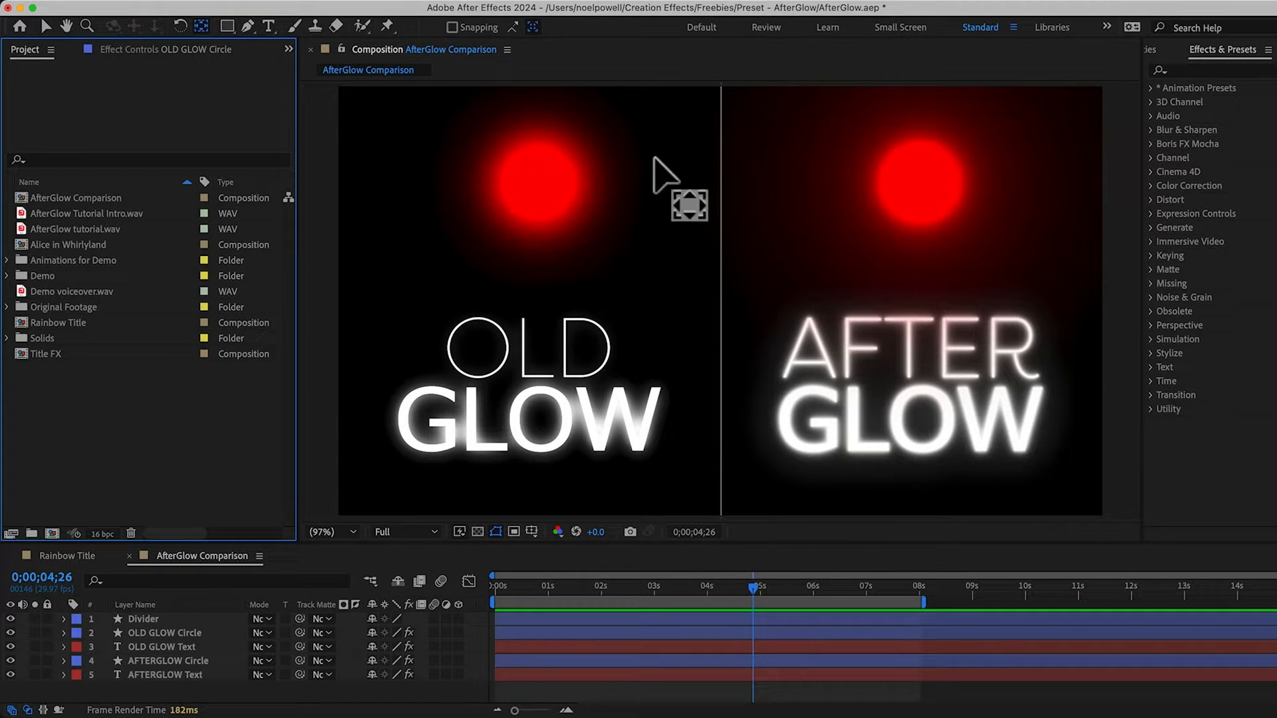
{"action": "mouse_move", "coordinate": [649, 283]}
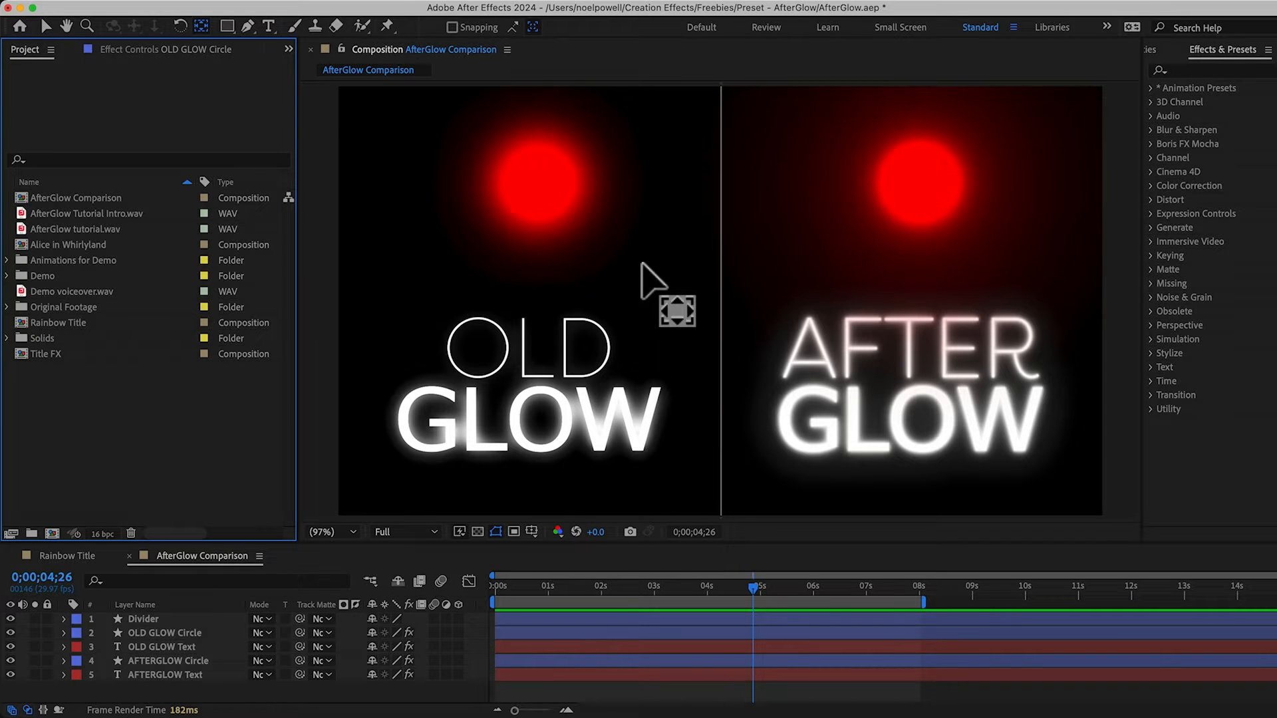
{"action": "mouse_move", "coordinate": [639, 283]}
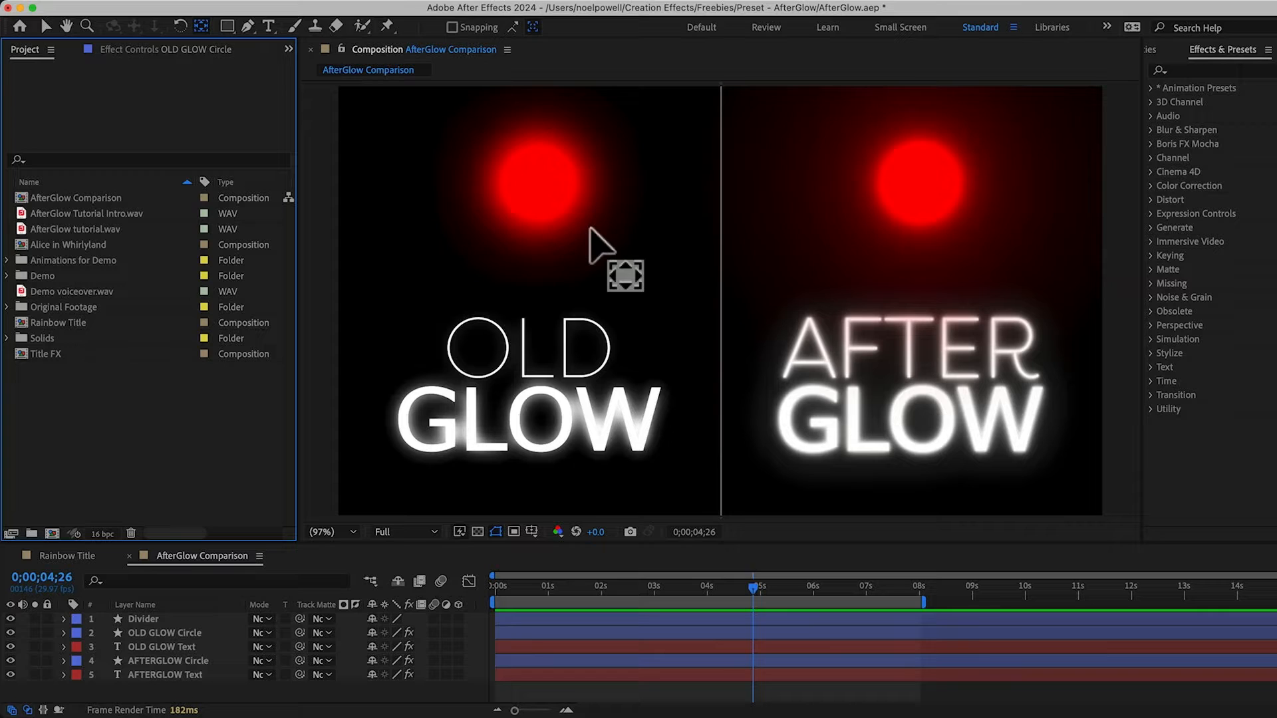
{"action": "mouse_move", "coordinate": [806, 212]}
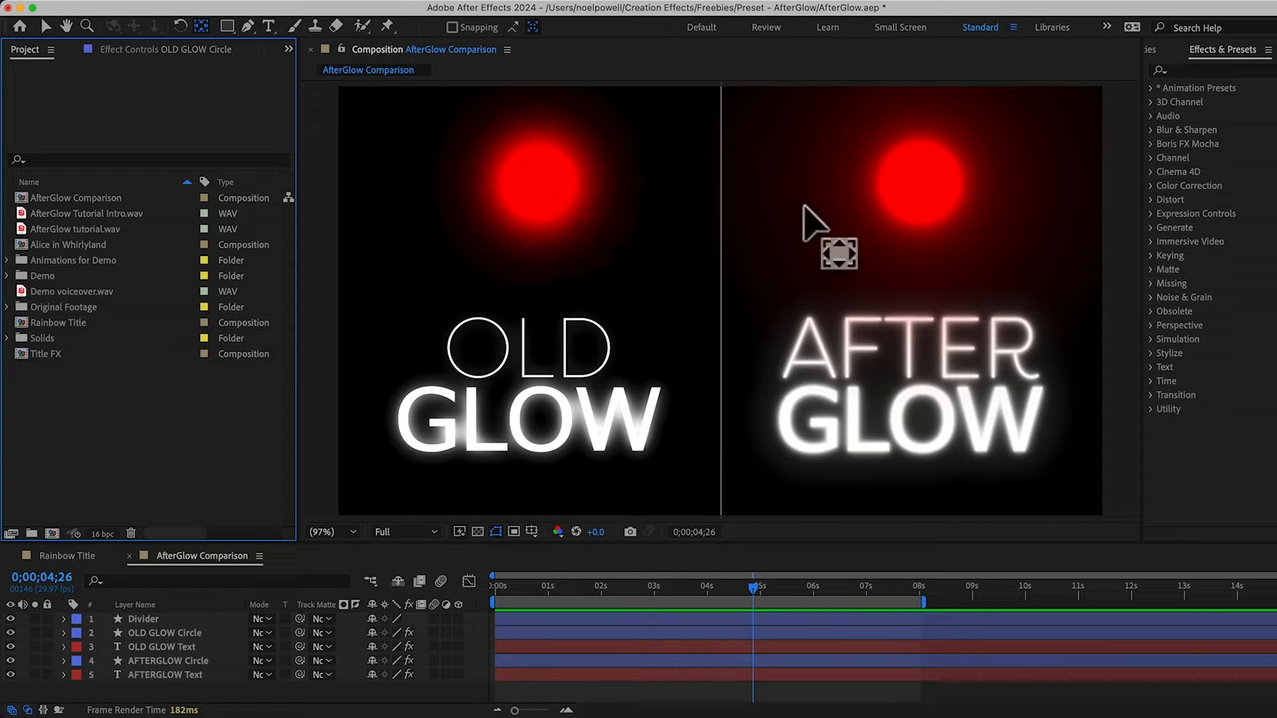
{"action": "mouse_move", "coordinate": [878, 197]}
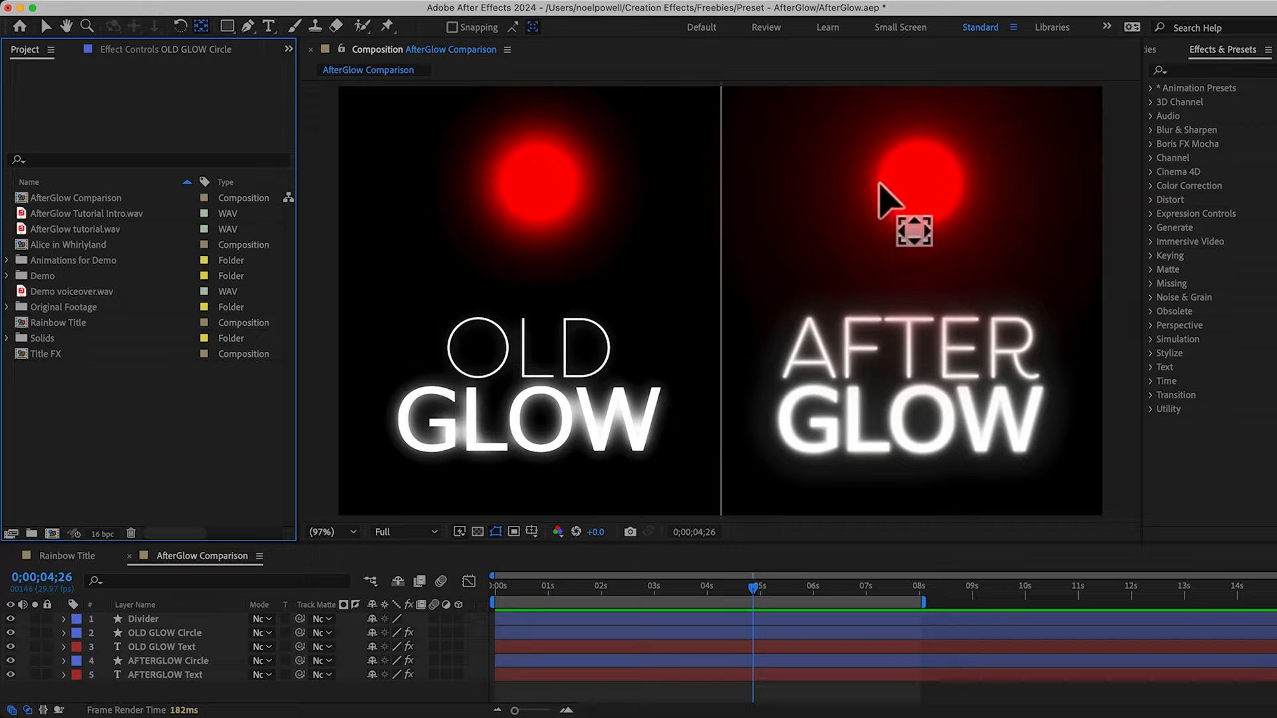
{"action": "mouse_move", "coordinate": [877, 202]}
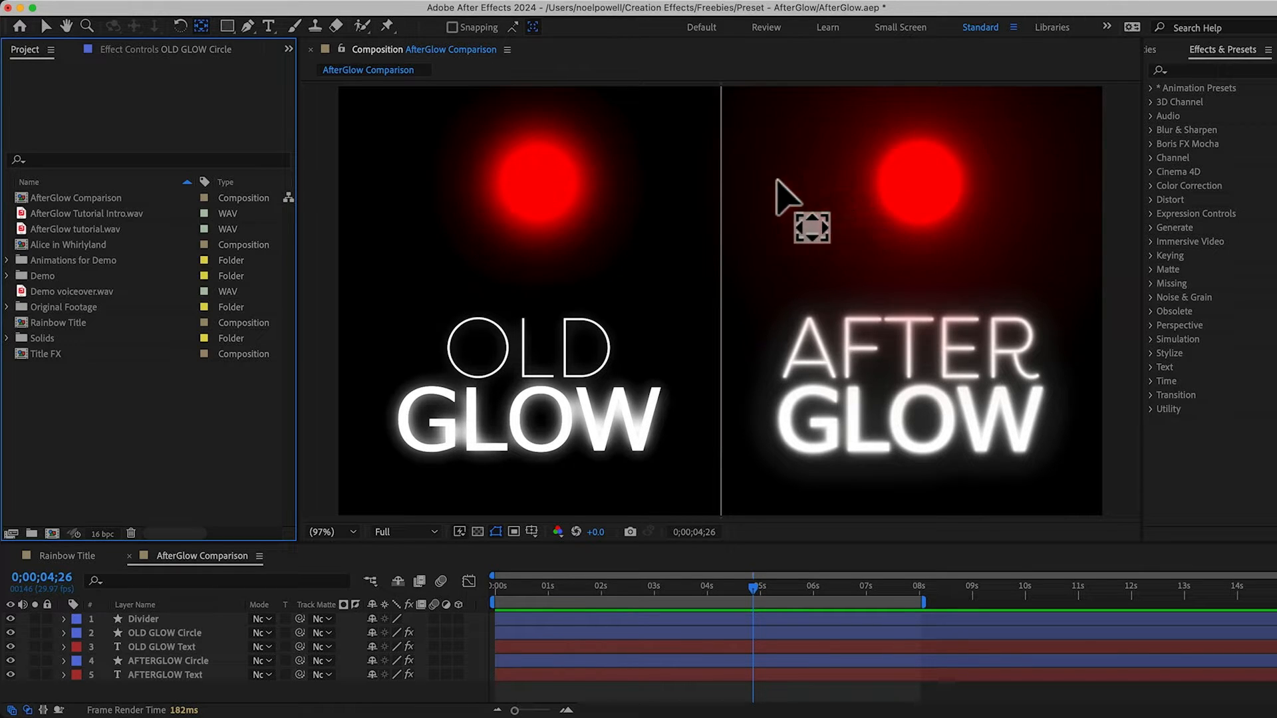
{"action": "mouse_move", "coordinate": [735, 210]}
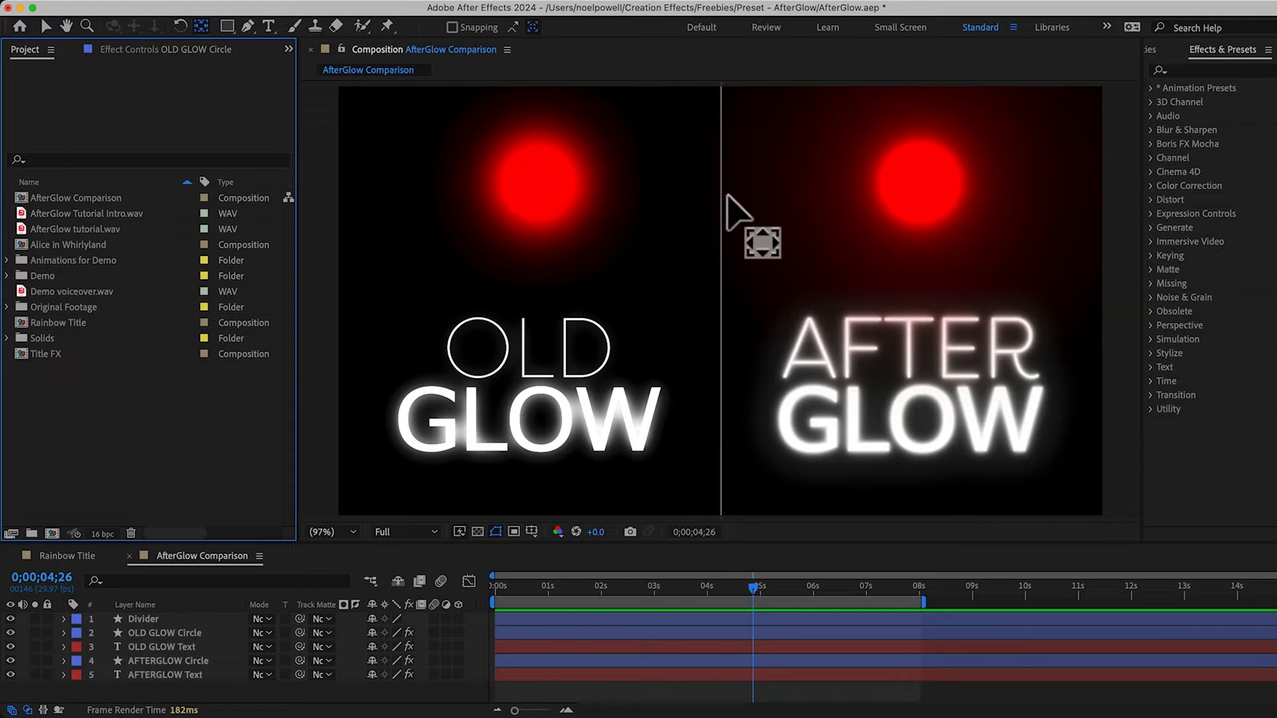
{"action": "mouse_move", "coordinate": [745, 172]}
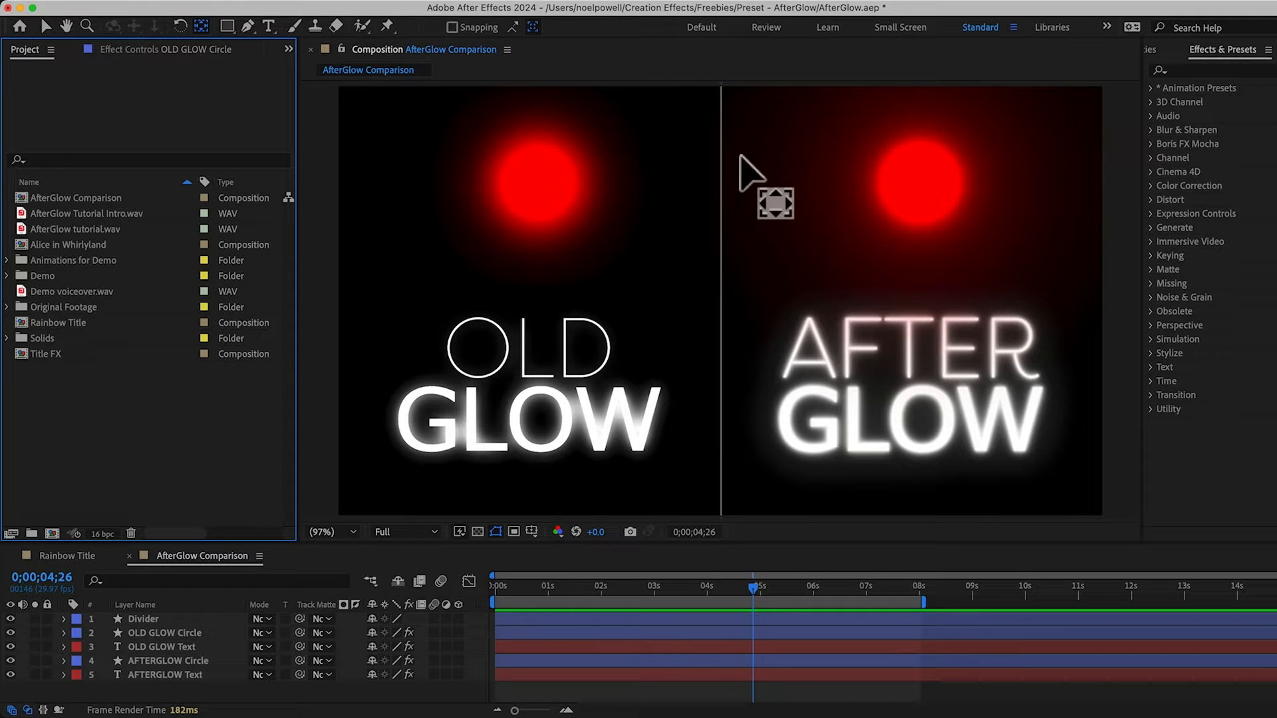
{"action": "mouse_move", "coordinate": [577, 205]}
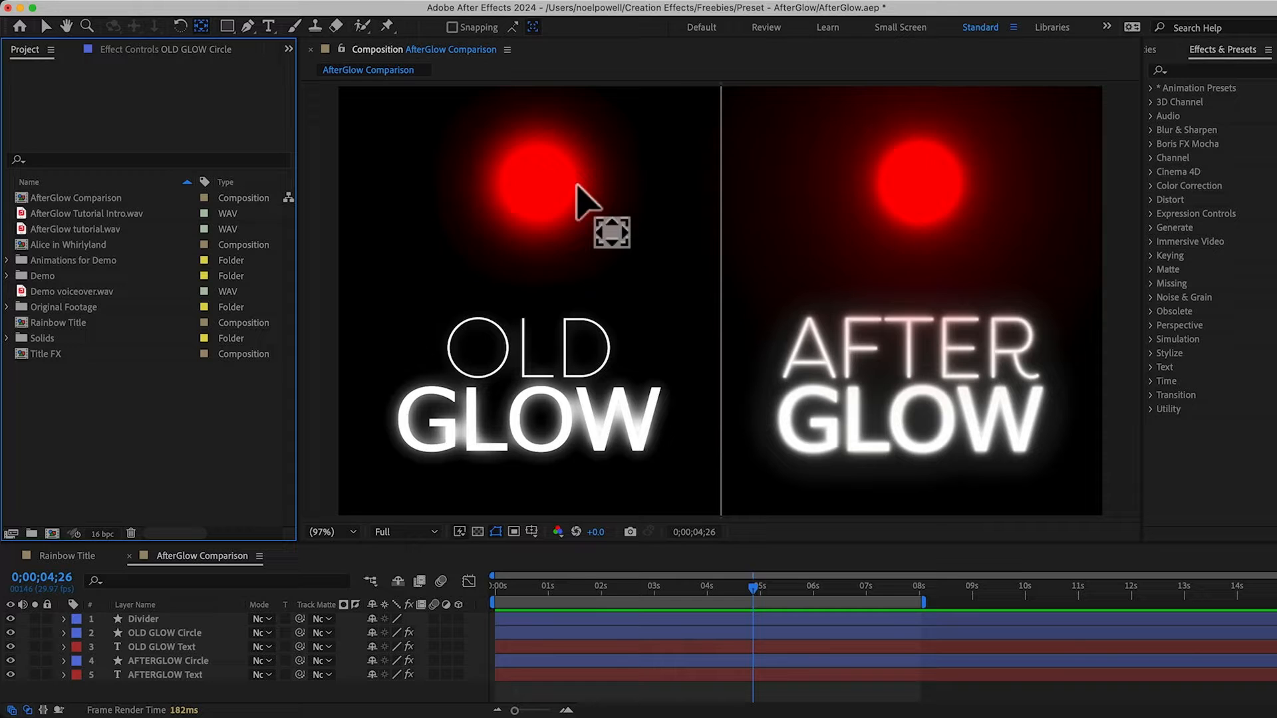
{"action": "mouse_move", "coordinate": [588, 210]}
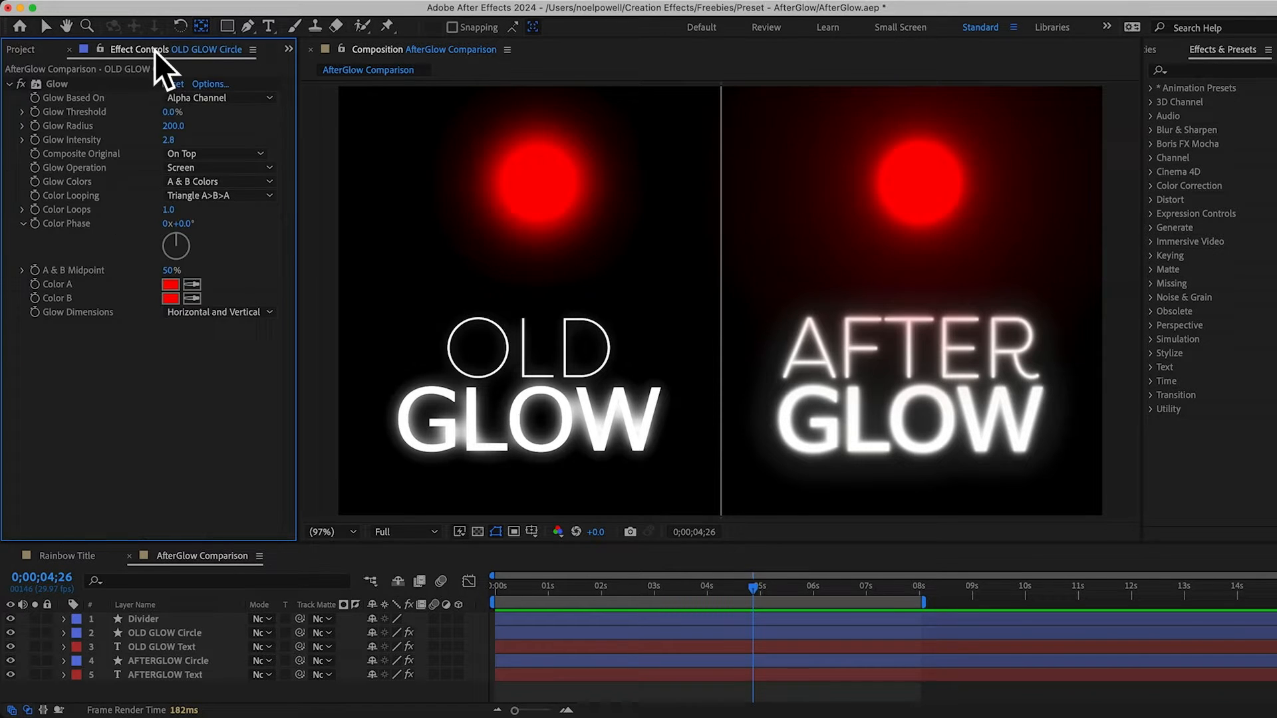
{"action": "left_click", "coordinate": [165, 633]}
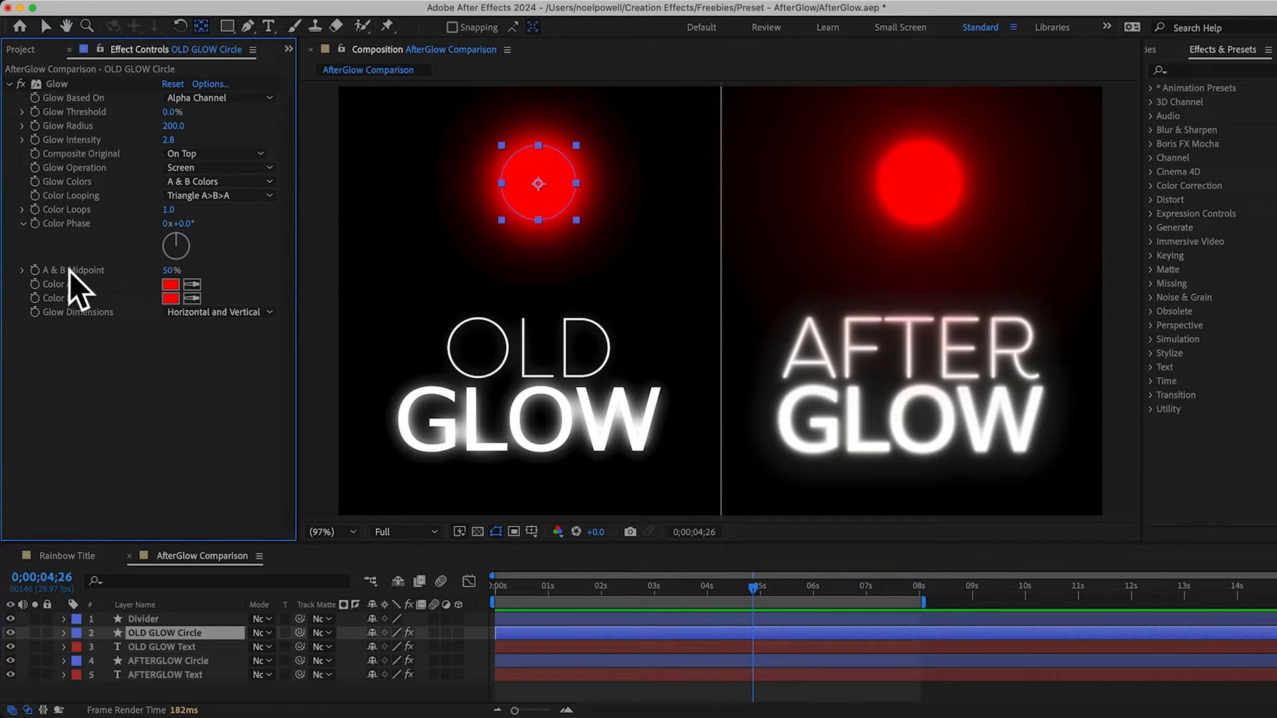
{"action": "mouse_move", "coordinate": [144, 299]}
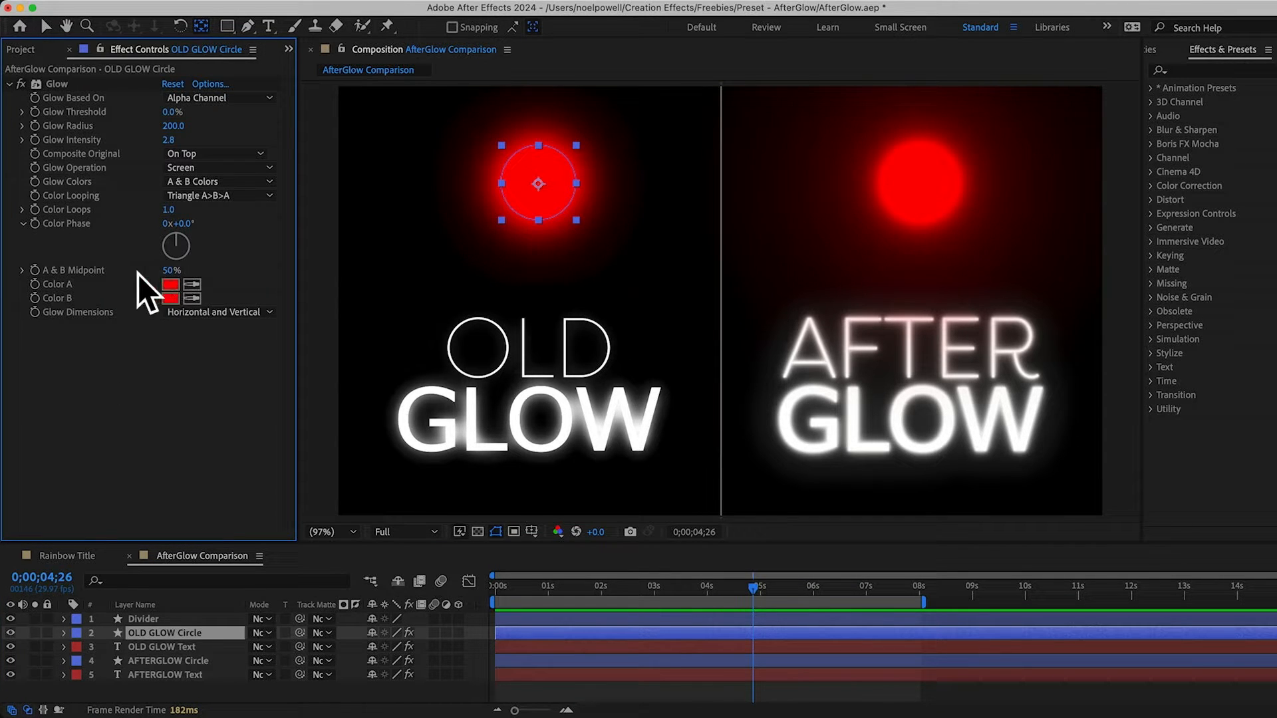
{"action": "mouse_move", "coordinate": [126, 289]}
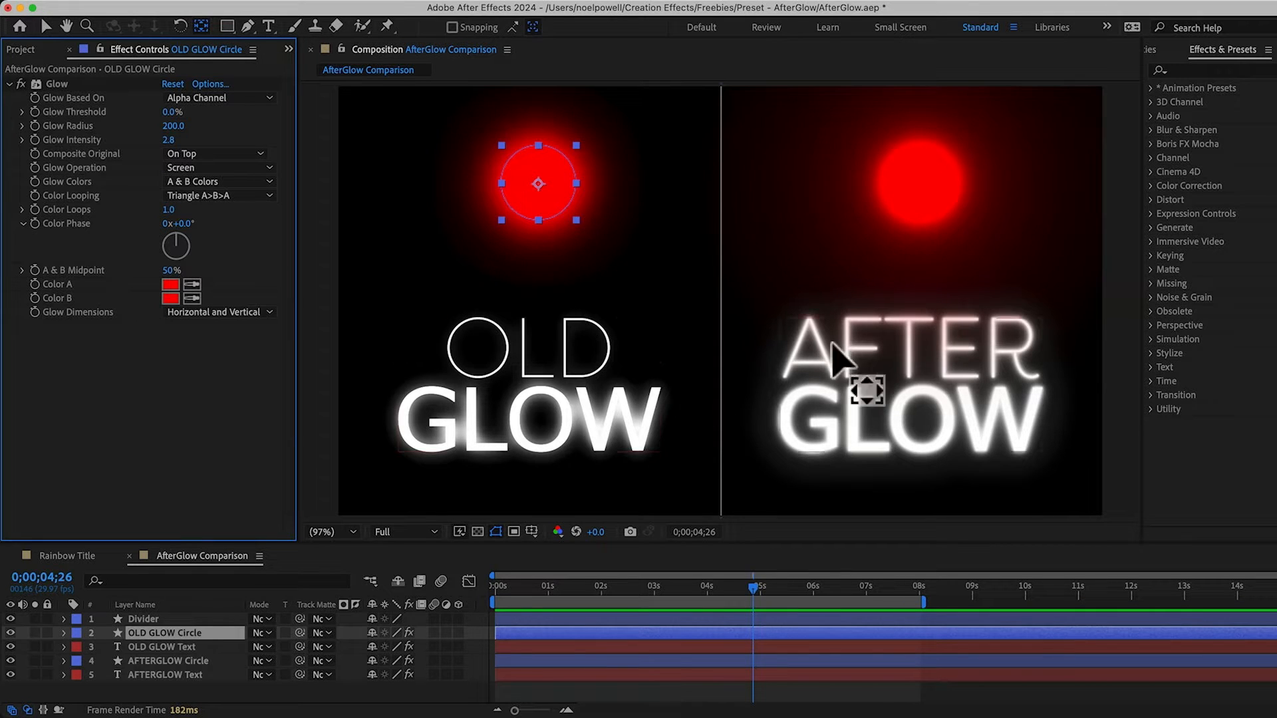
Reveal the OLD GLOW Text layer's Glow settings: threshold 30%, radius 60, intensity 2.3.
{"action": "left_click", "coordinate": [162, 646]}
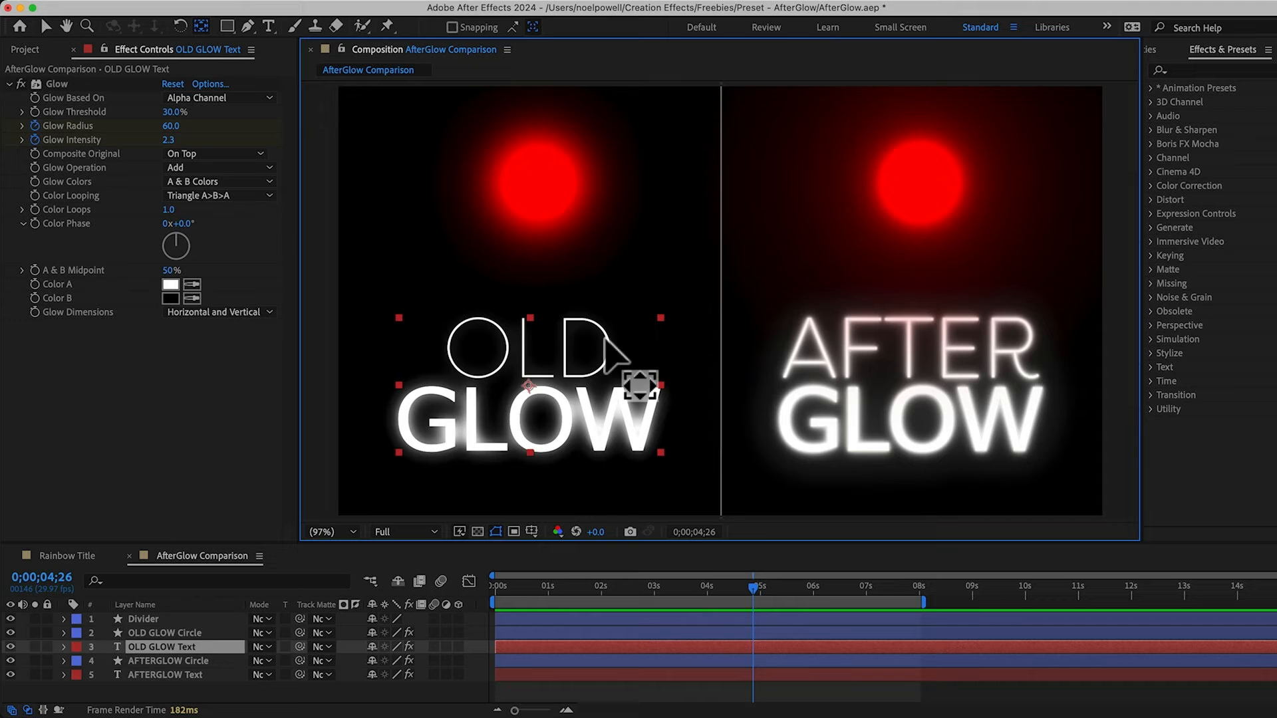
{"action": "mouse_move", "coordinate": [472, 455]}
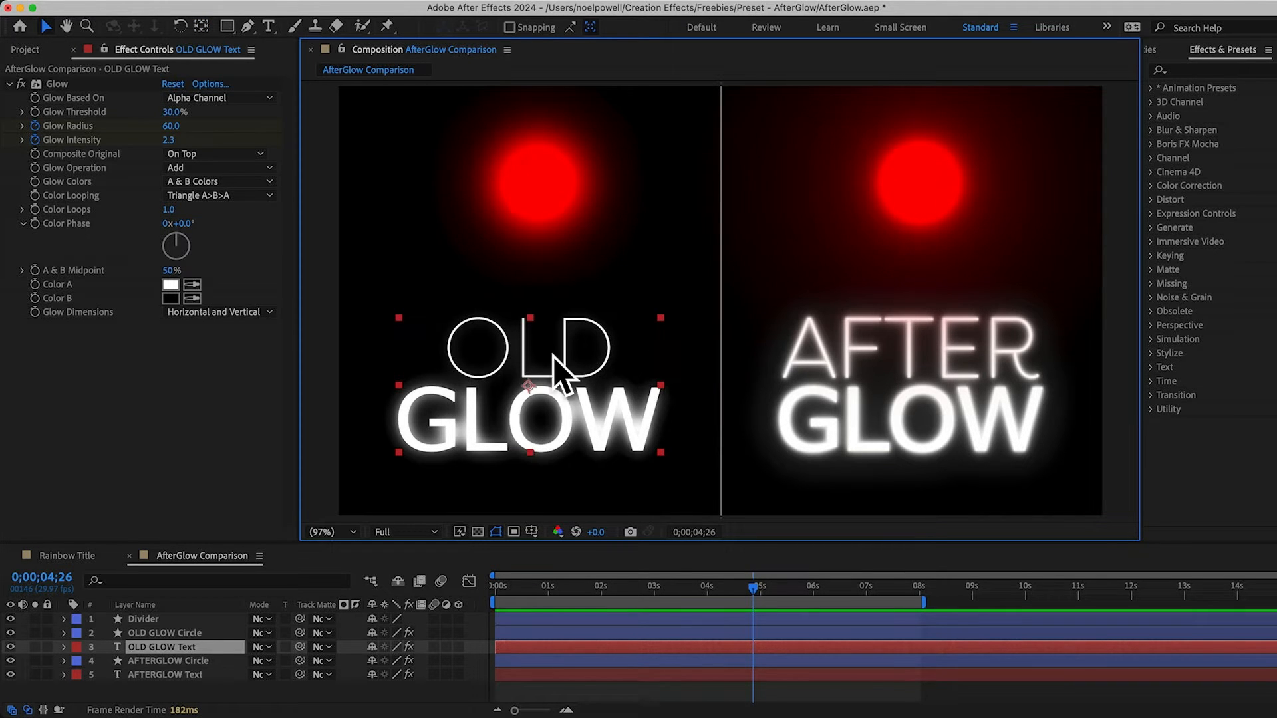
{"action": "mouse_move", "coordinate": [555, 367]}
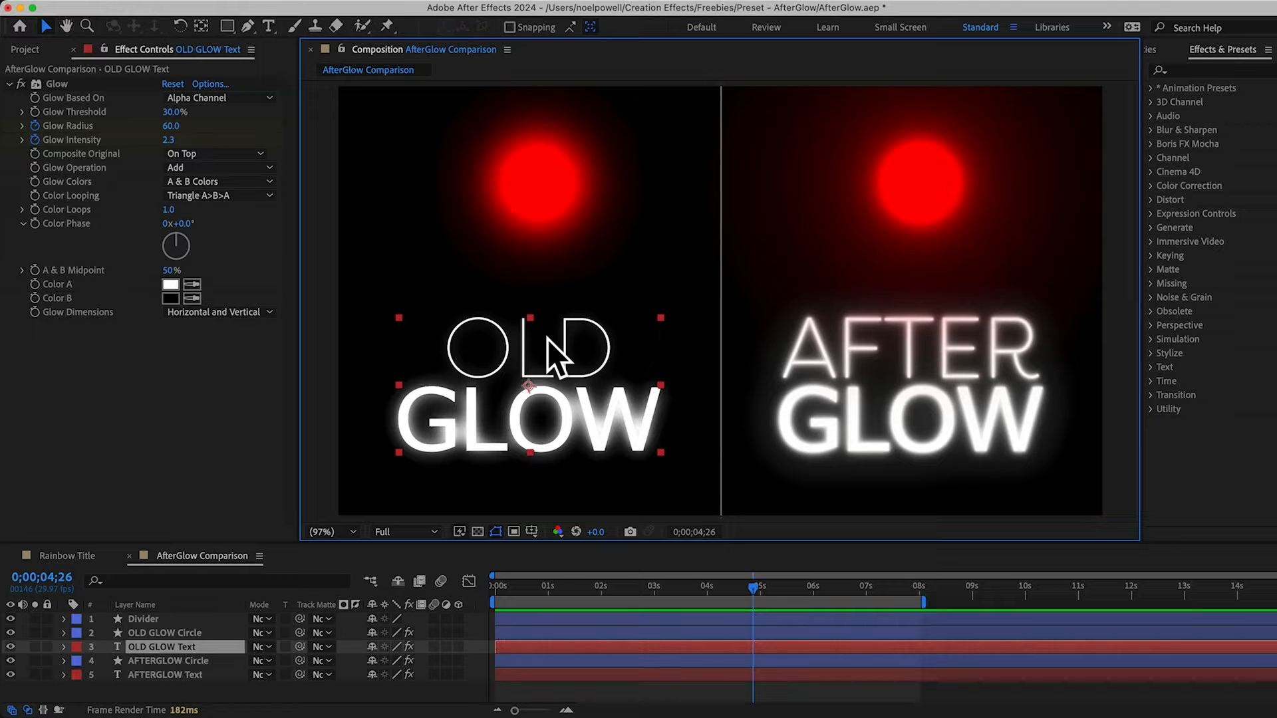
{"action": "mouse_move", "coordinate": [639, 456]}
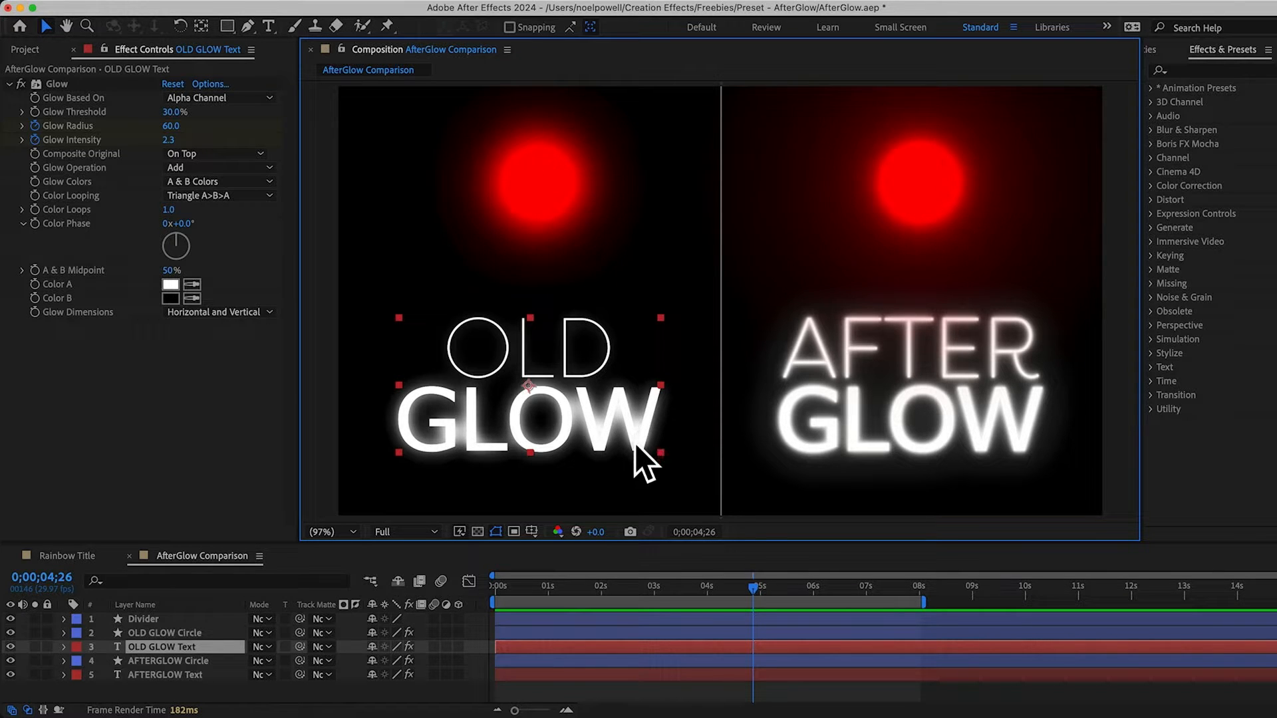
{"action": "mouse_move", "coordinate": [606, 452]}
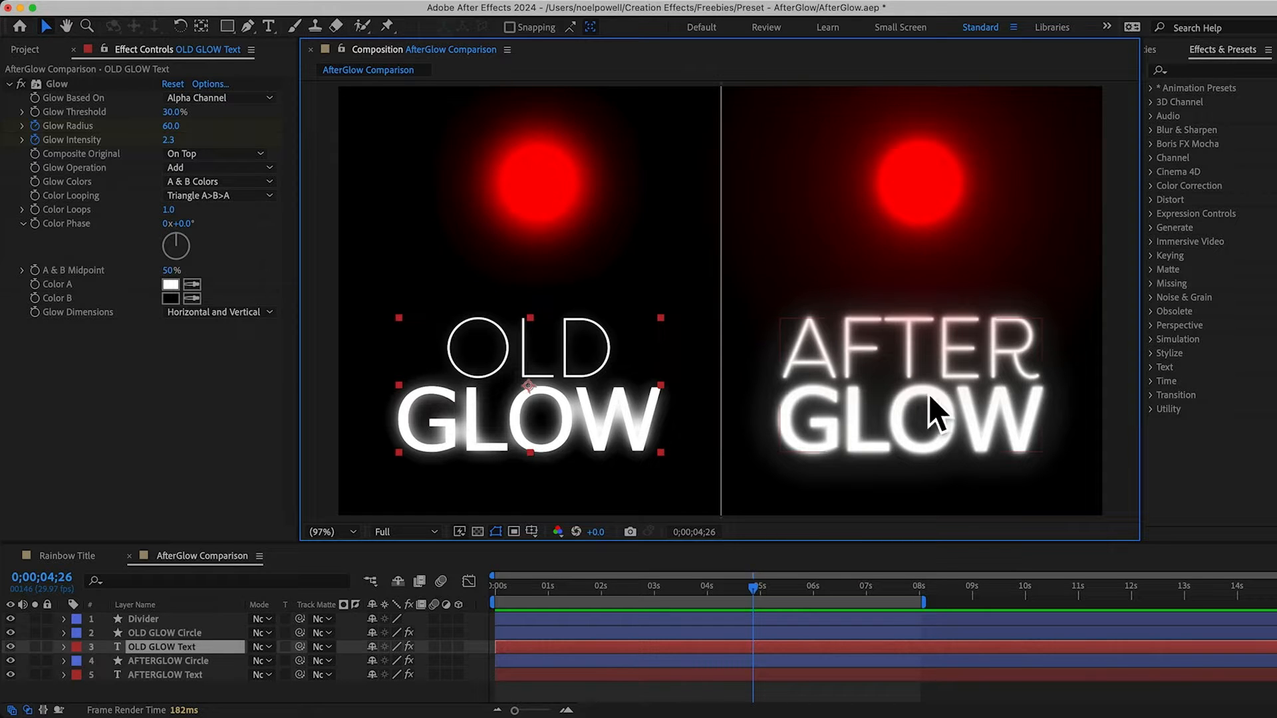
{"action": "mouse_move", "coordinate": [1001, 434]}
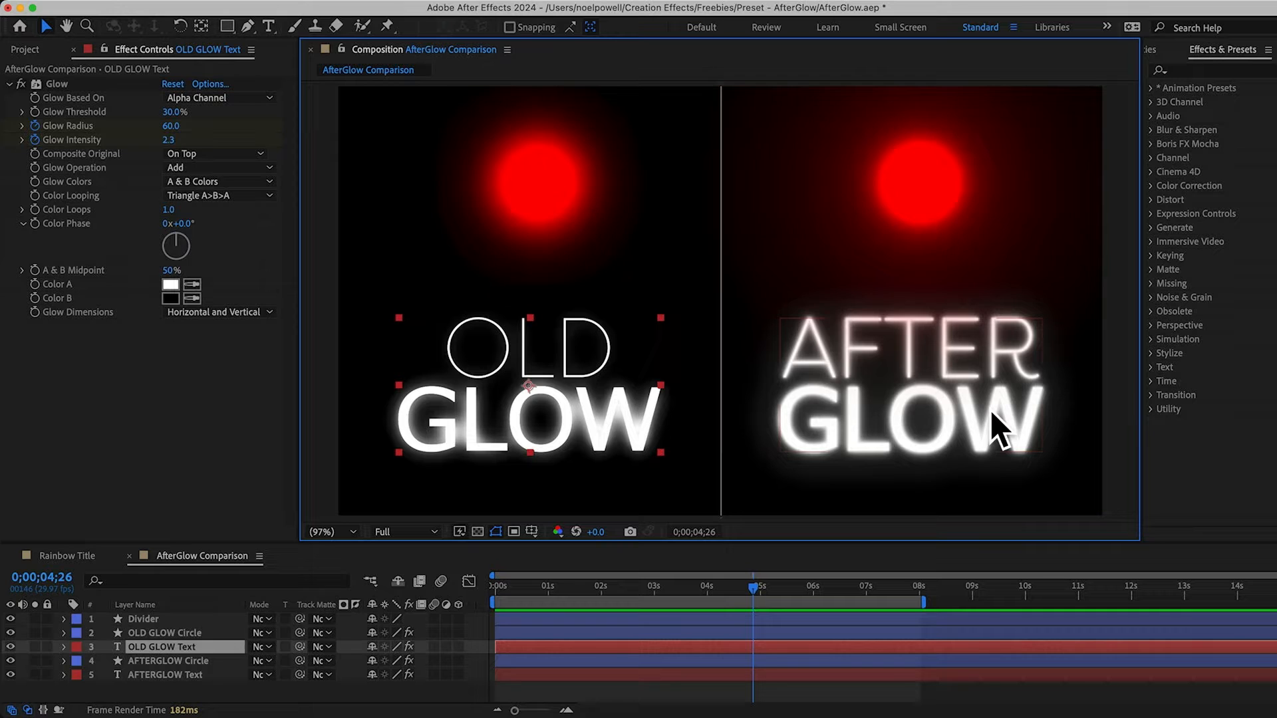
{"action": "mouse_move", "coordinate": [1022, 444]}
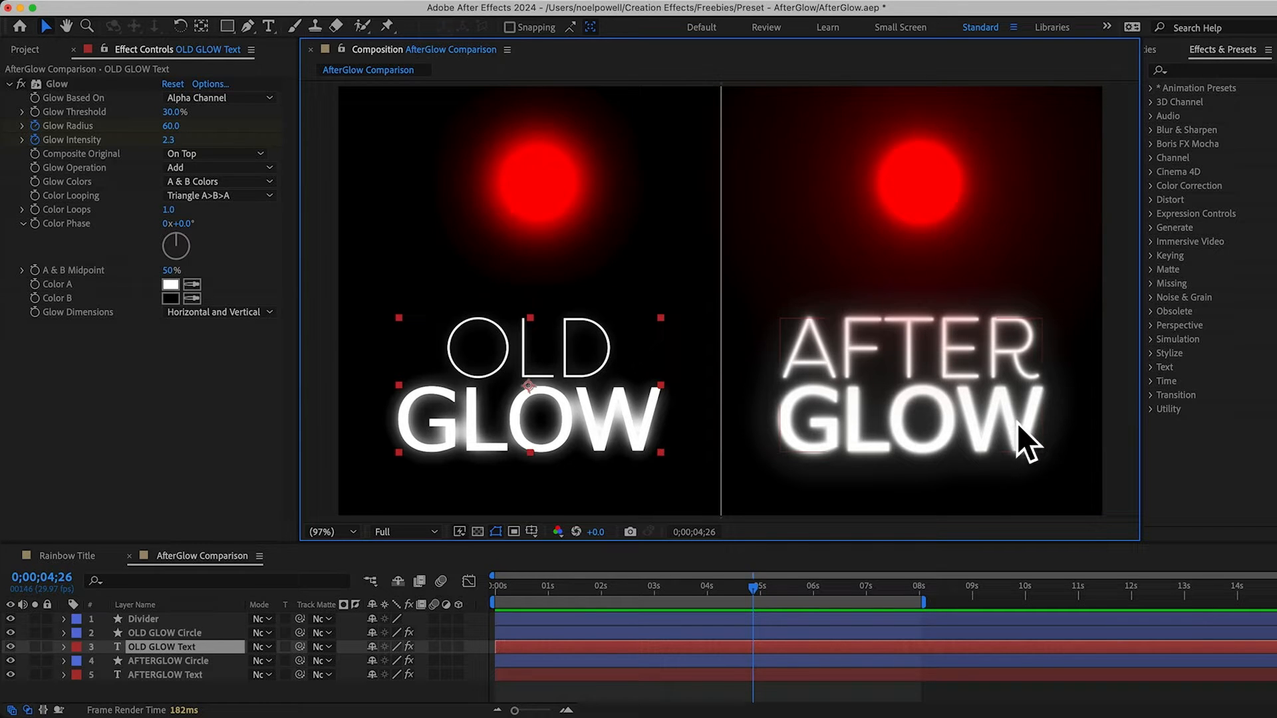
{"action": "mouse_move", "coordinate": [1040, 419]}
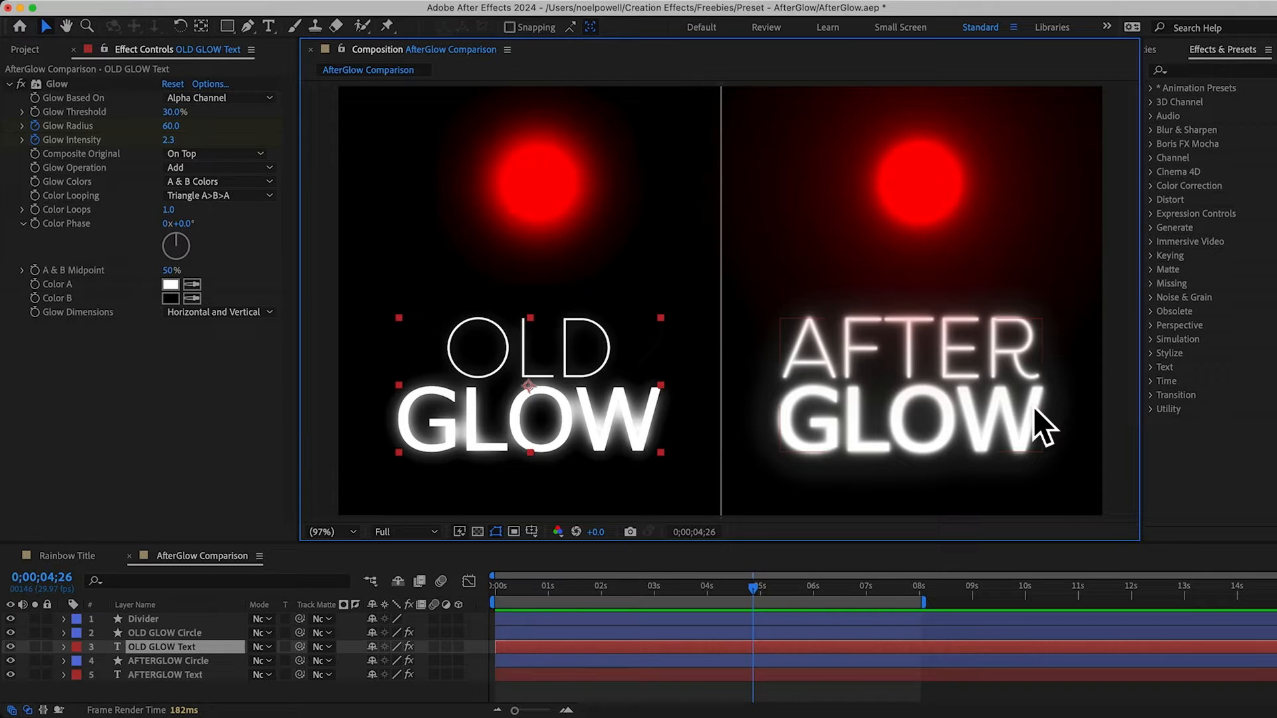
{"action": "mouse_move", "coordinate": [1014, 388]}
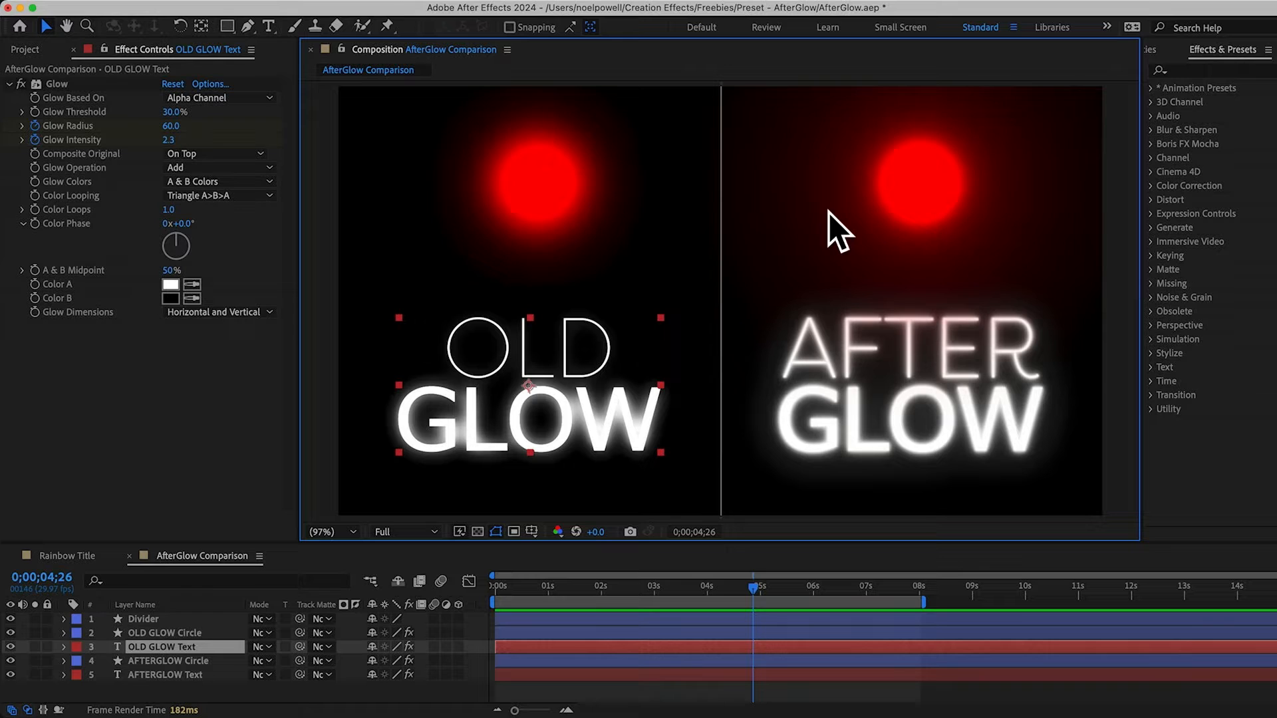
{"action": "mouse_move", "coordinate": [747, 276]}
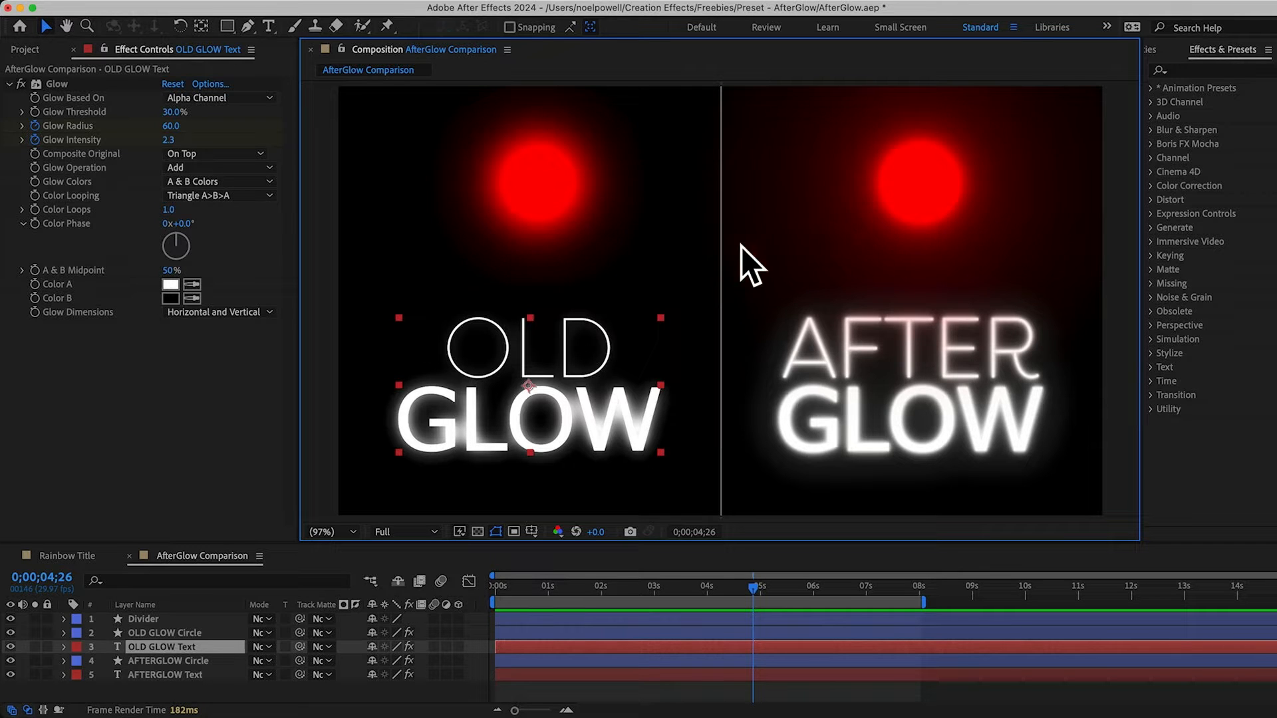
{"action": "mouse_move", "coordinate": [867, 226]}
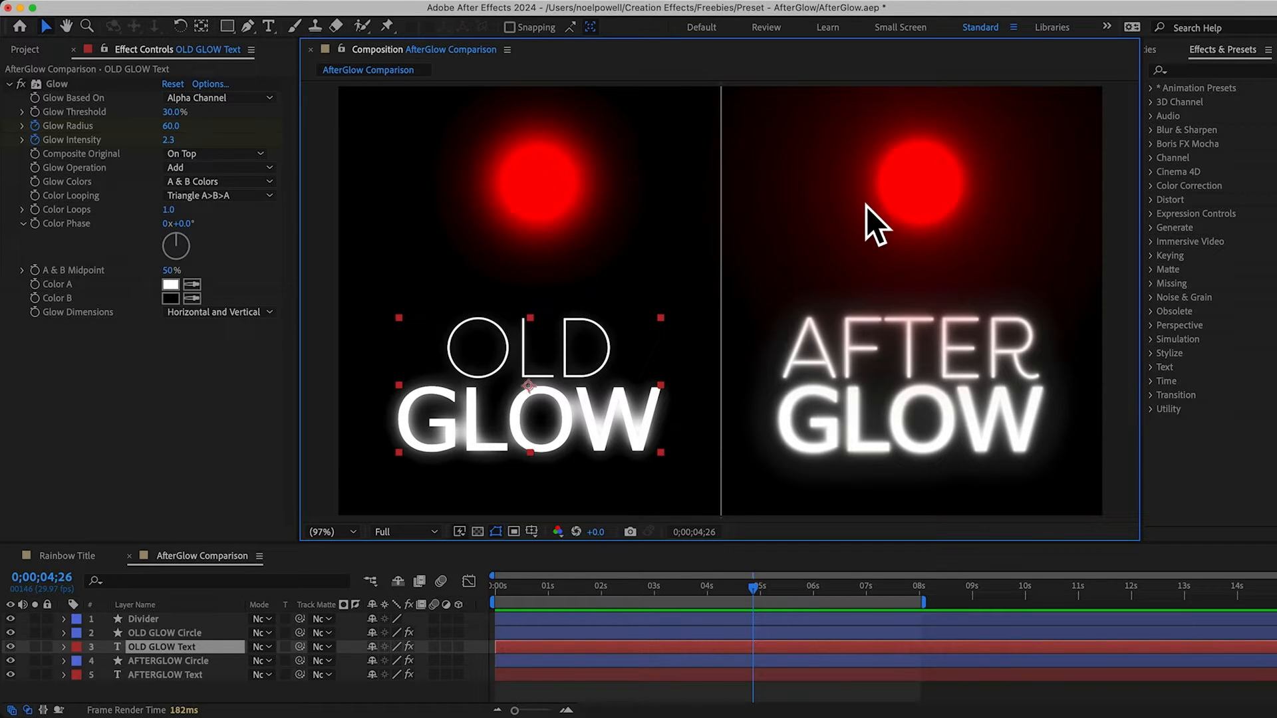
{"action": "mouse_move", "coordinate": [541, 418]}
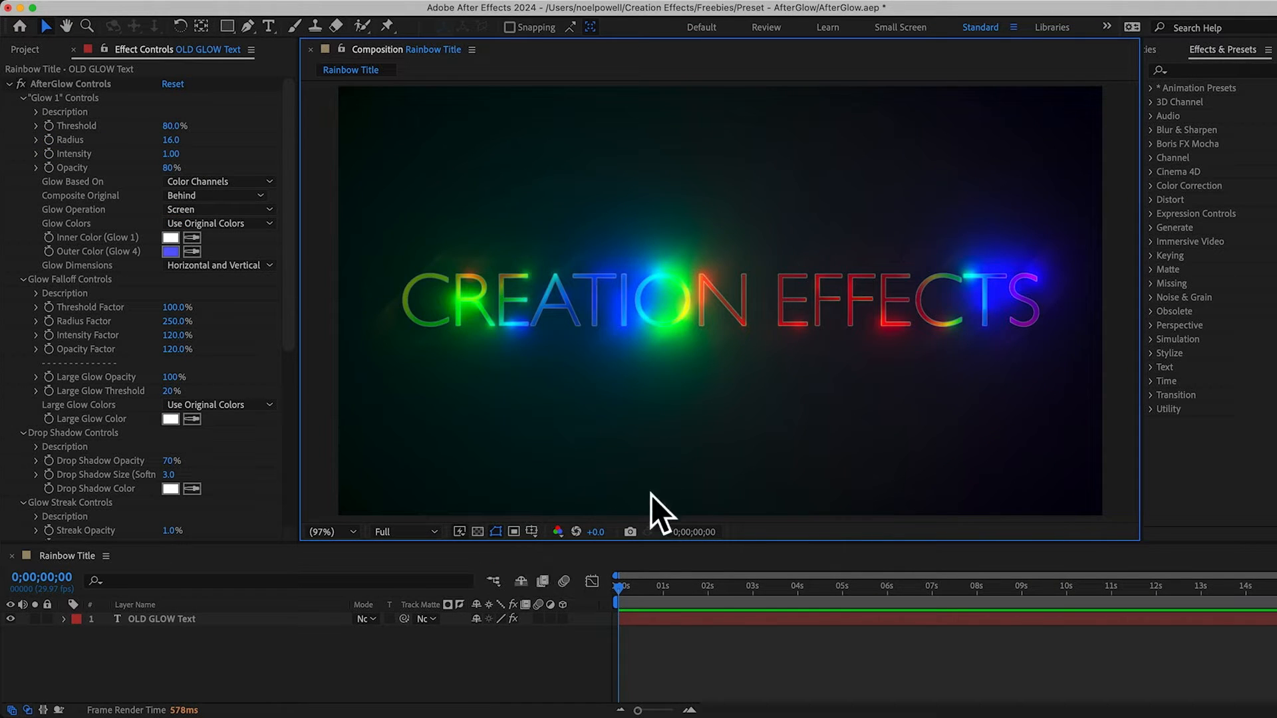
Play back the rainbow title, then switch to the Project panel to reach the unstyled Rainbow Title comp.
{"action": "left_click", "coordinate": [906, 590]}
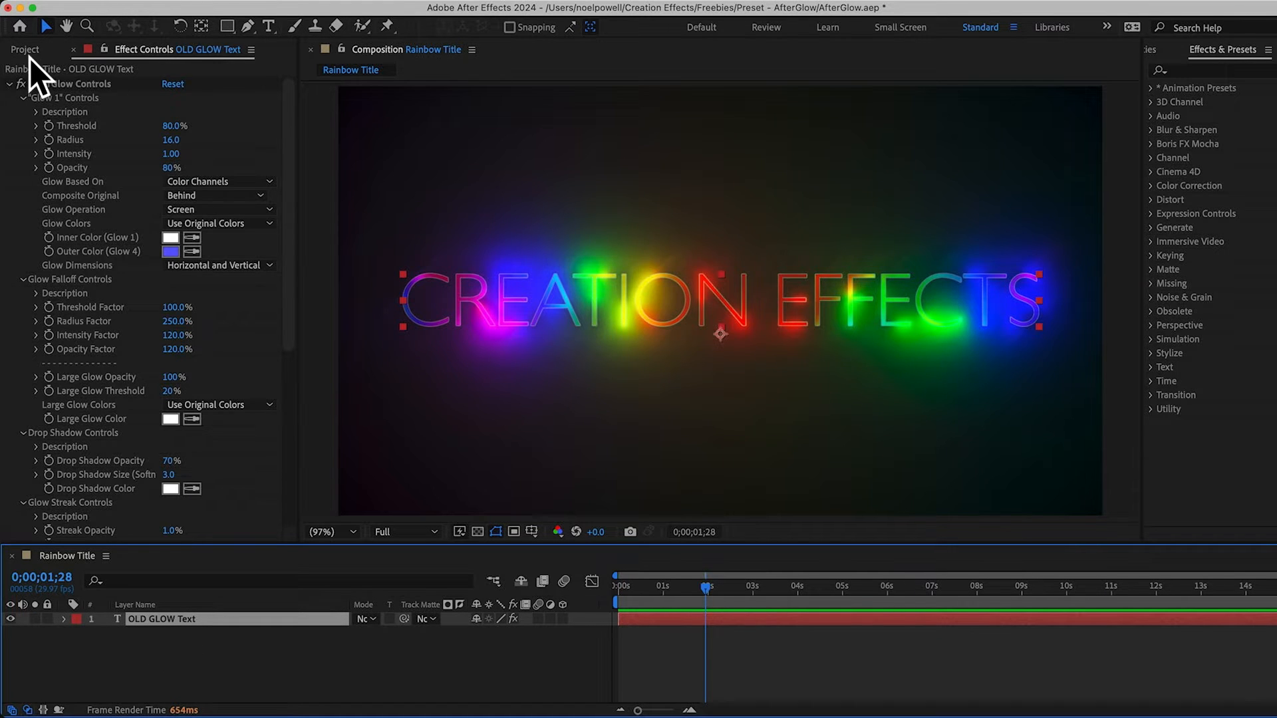
{"action": "left_click", "coordinate": [20, 49]}
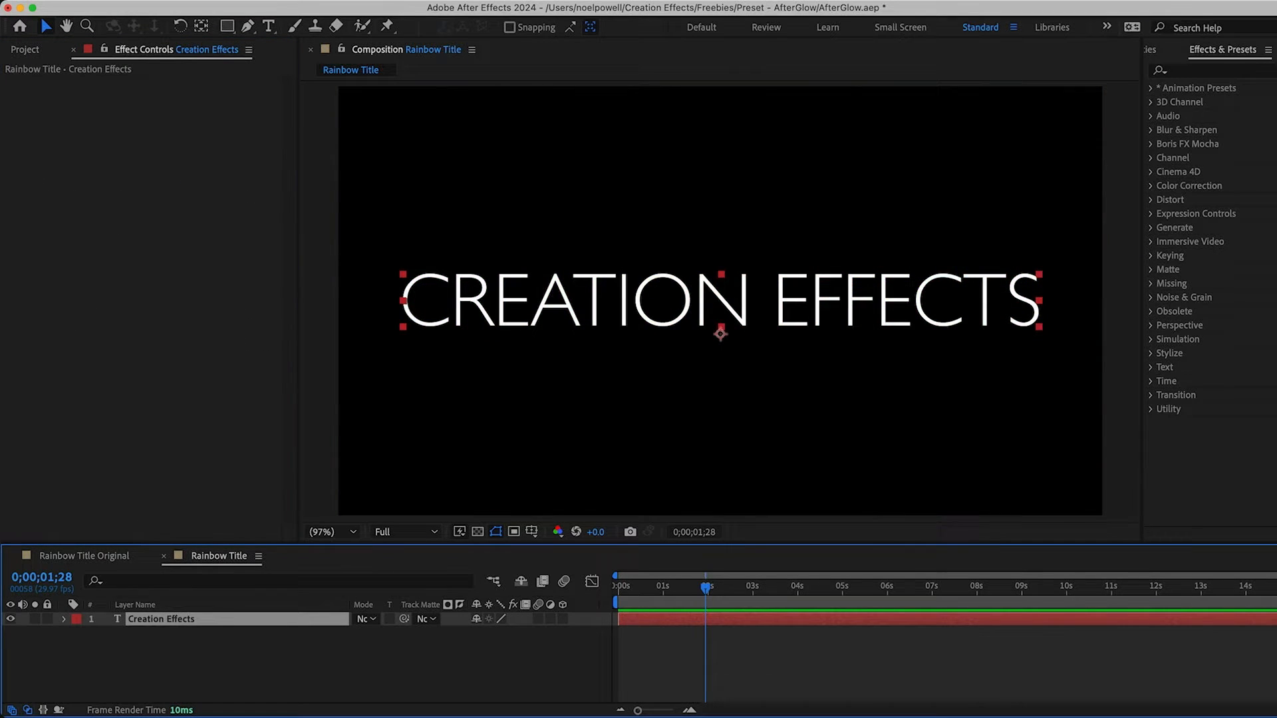
{"action": "mouse_move", "coordinate": [1190, 86]}
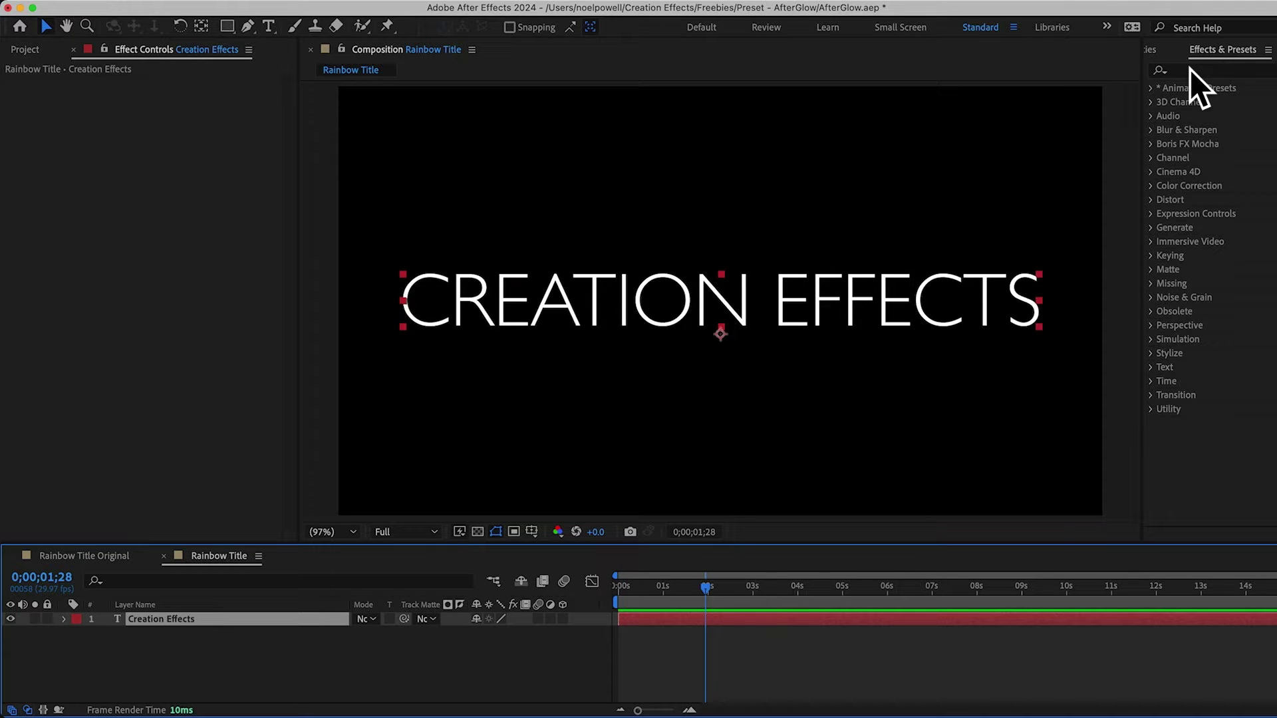
Search Effects & Presets for 'glow' and refresh the list so AfterGlow appears under Creation Effects.
{"action": "left_click", "coordinate": [1202, 70]}
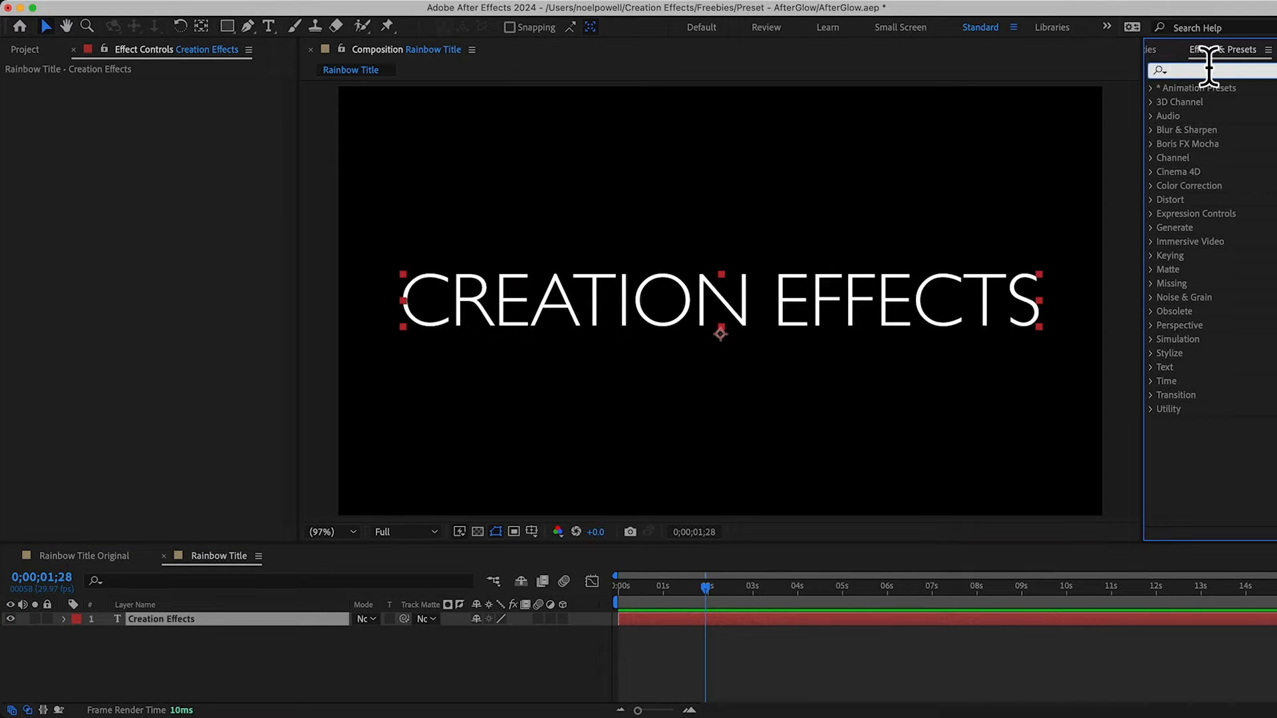
{"action": "type", "text": "glow"}
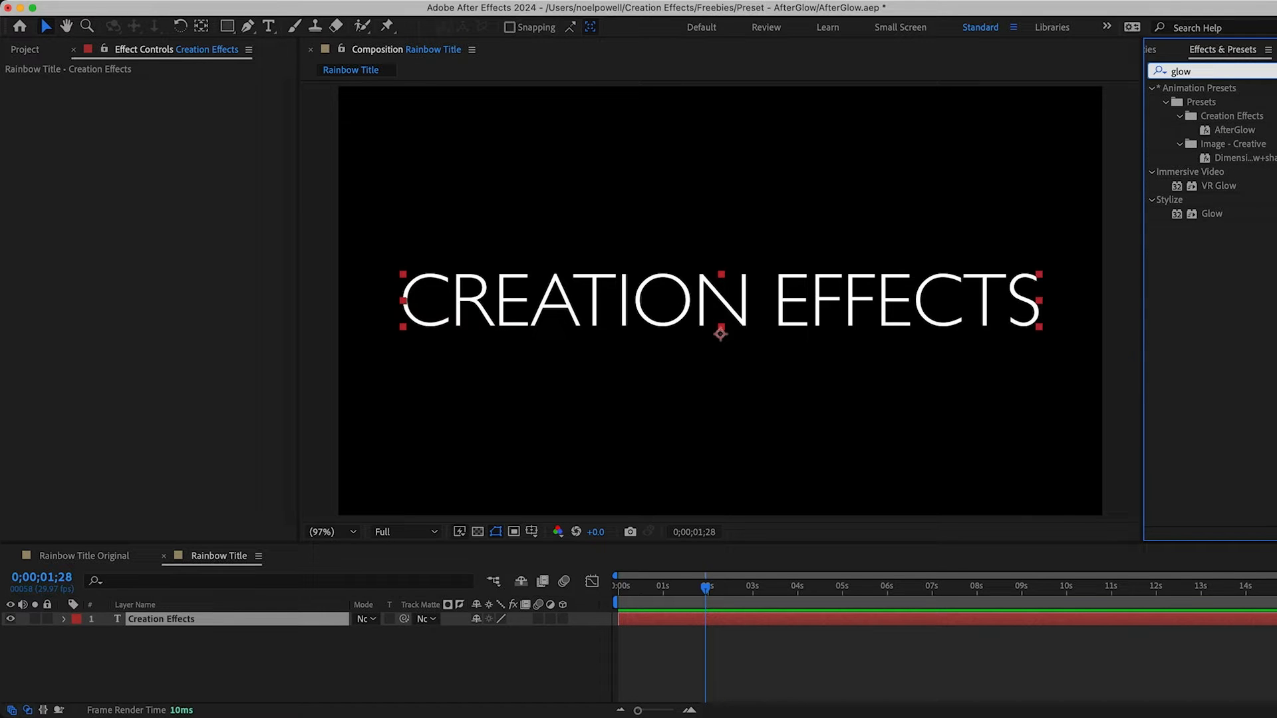
{"action": "left_click", "coordinate": [1234, 131]}
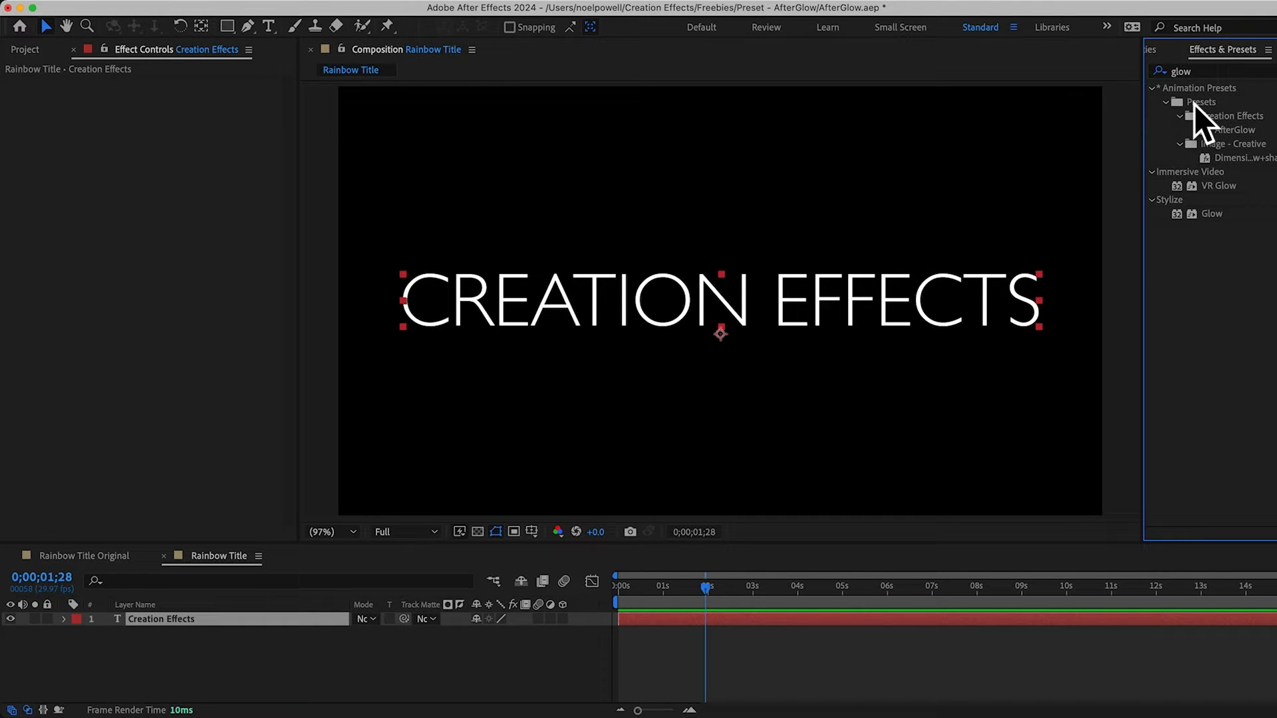
{"action": "left_click", "coordinate": [1268, 50]}
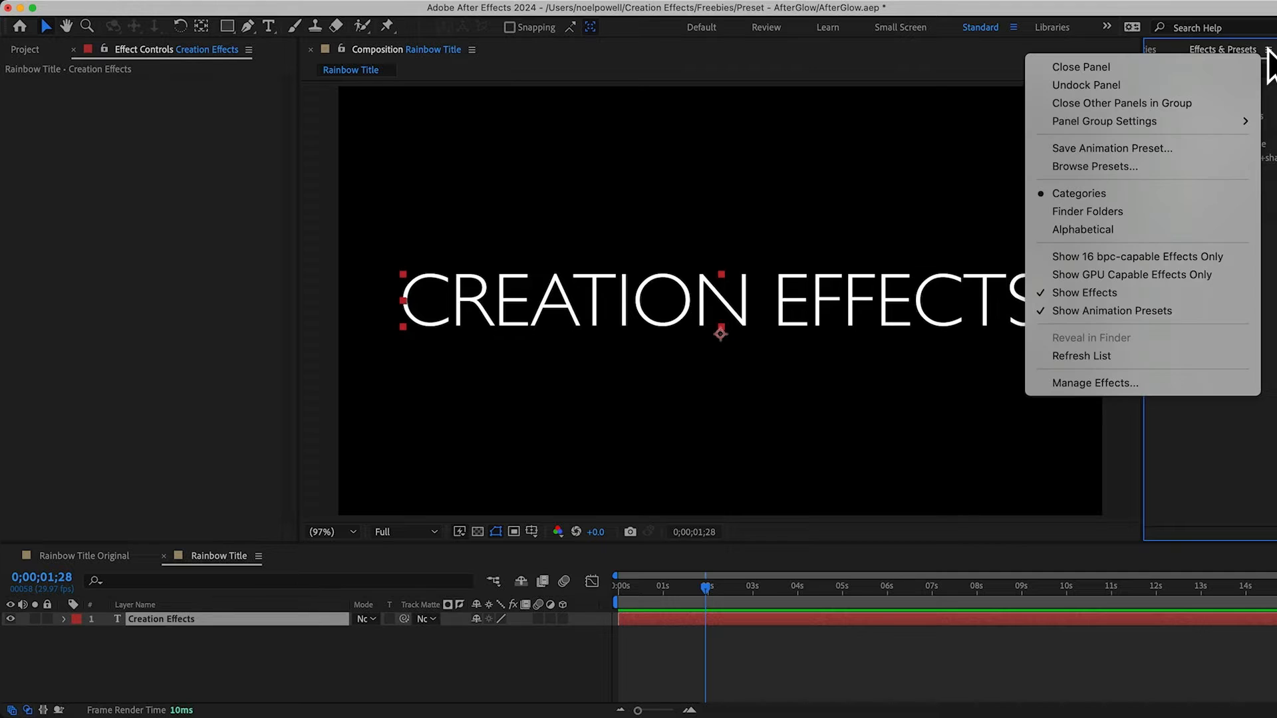
{"action": "mouse_move", "coordinate": [1096, 372]}
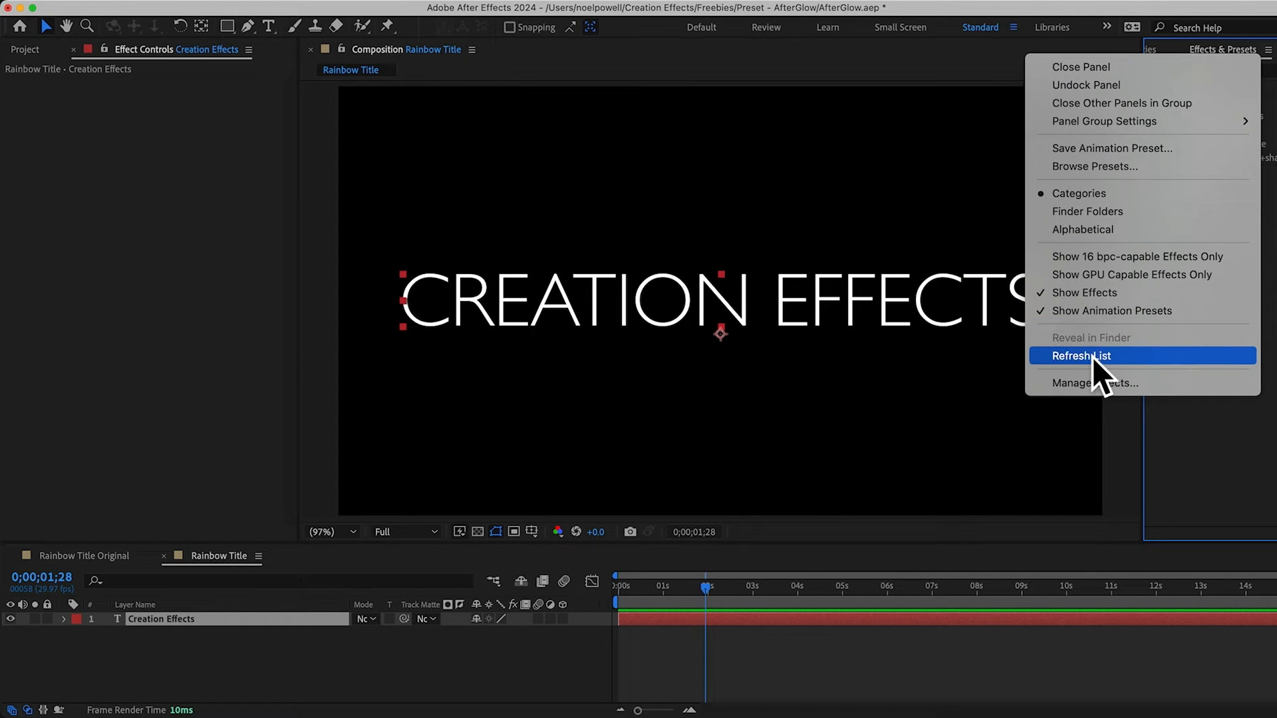
{"action": "left_click", "coordinate": [1080, 357]}
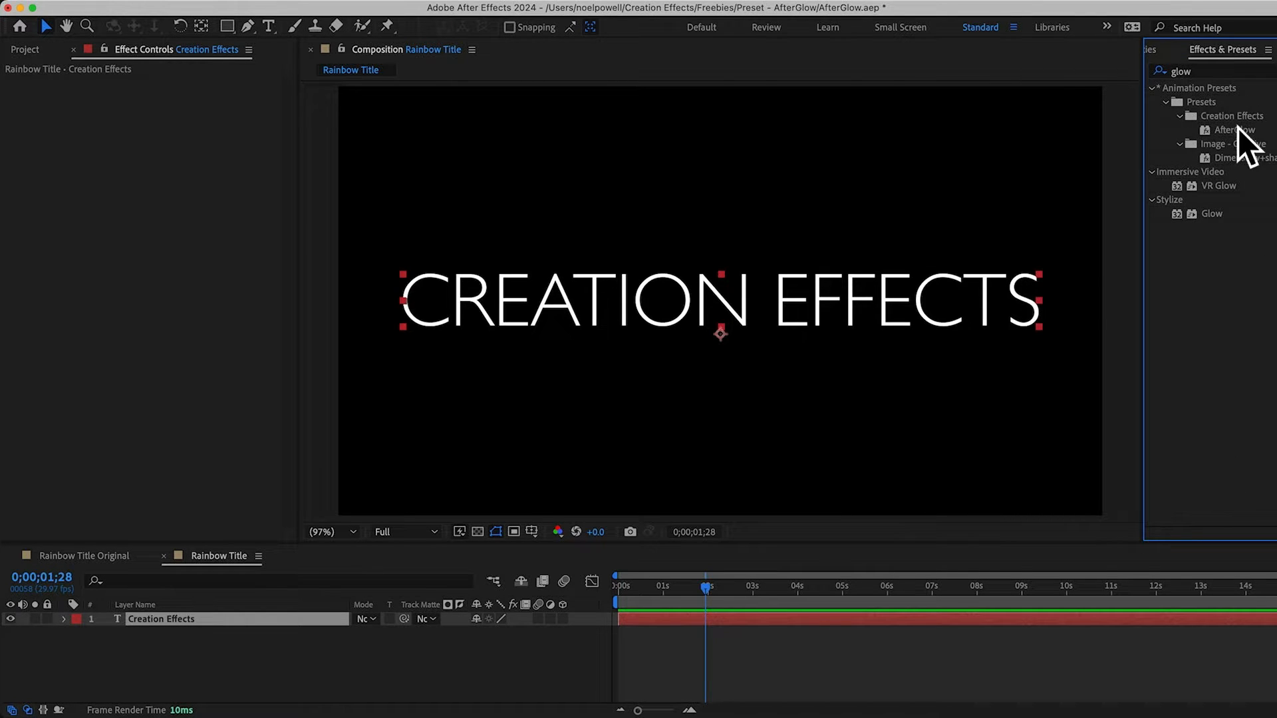
Apply the AfterGlow preset to the CREATION EFFECTS text layer, giving it a soft white glow.
{"action": "left_click", "coordinate": [1231, 130]}
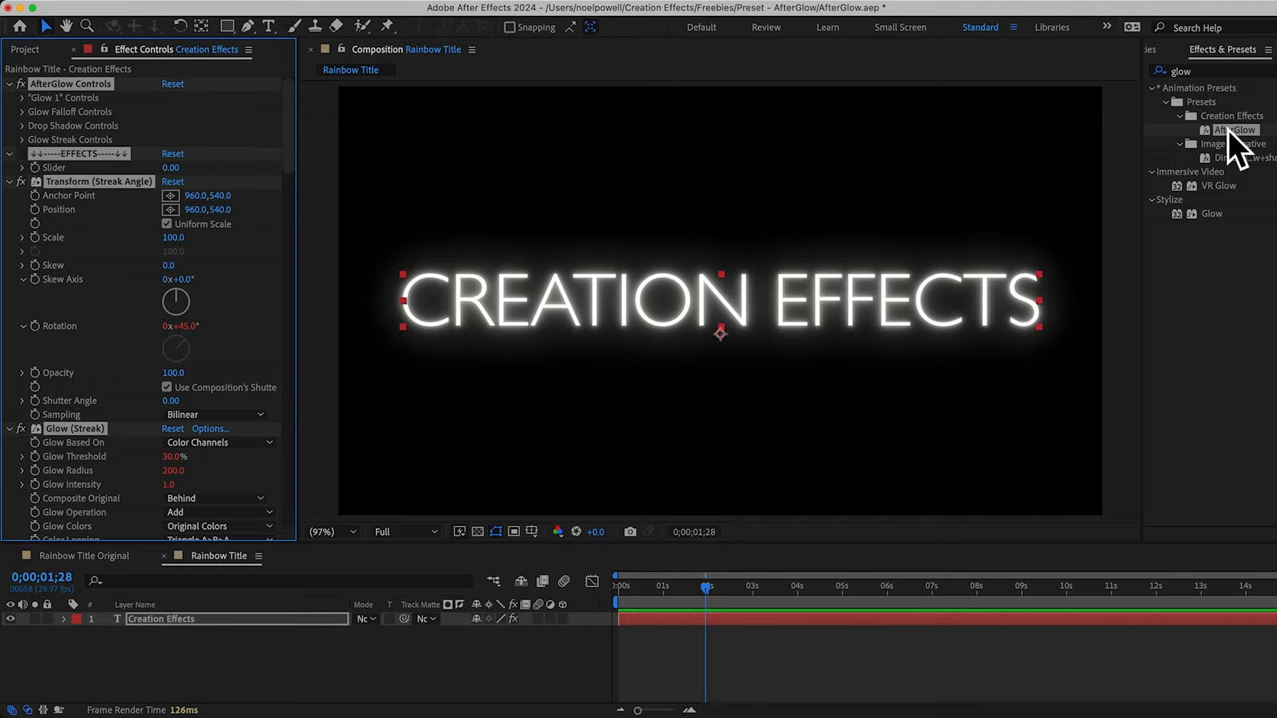
{"action": "scroll", "scroll_direction": "down", "scroll_amount": 3}
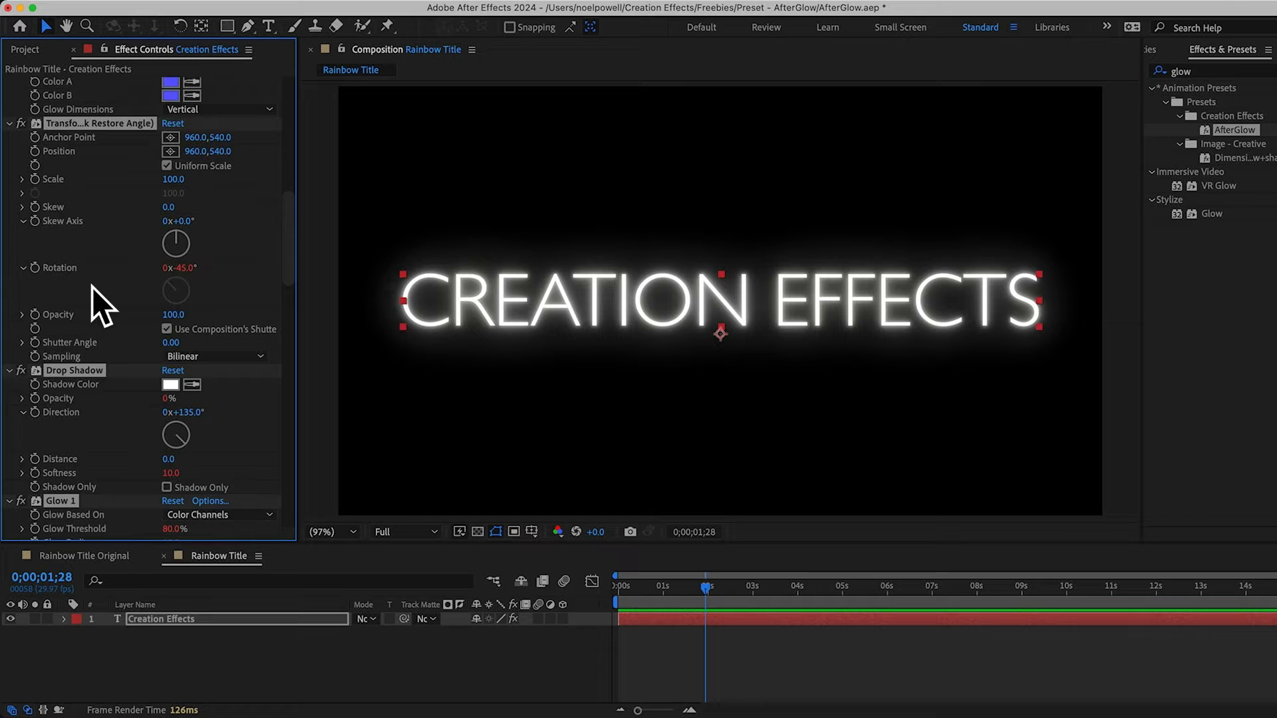
{"action": "scroll", "scroll_direction": "down", "scroll_amount": 3}
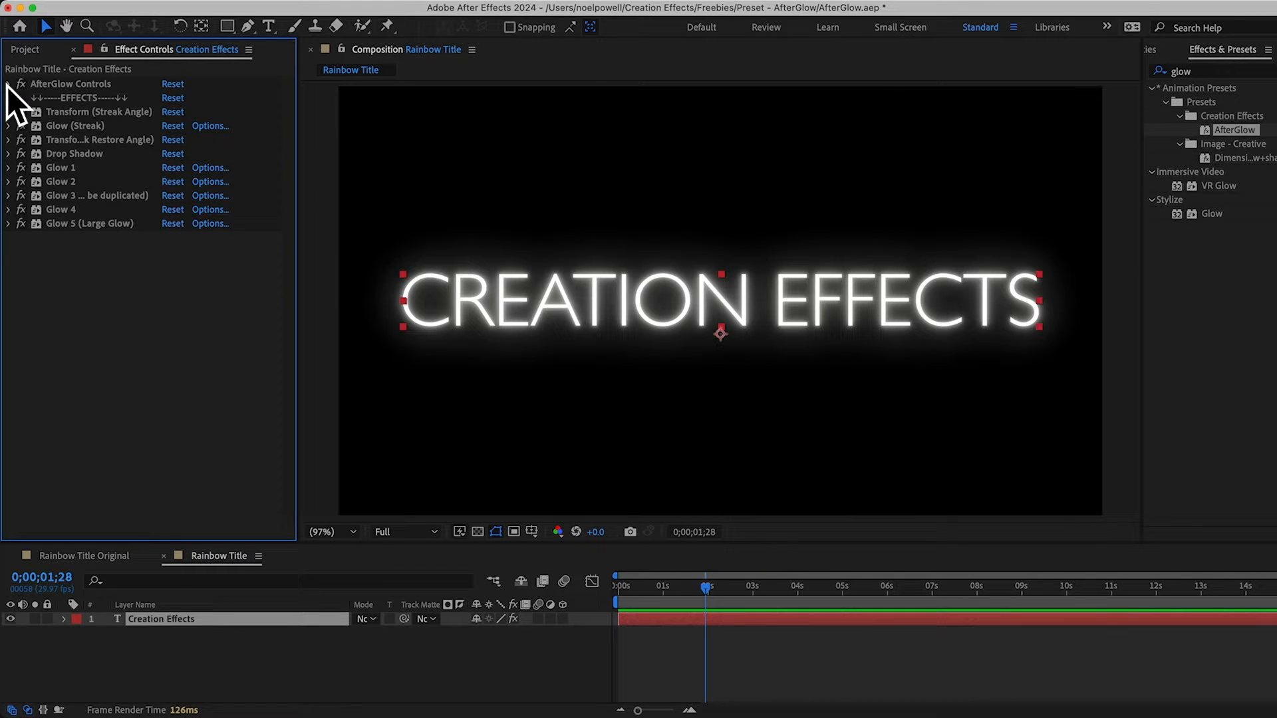
{"action": "left_click", "coordinate": [11, 84]}
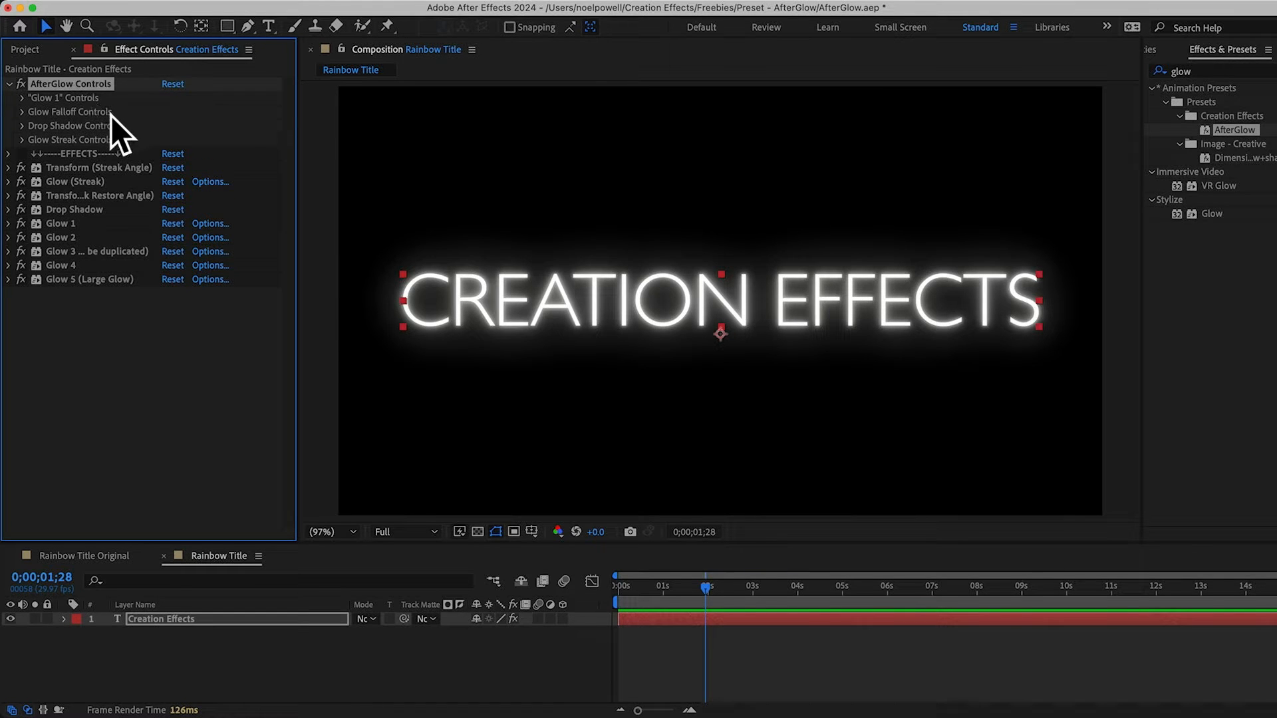
{"action": "mouse_move", "coordinate": [80, 109]}
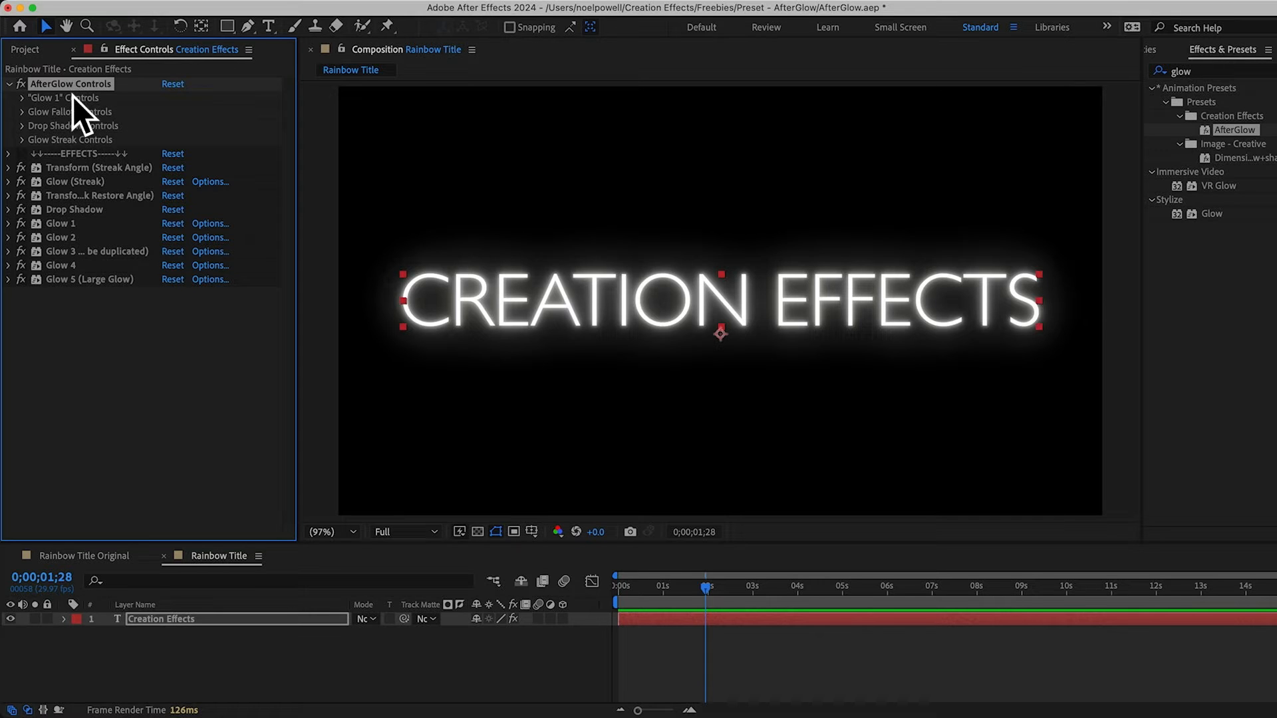
{"action": "mouse_move", "coordinate": [34, 127]}
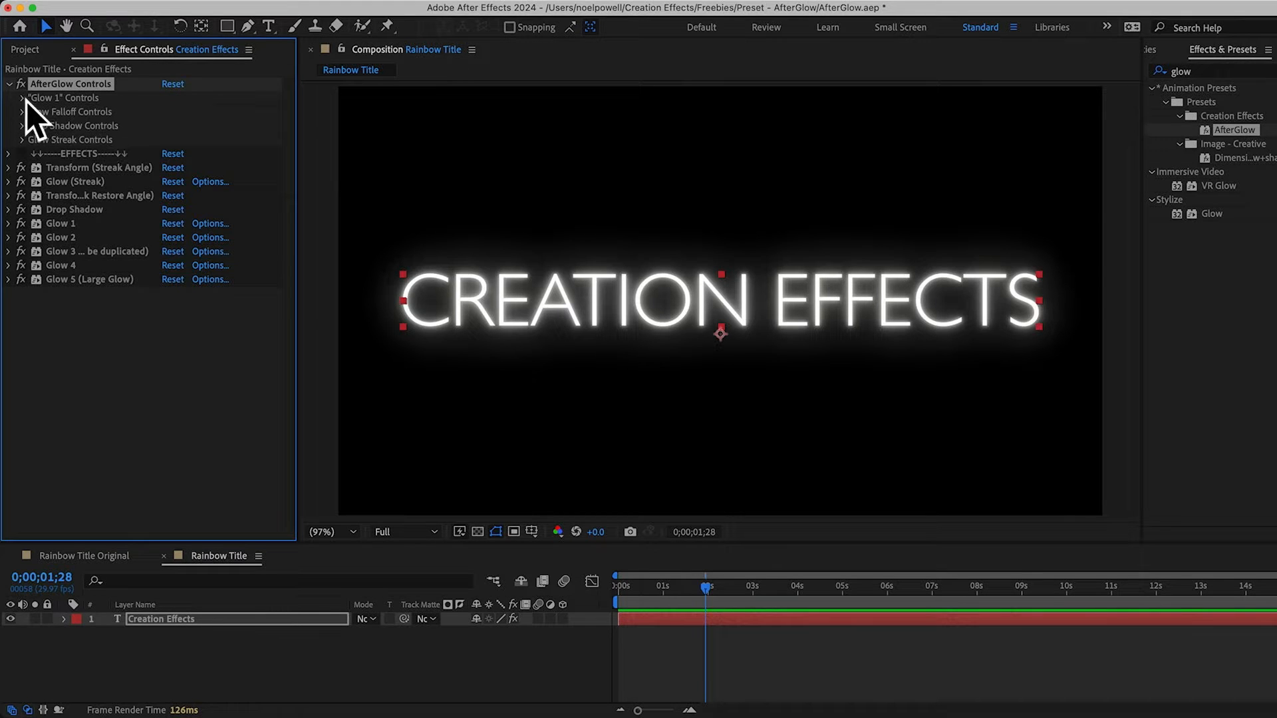
{"action": "left_click", "coordinate": [20, 99]}
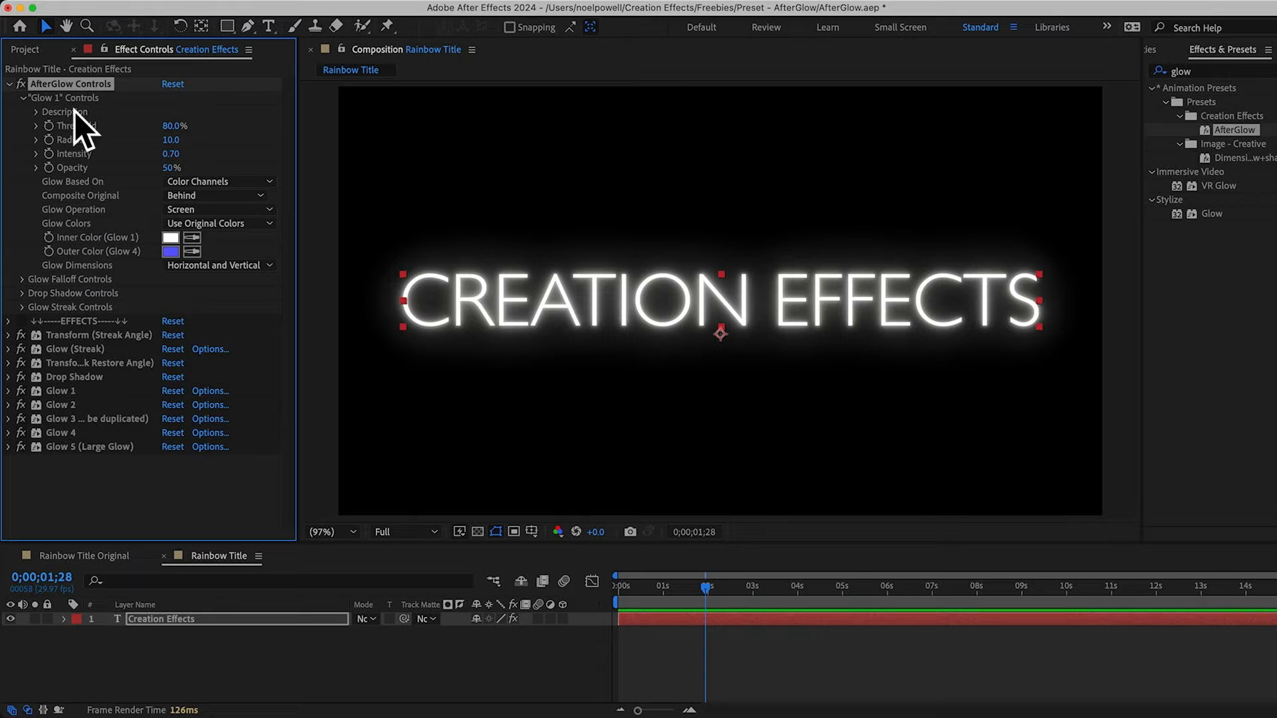
{"action": "left_click", "coordinate": [31, 112]}
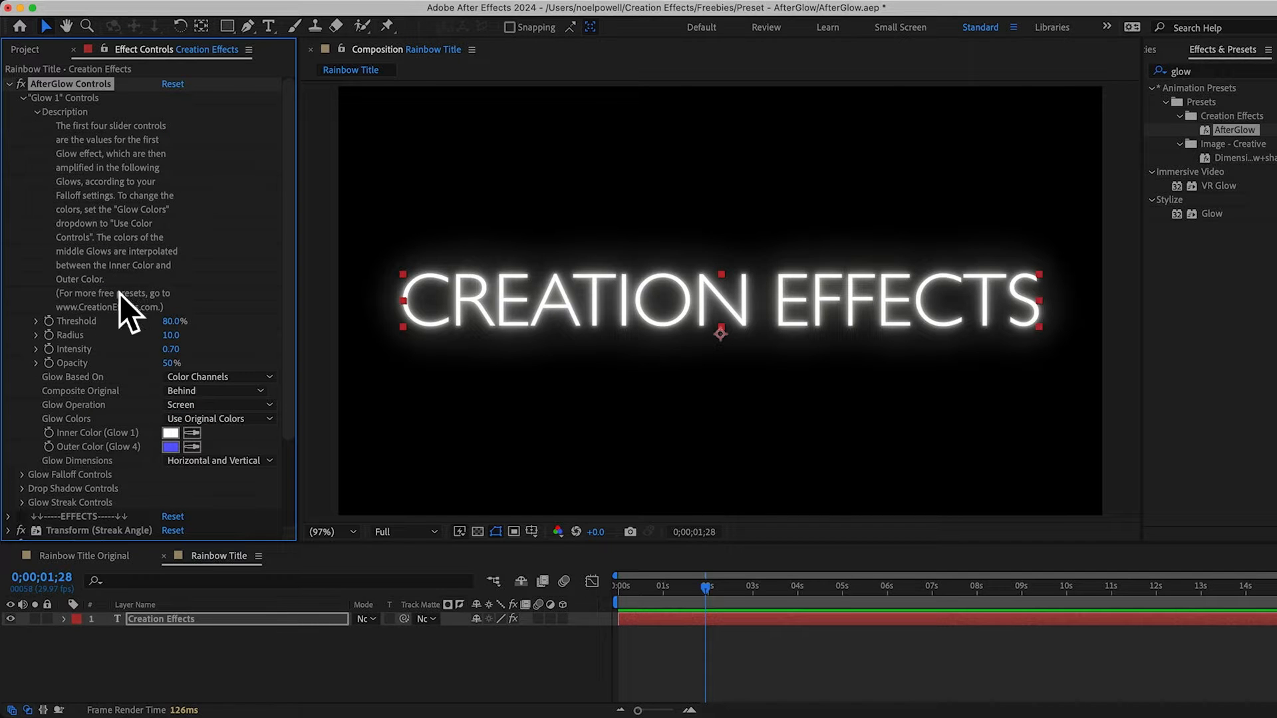
{"action": "mouse_move", "coordinate": [41, 130]}
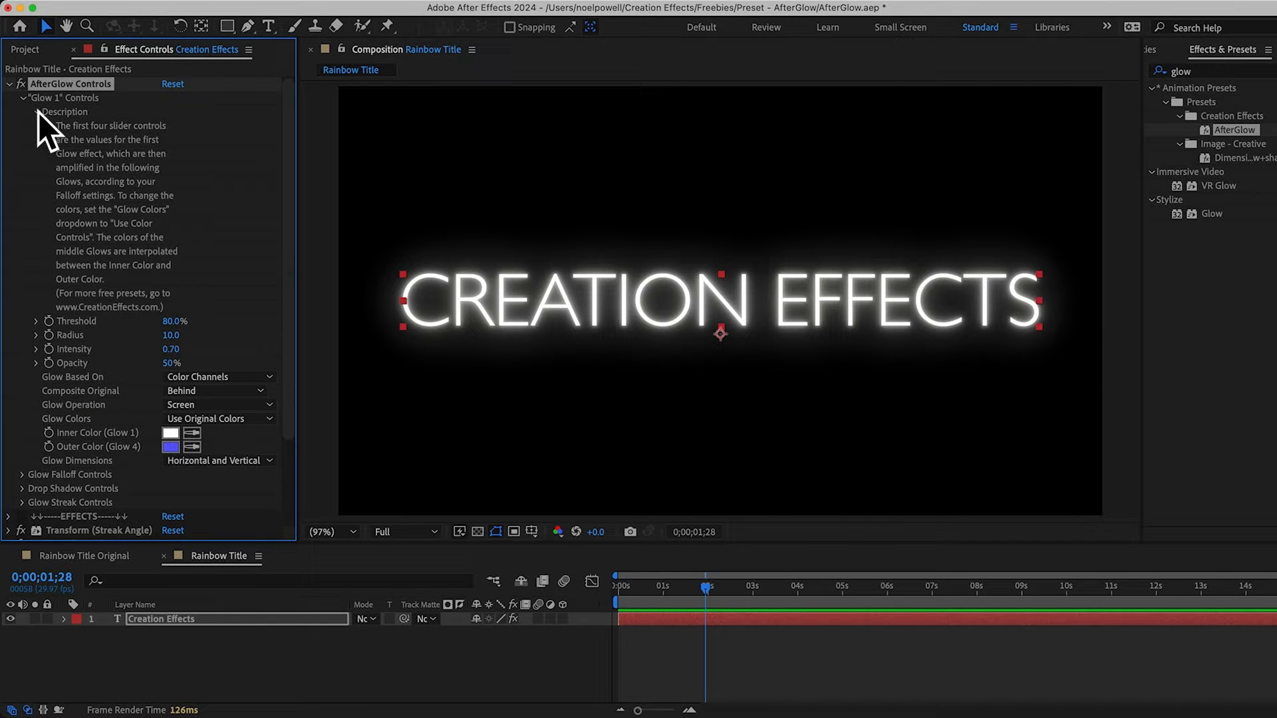
{"action": "left_click", "coordinate": [42, 112]}
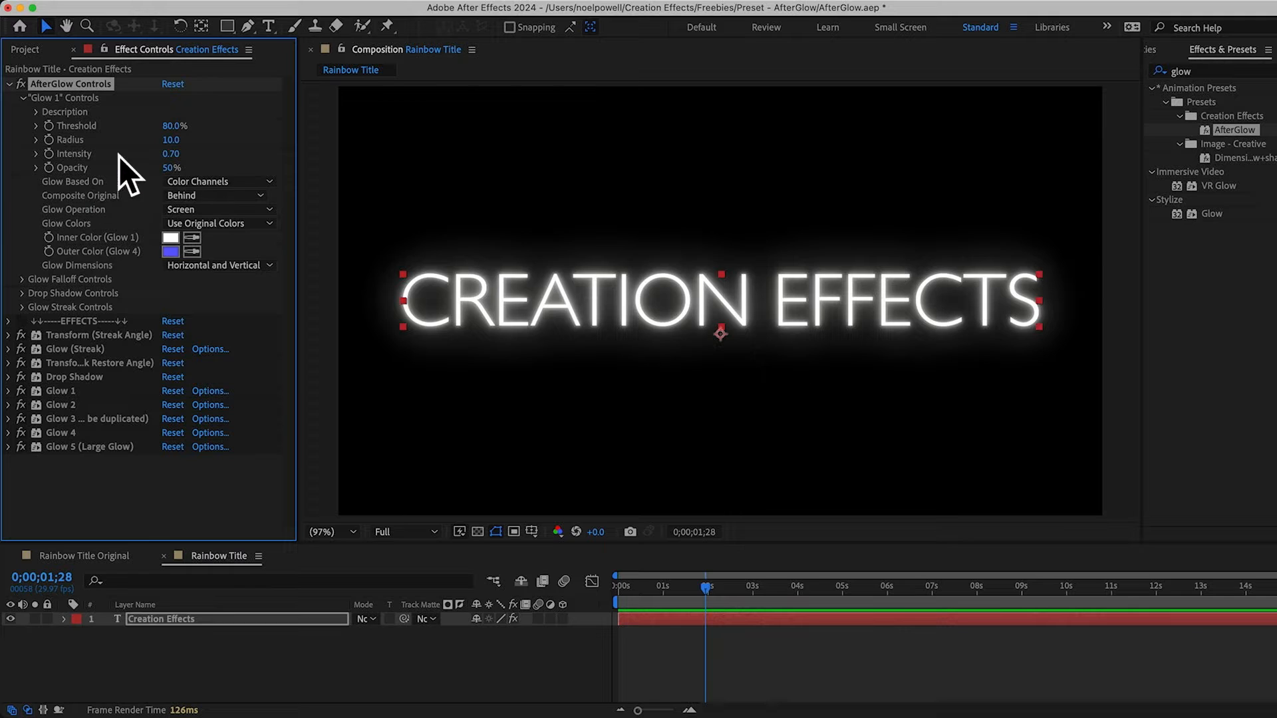
{"action": "mouse_move", "coordinate": [79, 130]}
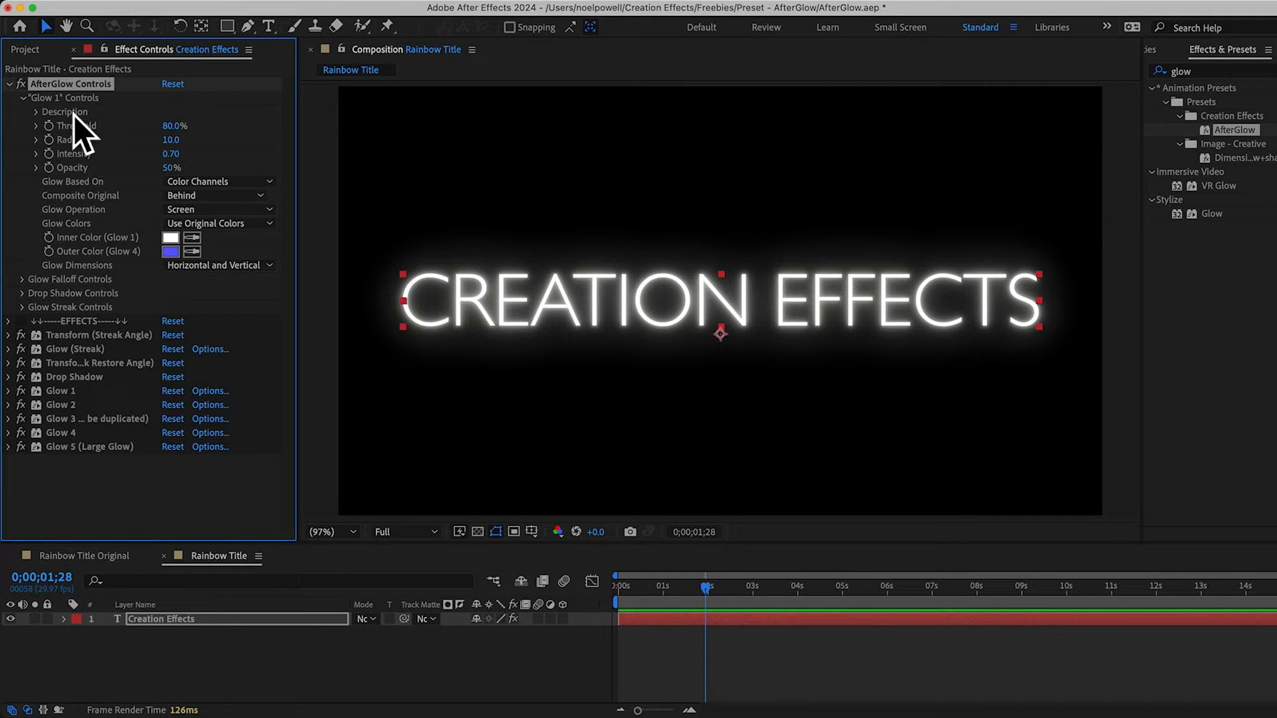
{"action": "mouse_move", "coordinate": [50, 119]}
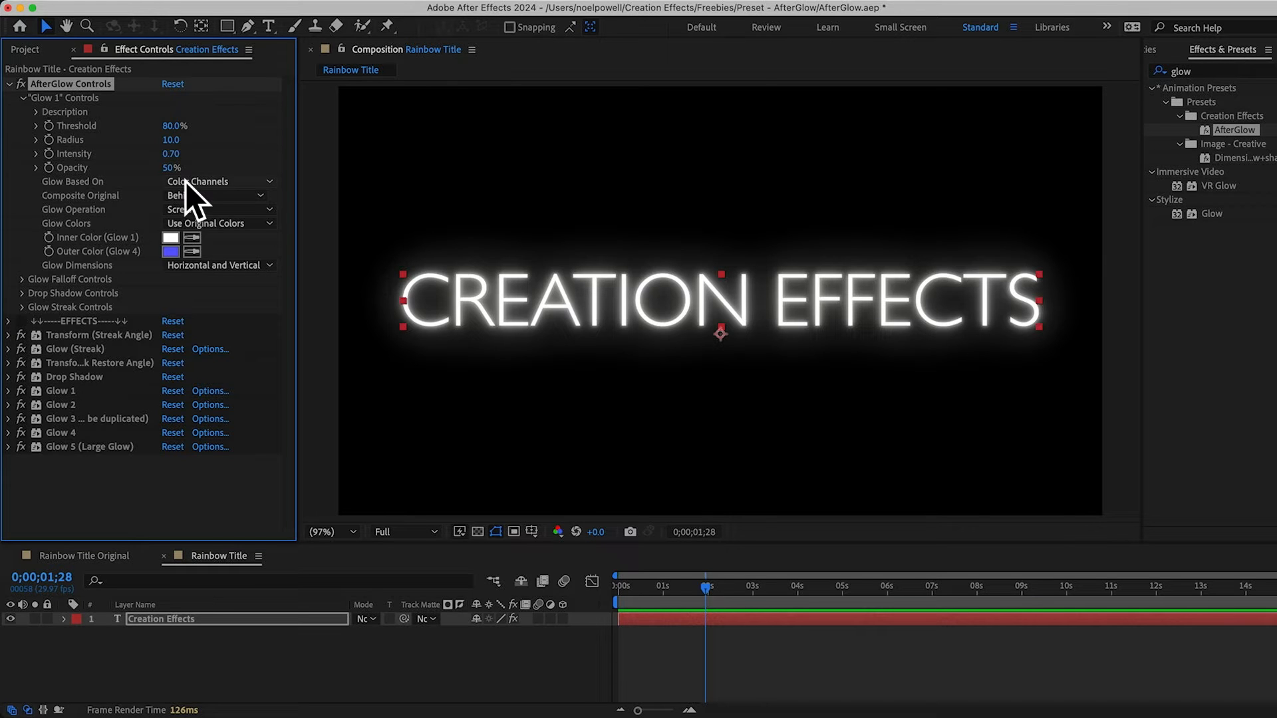
{"action": "mouse_move", "coordinate": [148, 192]}
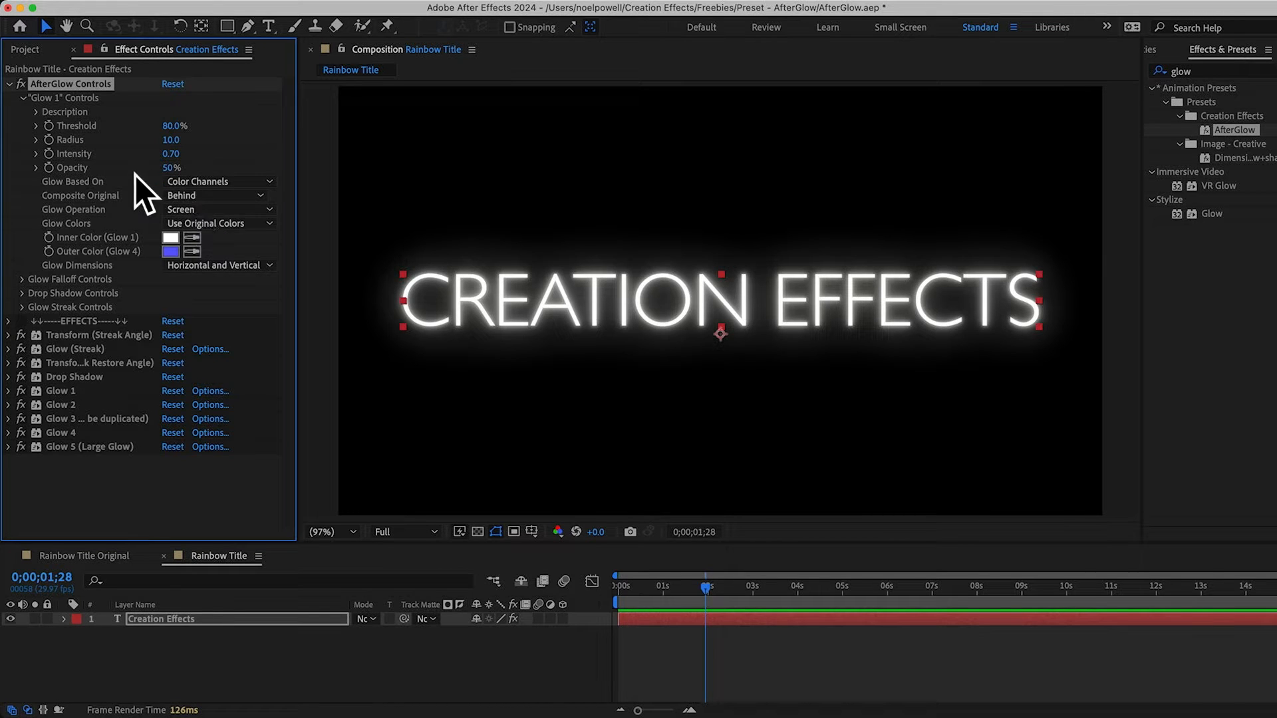
{"action": "mouse_move", "coordinate": [64, 148]}
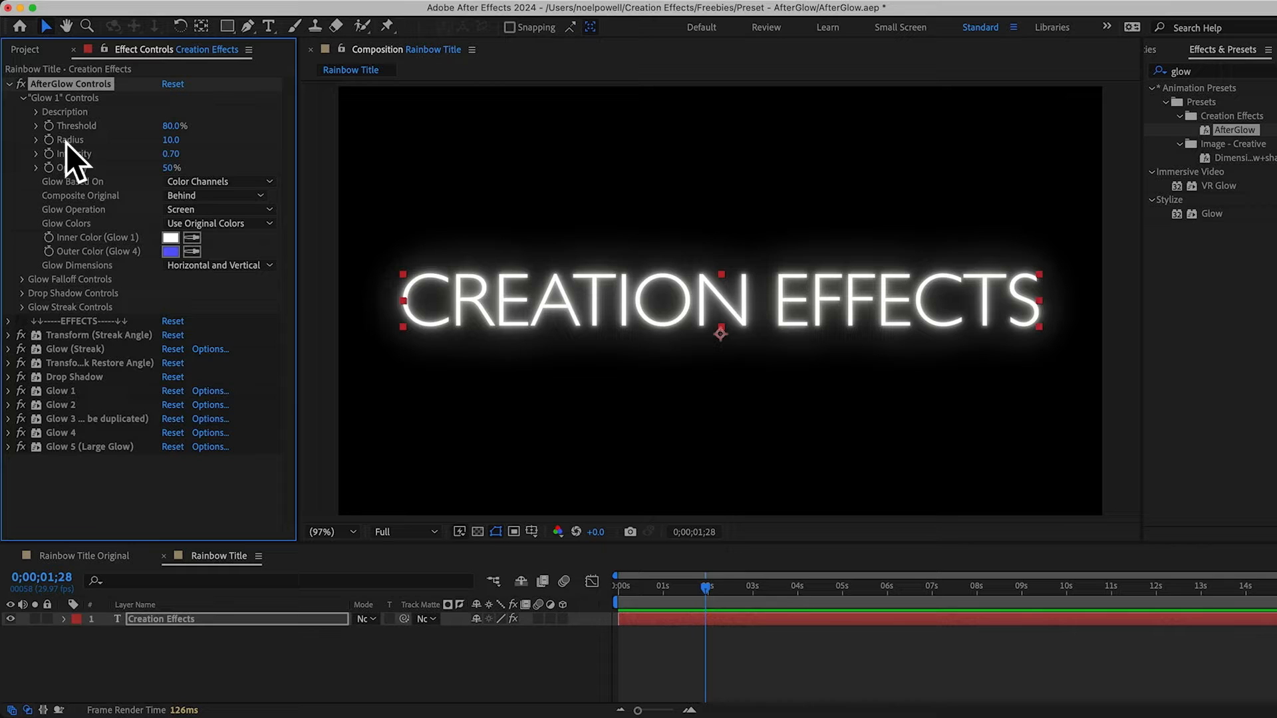
{"action": "mouse_move", "coordinate": [113, 175]}
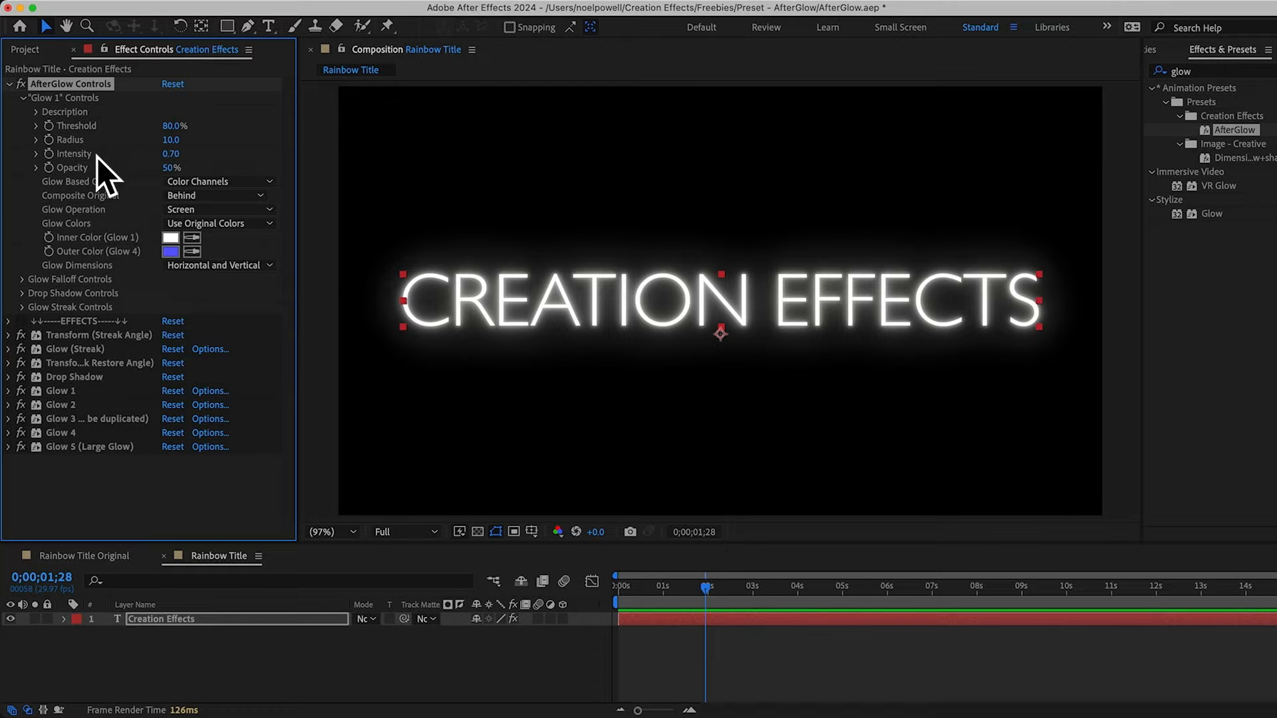
{"action": "mouse_move", "coordinate": [130, 197]}
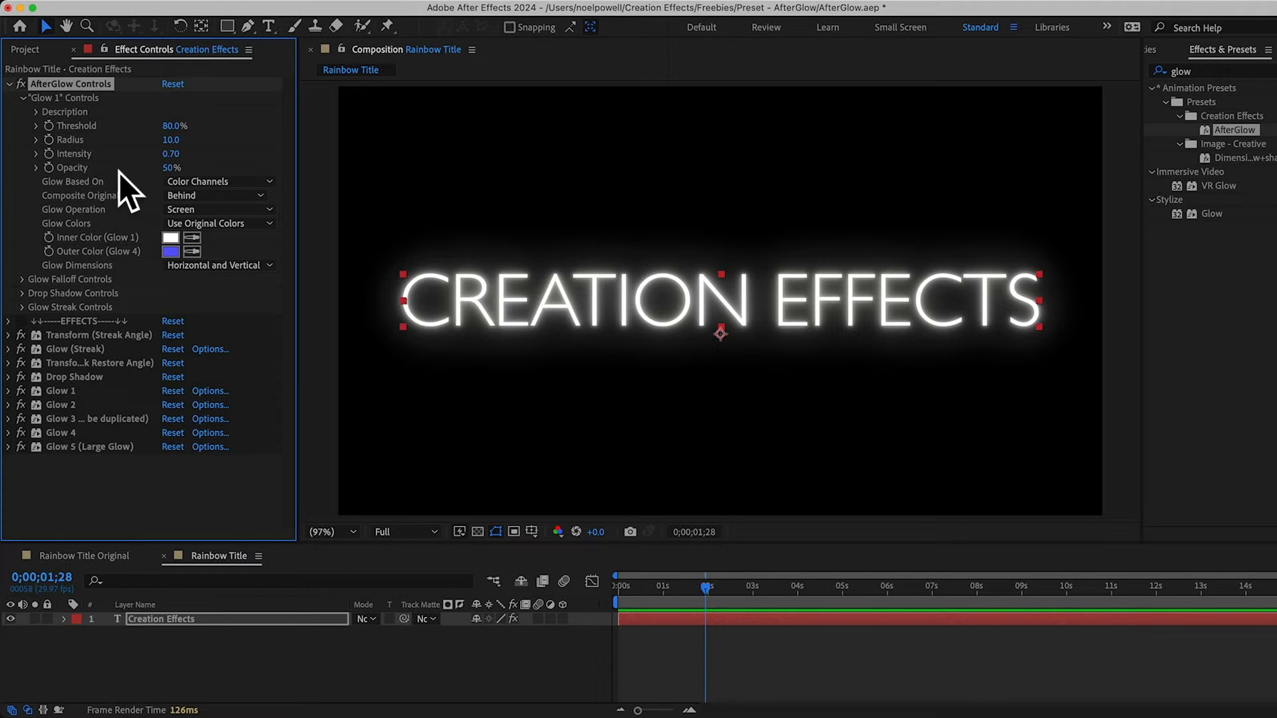
{"action": "mouse_move", "coordinate": [79, 153]}
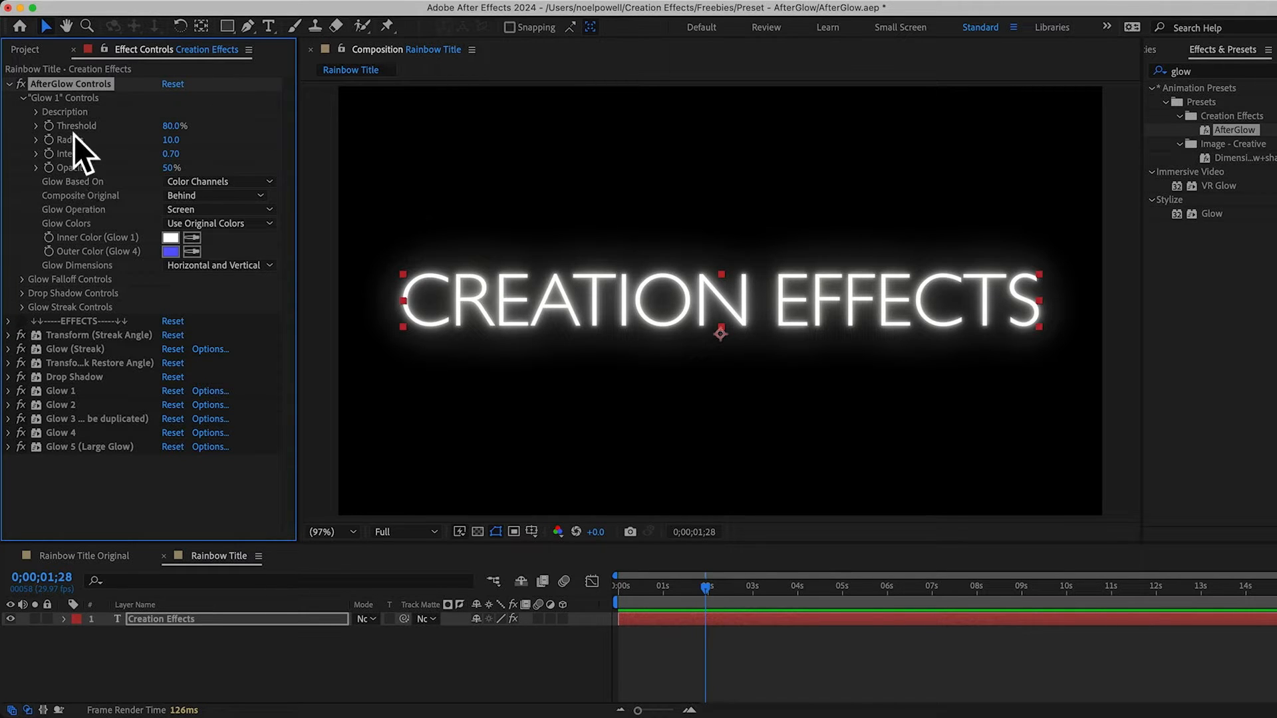
{"action": "mouse_move", "coordinate": [73, 189]}
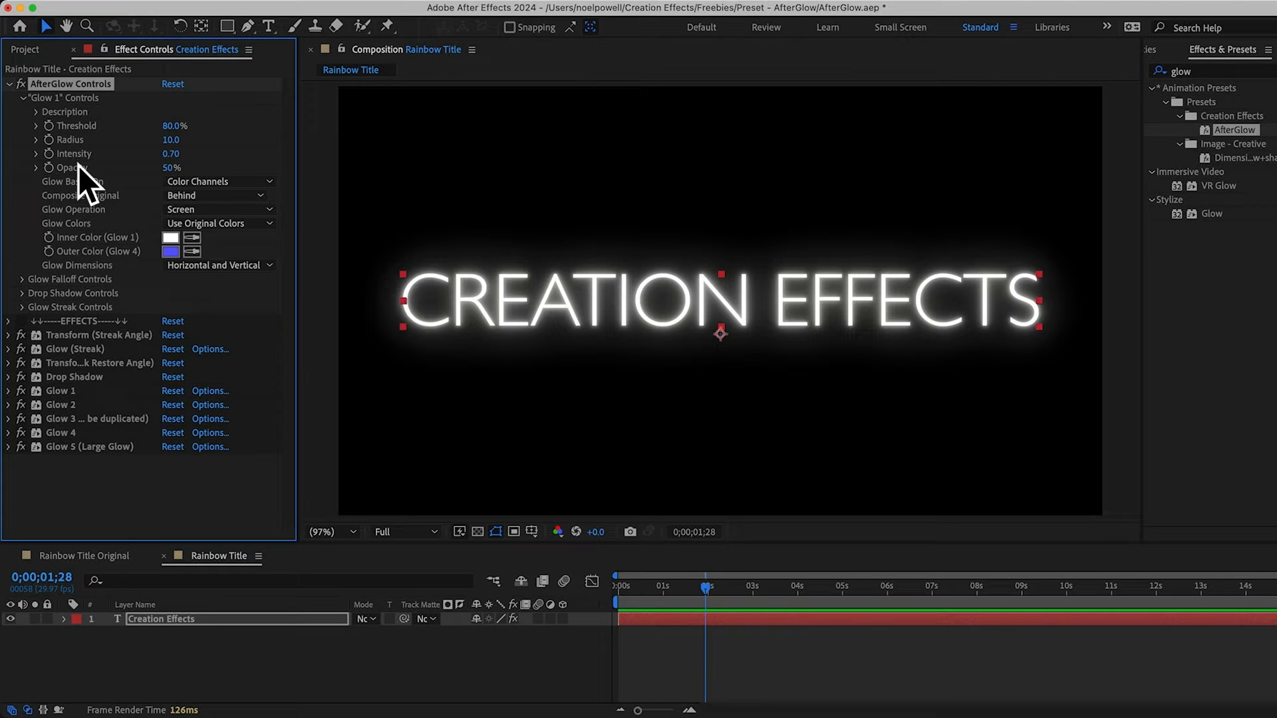
{"action": "mouse_move", "coordinate": [64, 424]}
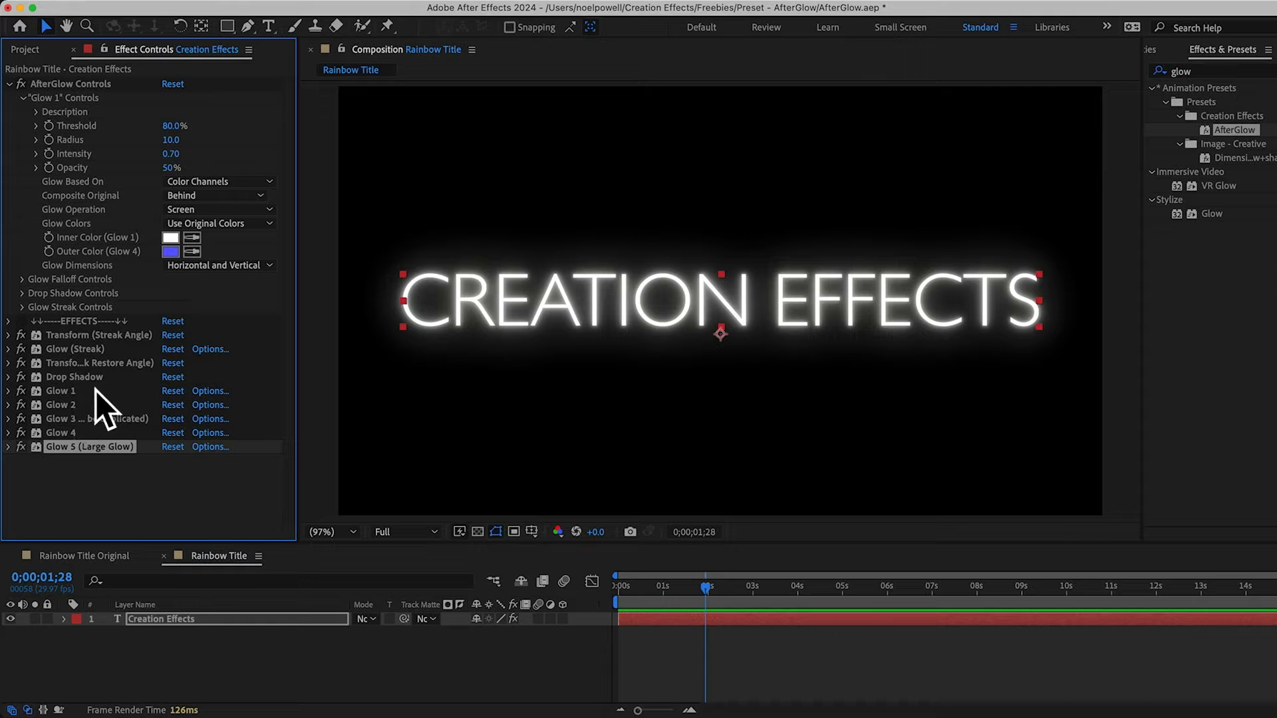
Expand AfterGlow's Glow Falloff Controls, try Radius Factor 300%, then settle on 250%.
{"action": "left_click", "coordinate": [61, 391]}
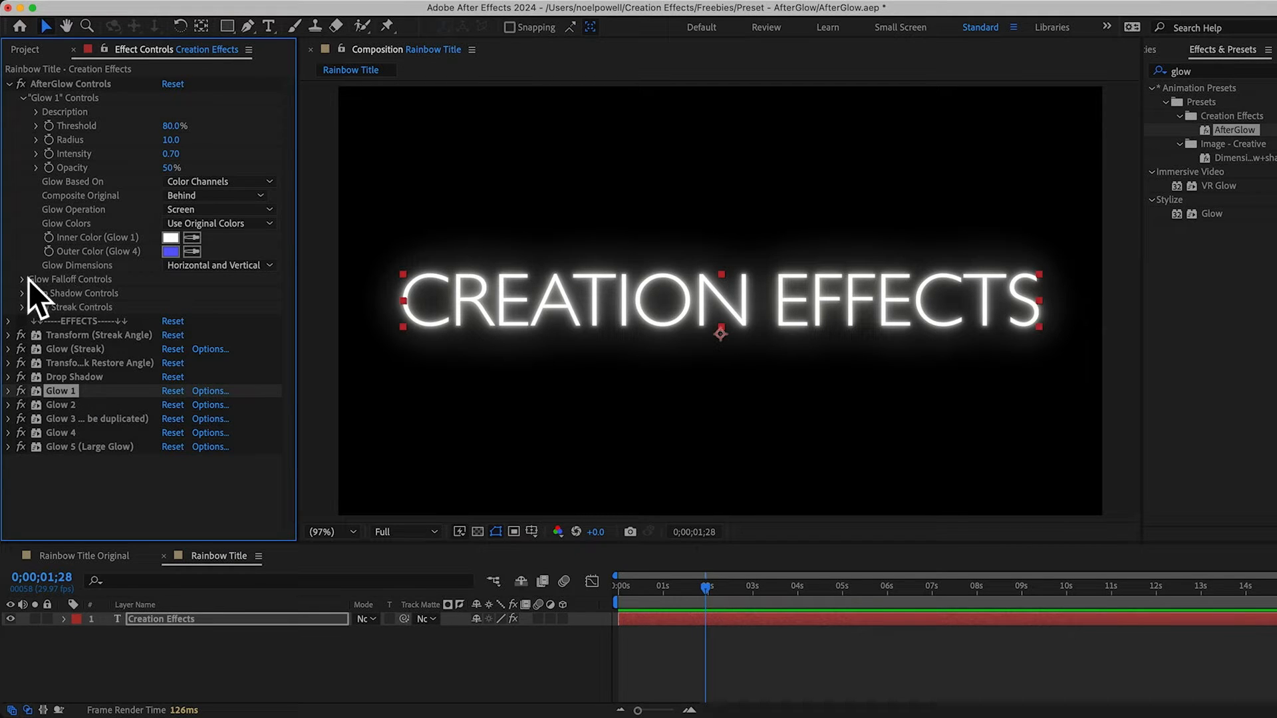
{"action": "left_click", "coordinate": [22, 280]}
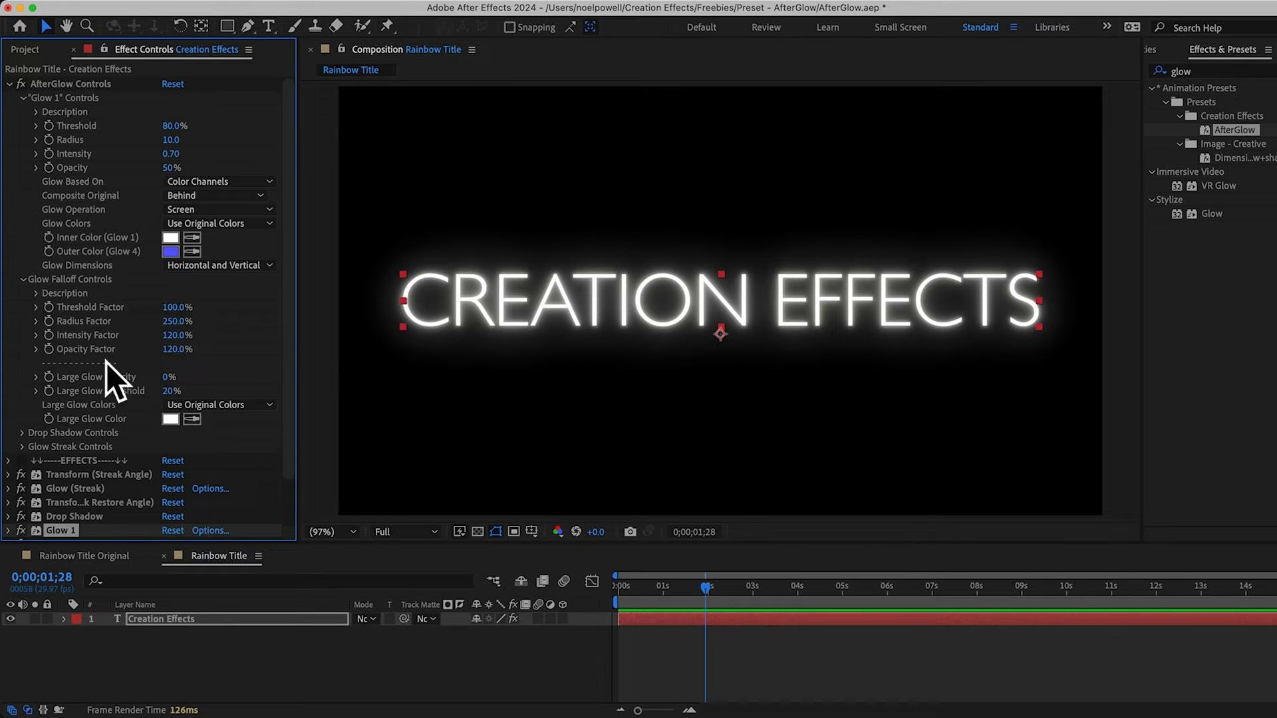
{"action": "mouse_move", "coordinate": [72, 156]}
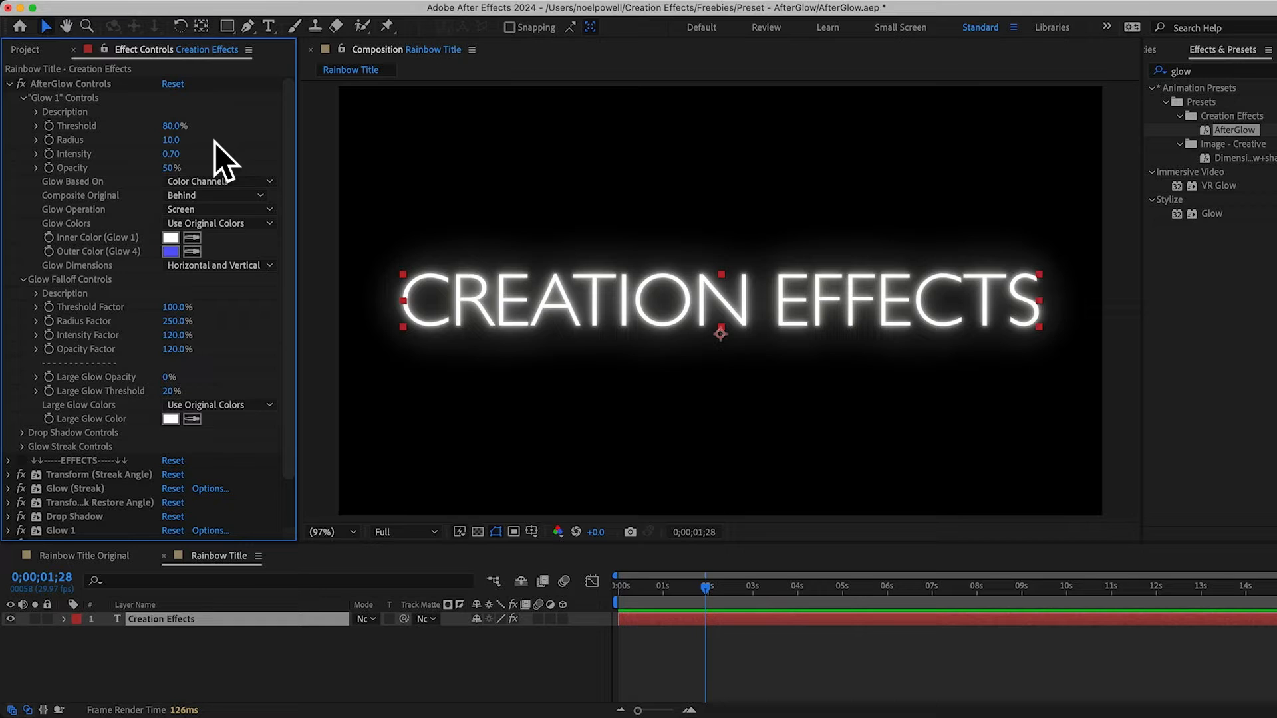
{"action": "mouse_move", "coordinate": [64, 333]}
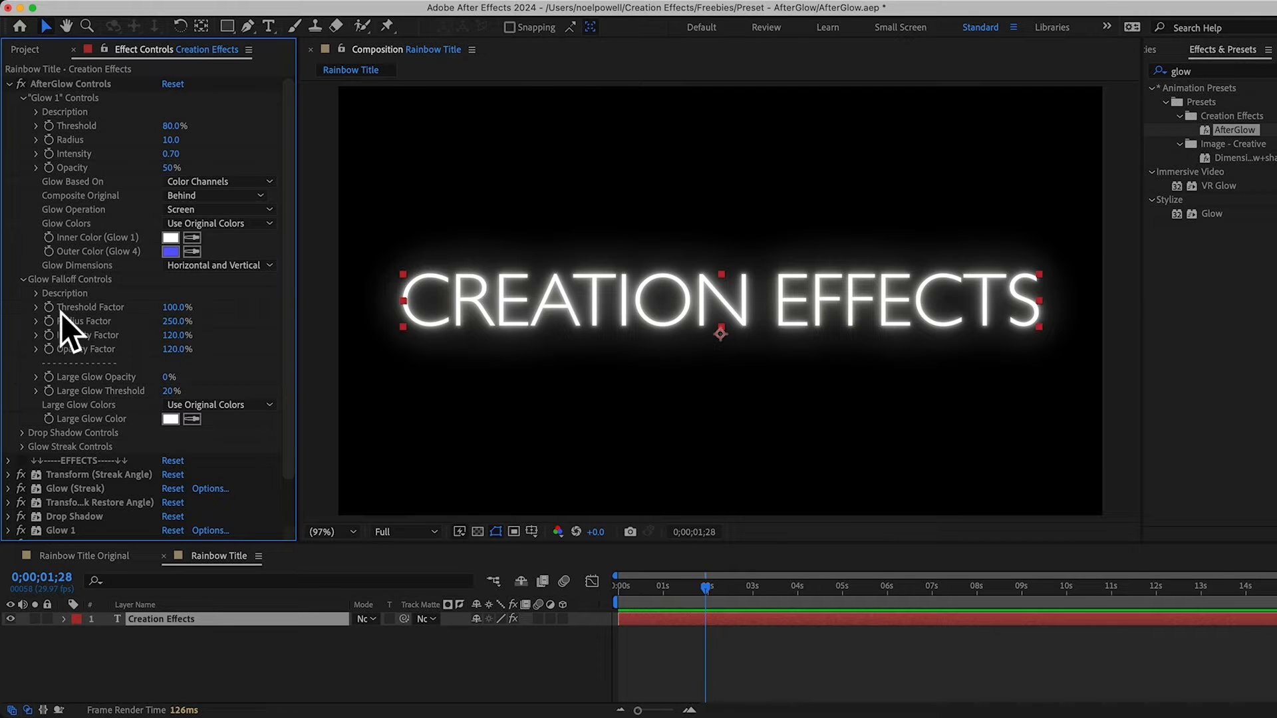
{"action": "double_click", "coordinate": [174, 321]}
{"action": "type", "text": "300"}
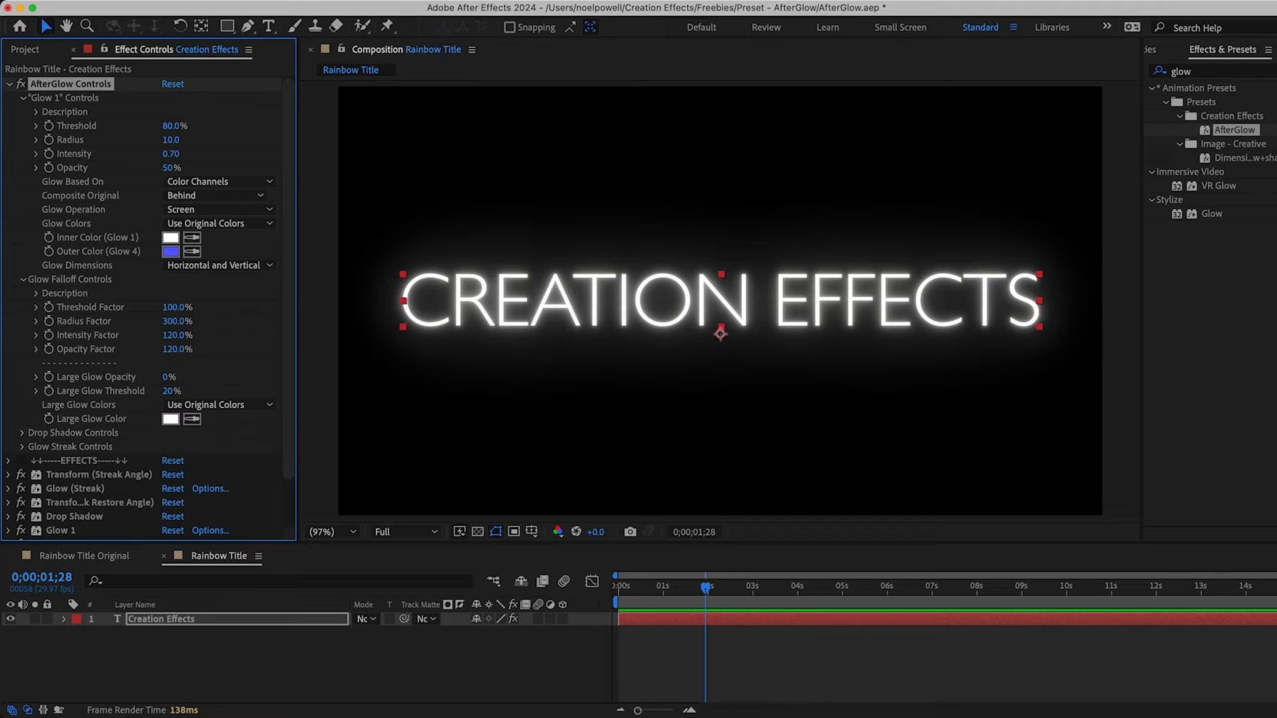
{"action": "scroll", "scroll_direction": "down", "scroll_amount": 3}
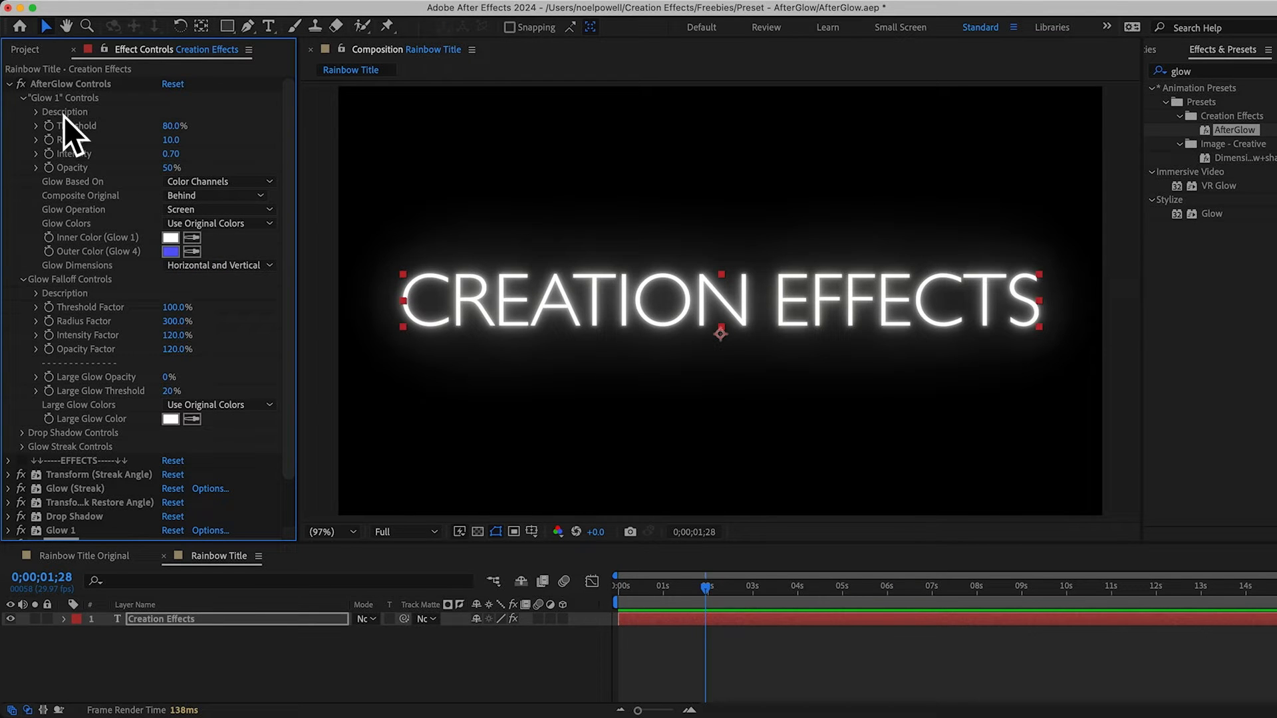
{"action": "mouse_move", "coordinate": [83, 330]}
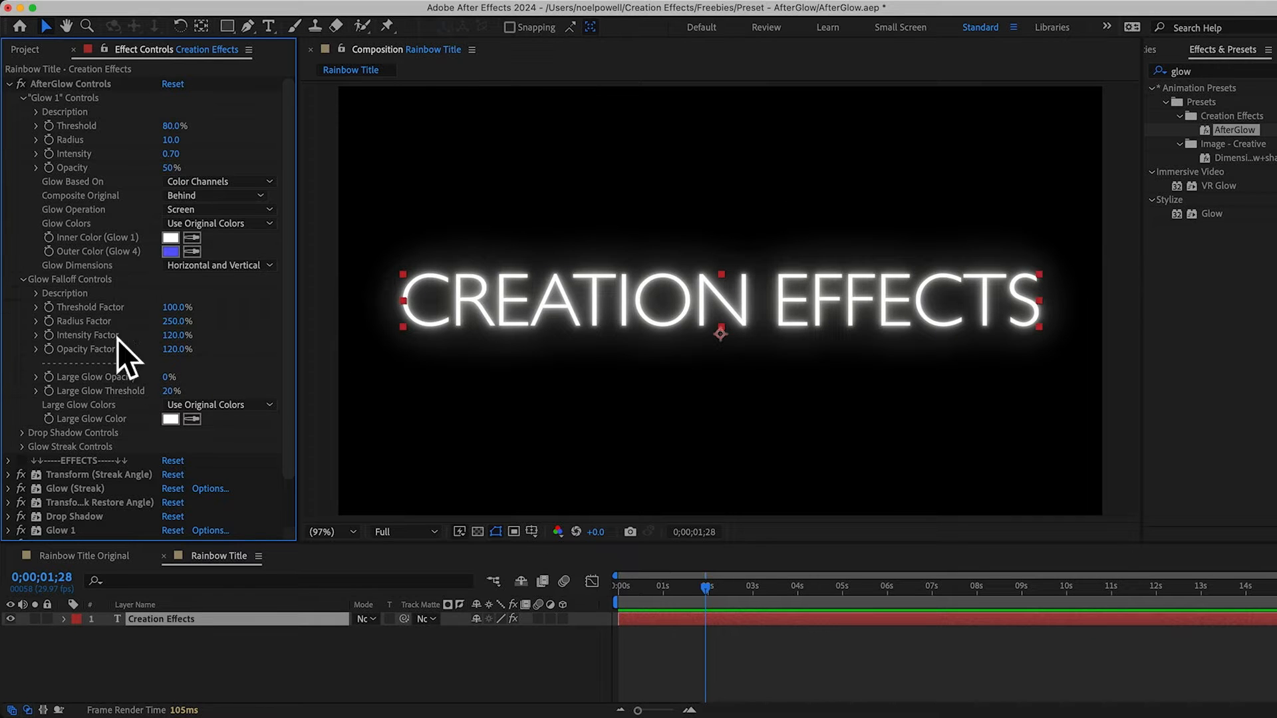
{"action": "mouse_move", "coordinate": [192, 330]}
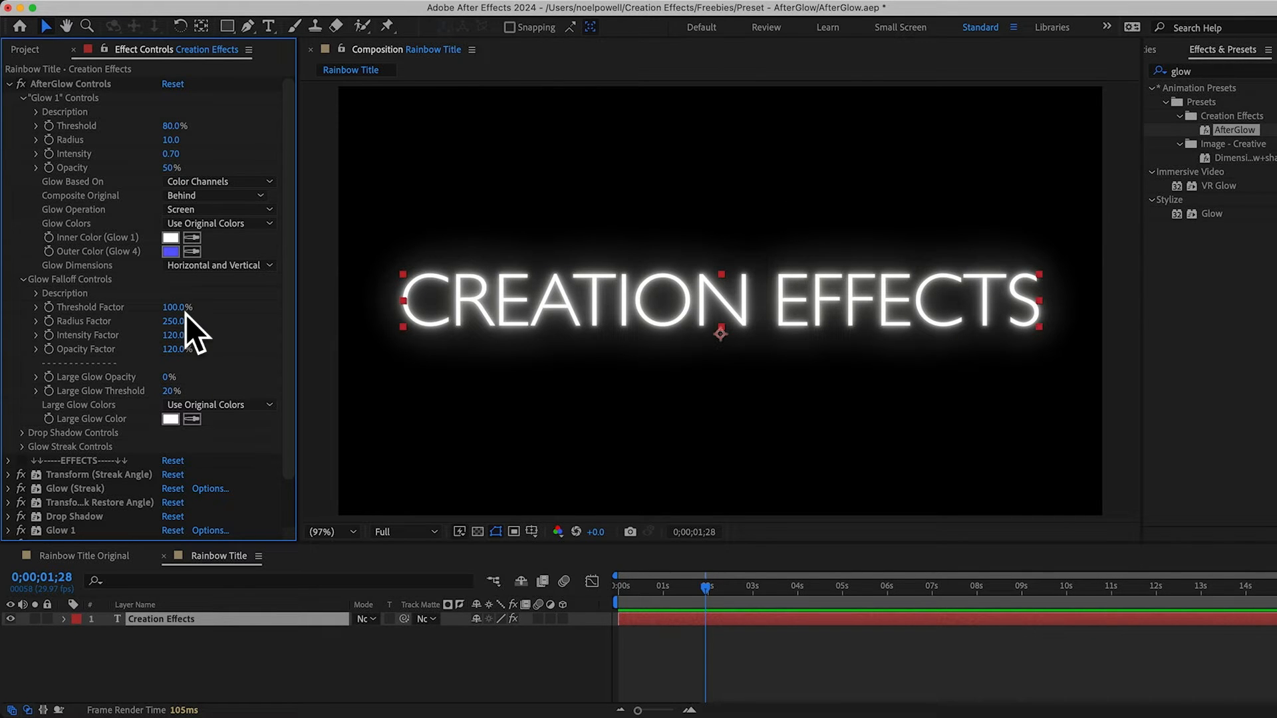
{"action": "mouse_move", "coordinate": [91, 183]}
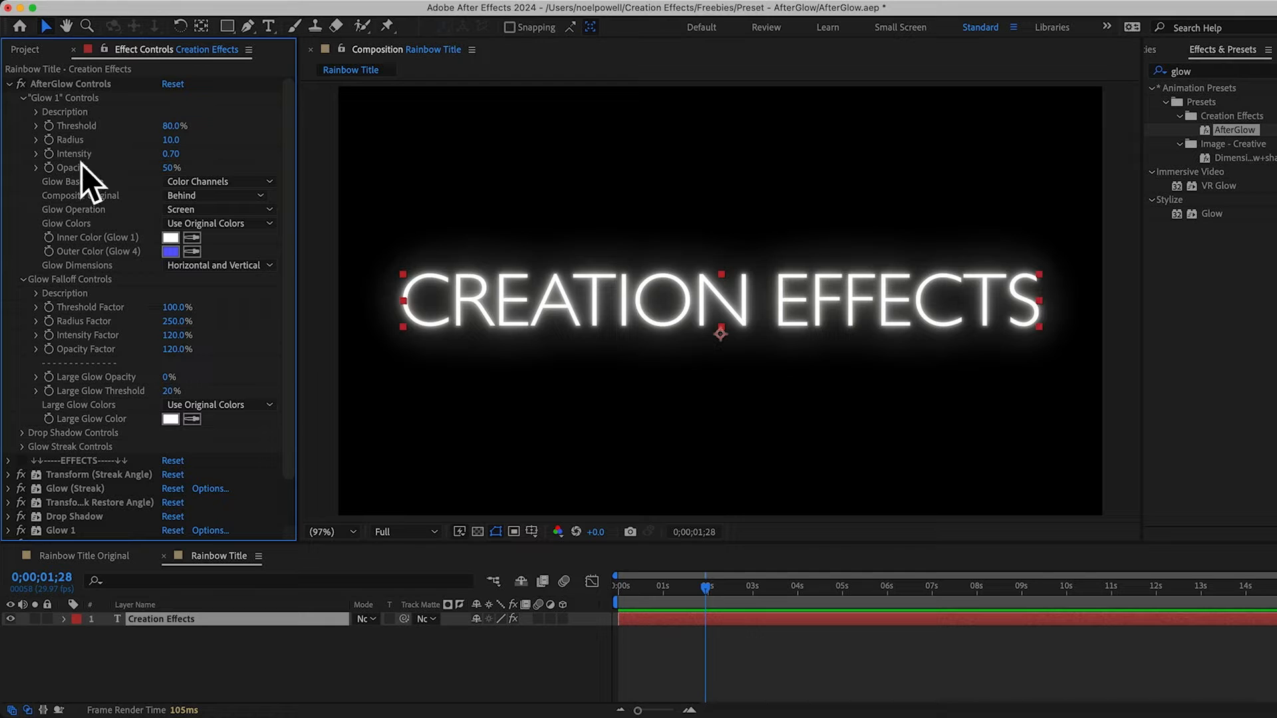
{"action": "mouse_move", "coordinate": [143, 187]}
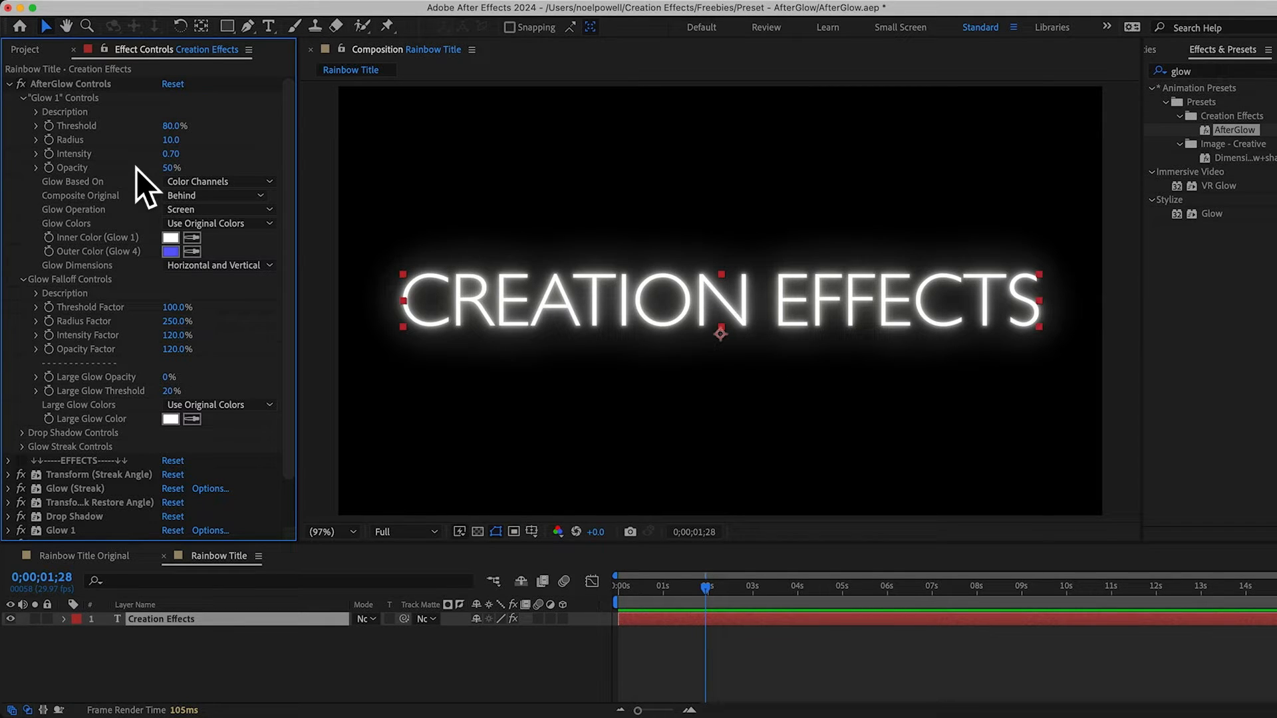
{"action": "mouse_move", "coordinate": [100, 427]}
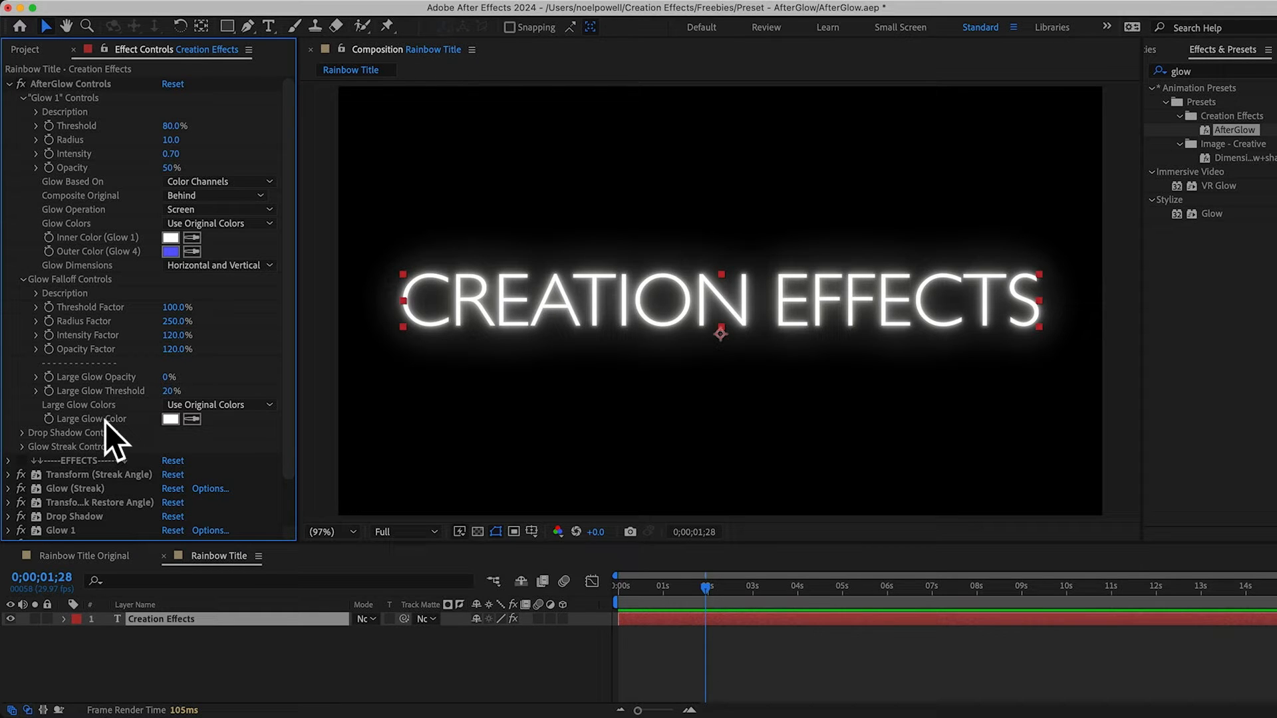
{"action": "scroll", "scroll_direction": "down", "scroll_amount": 3}
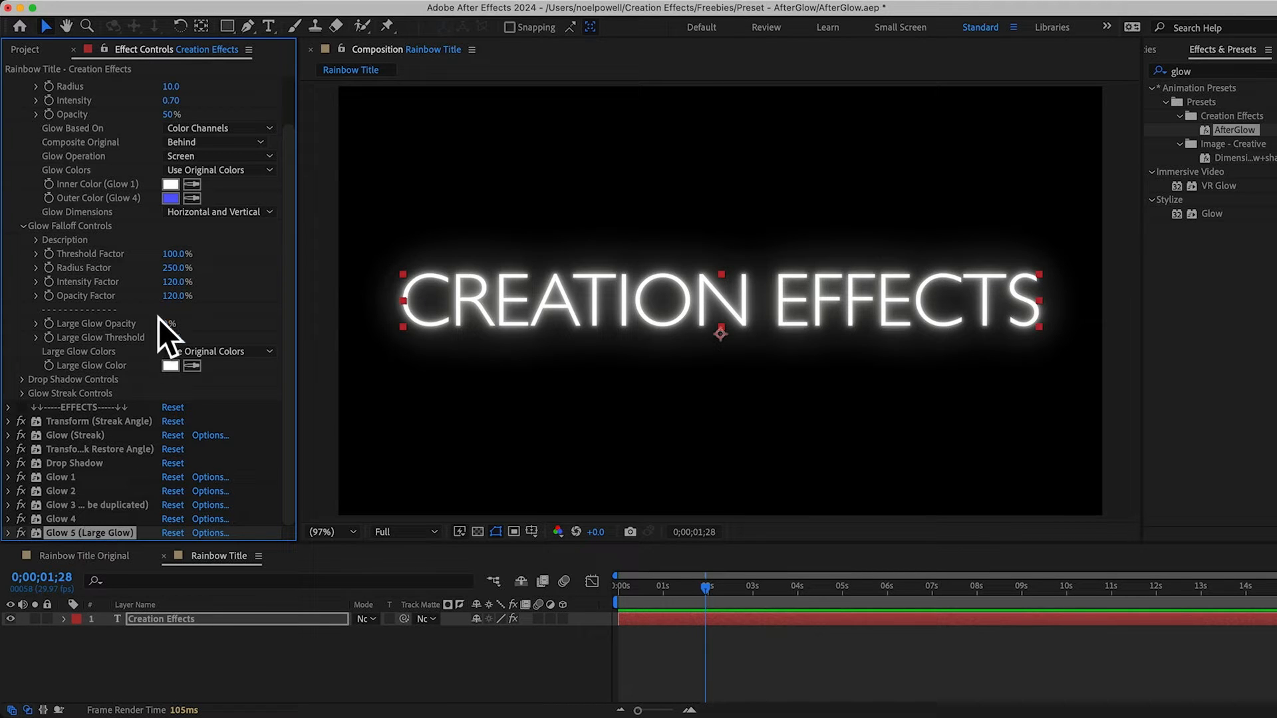
Set Large Glow Opacity to 100% and its Colors to Use Color Control (Brighter).
{"action": "left_click_drag", "start_coordinate": [172, 323], "coordinate": [203, 323]}
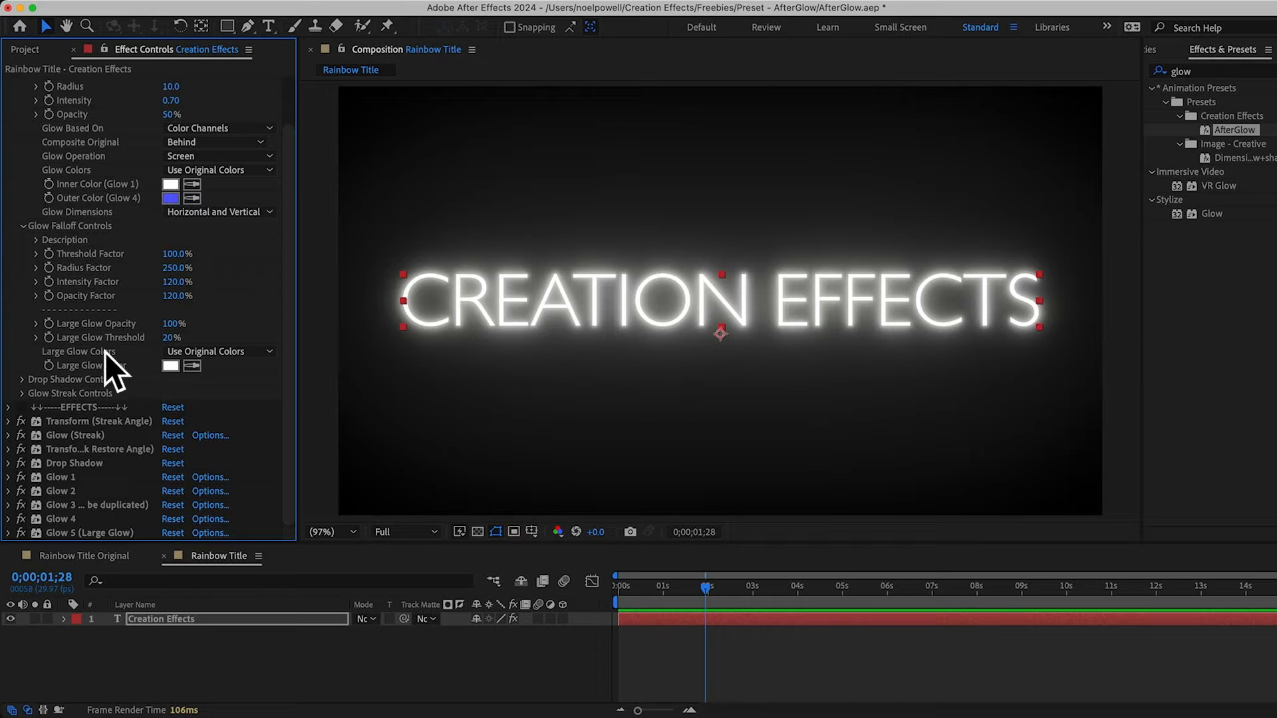
{"action": "left_click", "coordinate": [218, 351]}
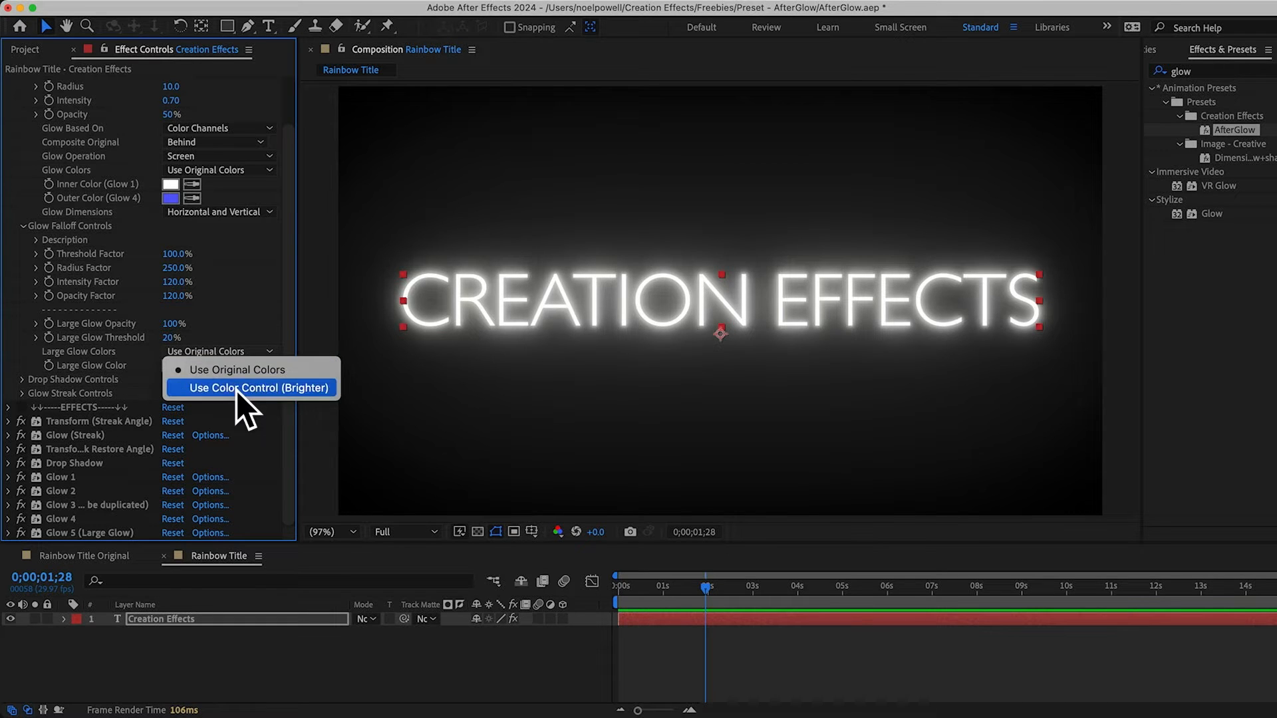
{"action": "left_click", "coordinate": [250, 389]}
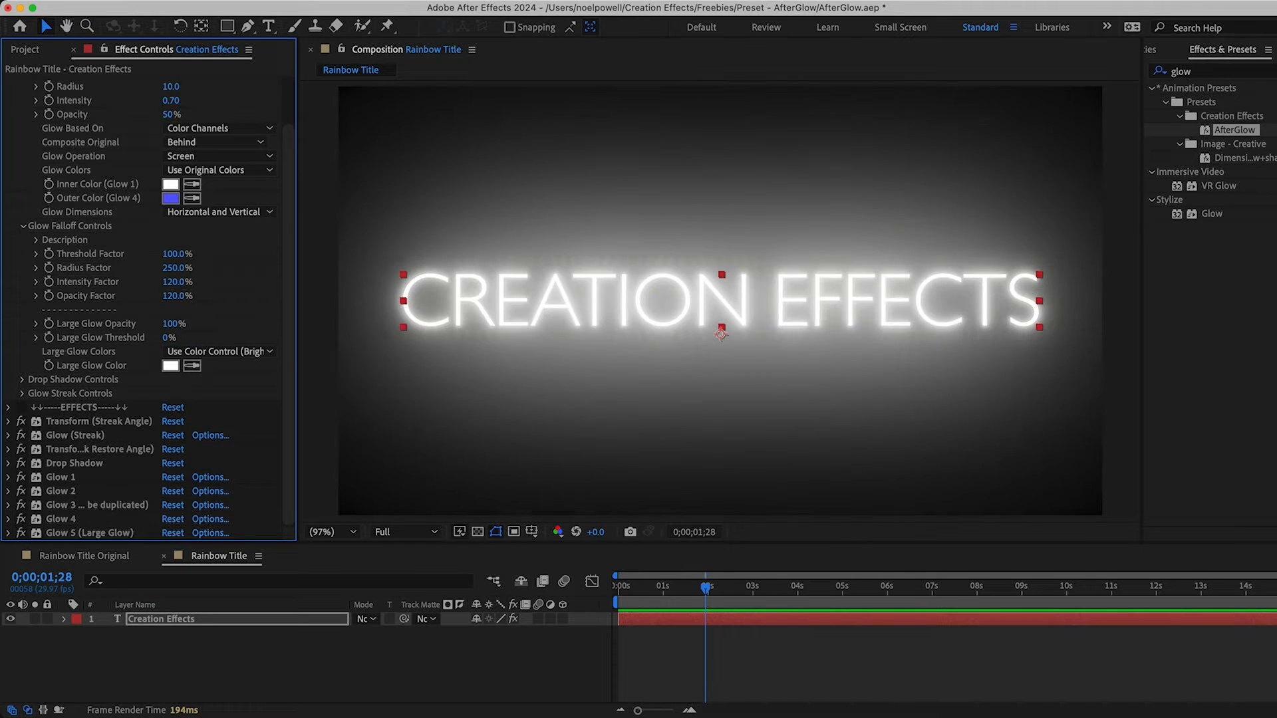
{"action": "mouse_move", "coordinate": [560, 448]}
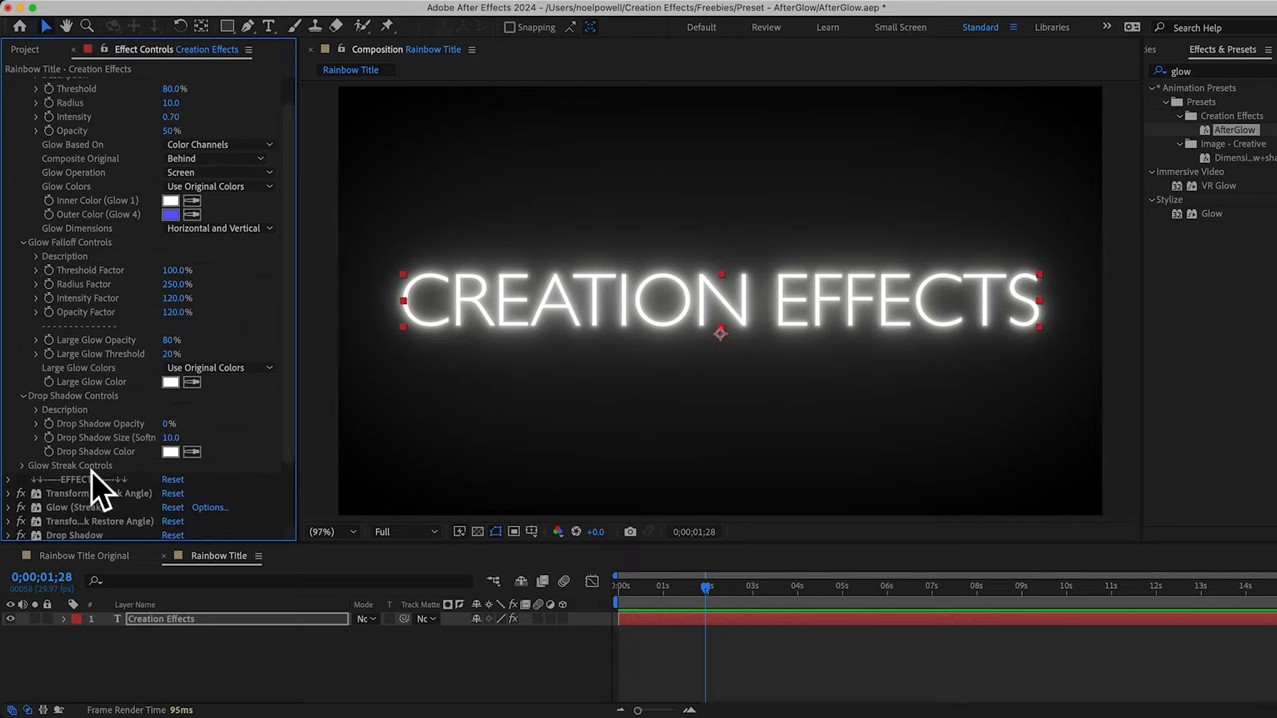
Lower Large Glow to 80% opacity, 20% threshold with original colours, and reveal the streak settings.
{"action": "scroll", "scroll_direction": "down", "scroll_amount": 3}
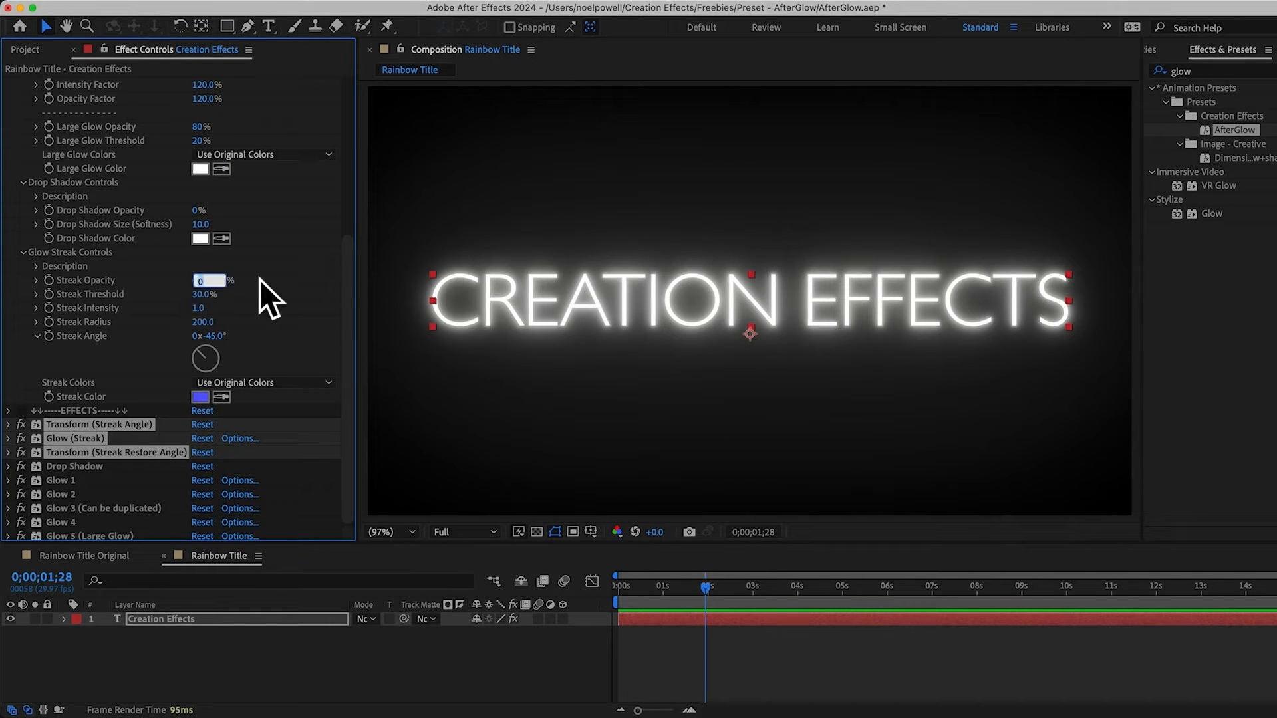
{"action": "type", "text": "2"}
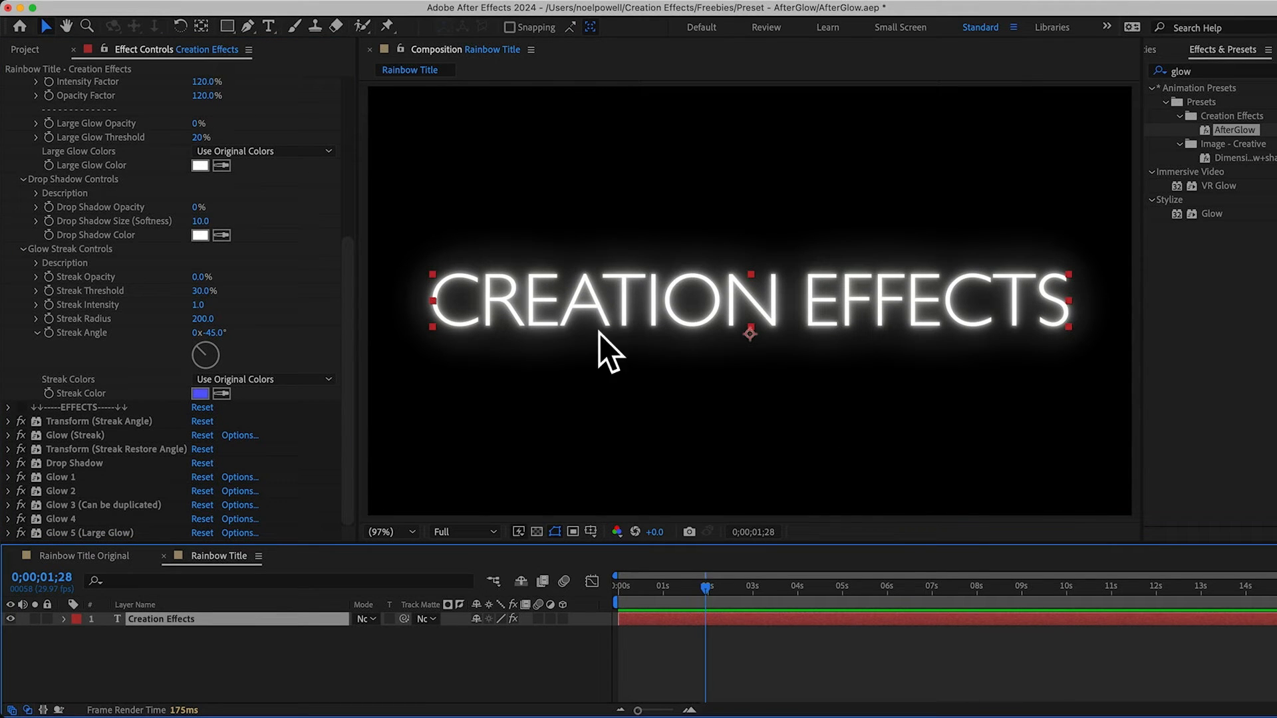
{"action": "mouse_move", "coordinate": [612, 391]}
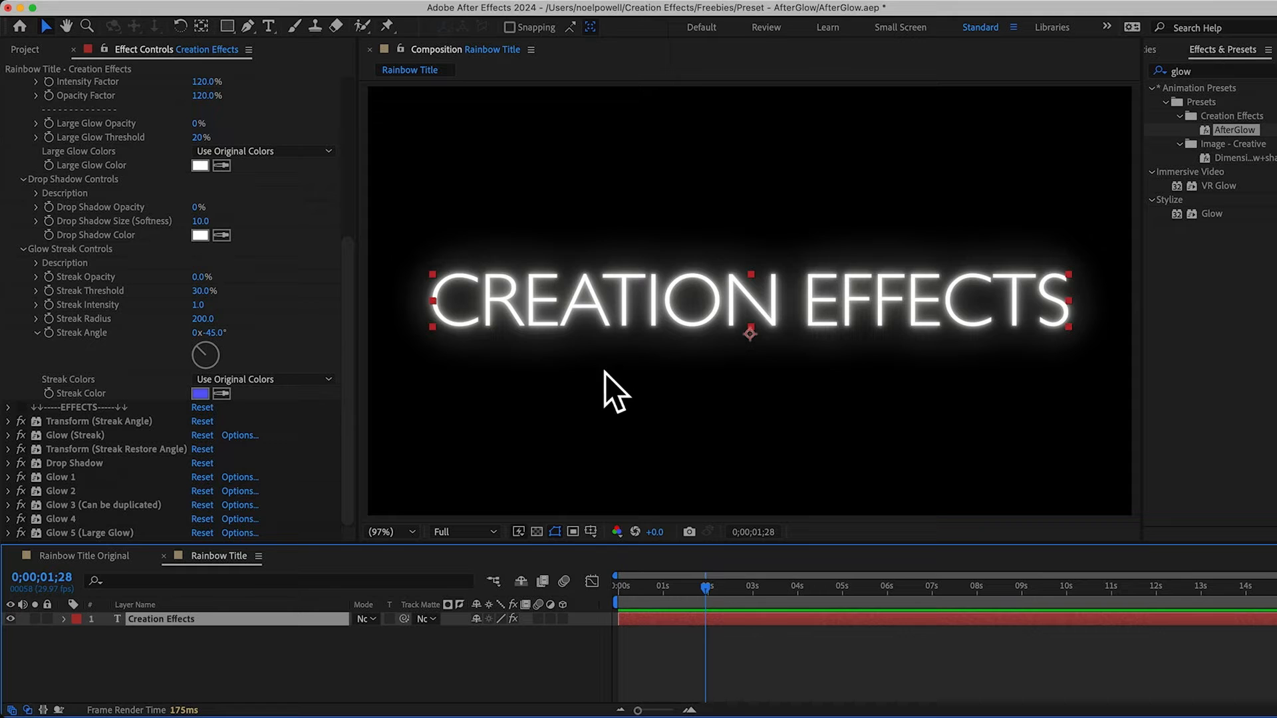
{"action": "mouse_move", "coordinate": [37, 457]}
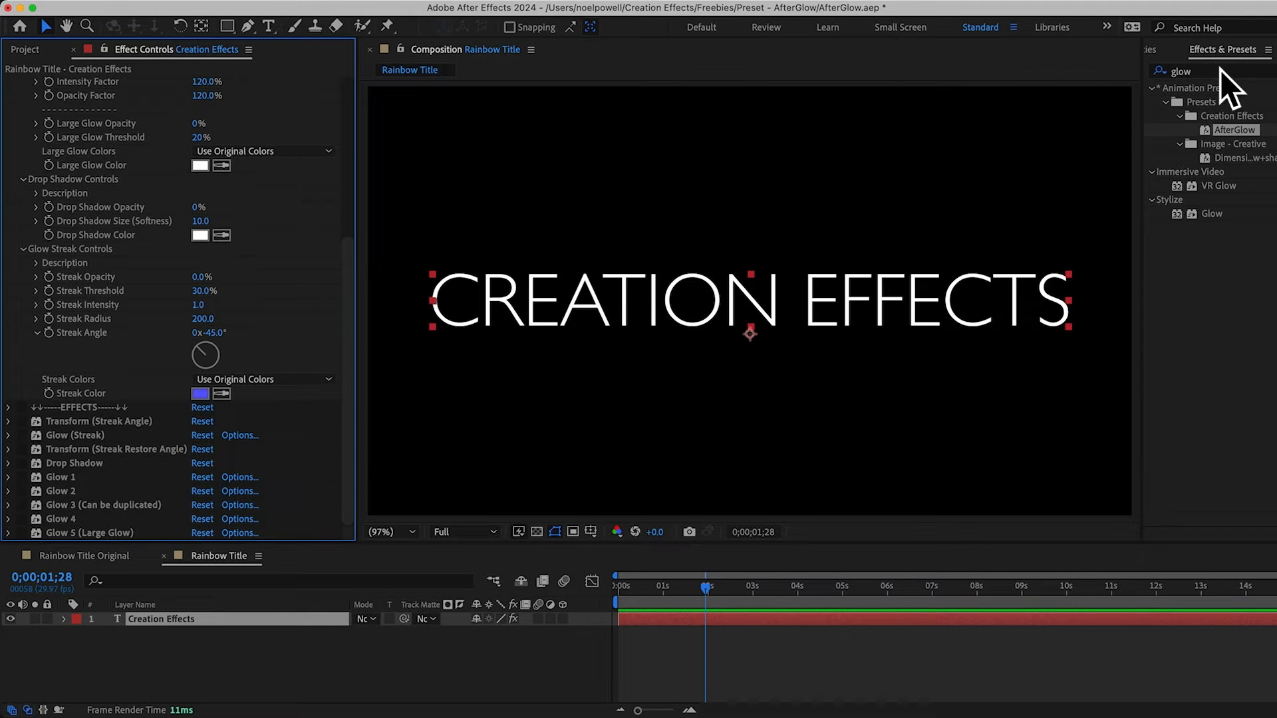
Search for 'fract' and drop Fractal Noise onto the CREATION EFFECTS text layer.
{"action": "type", "text": "fract"}
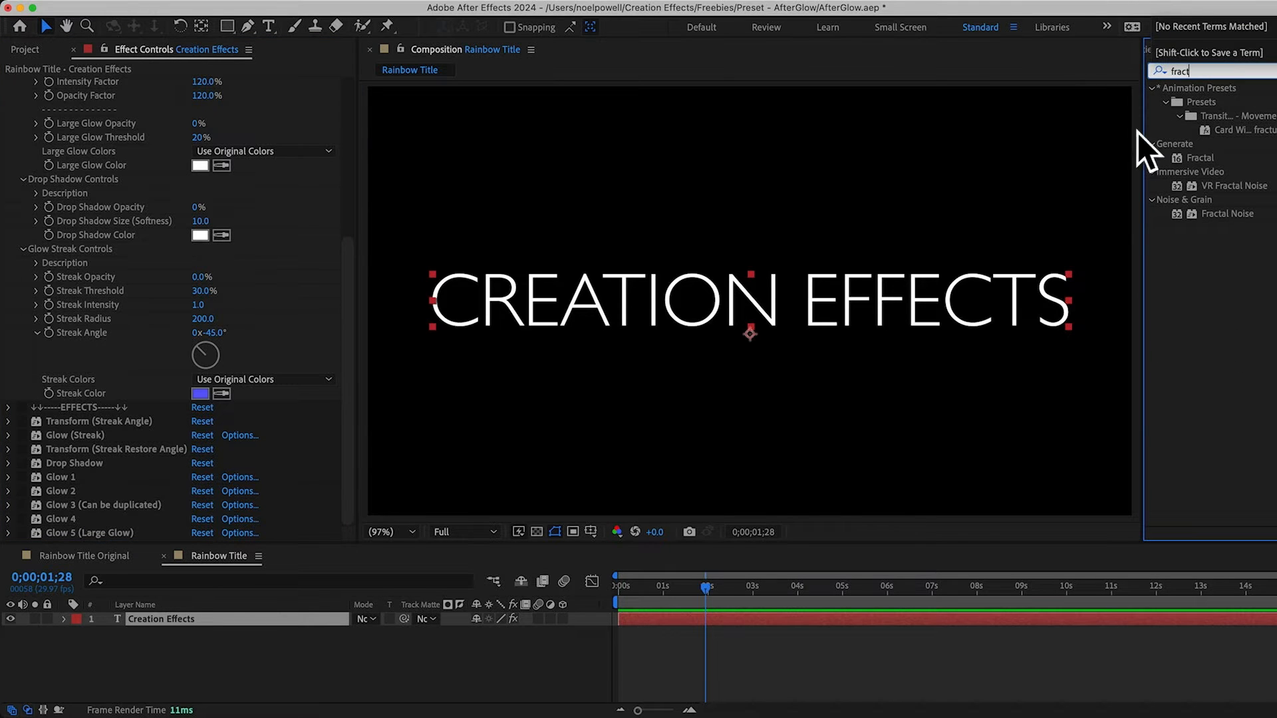
{"action": "left_click_drag", "start_coordinate": [1225, 213], "coordinate": [154, 422]}
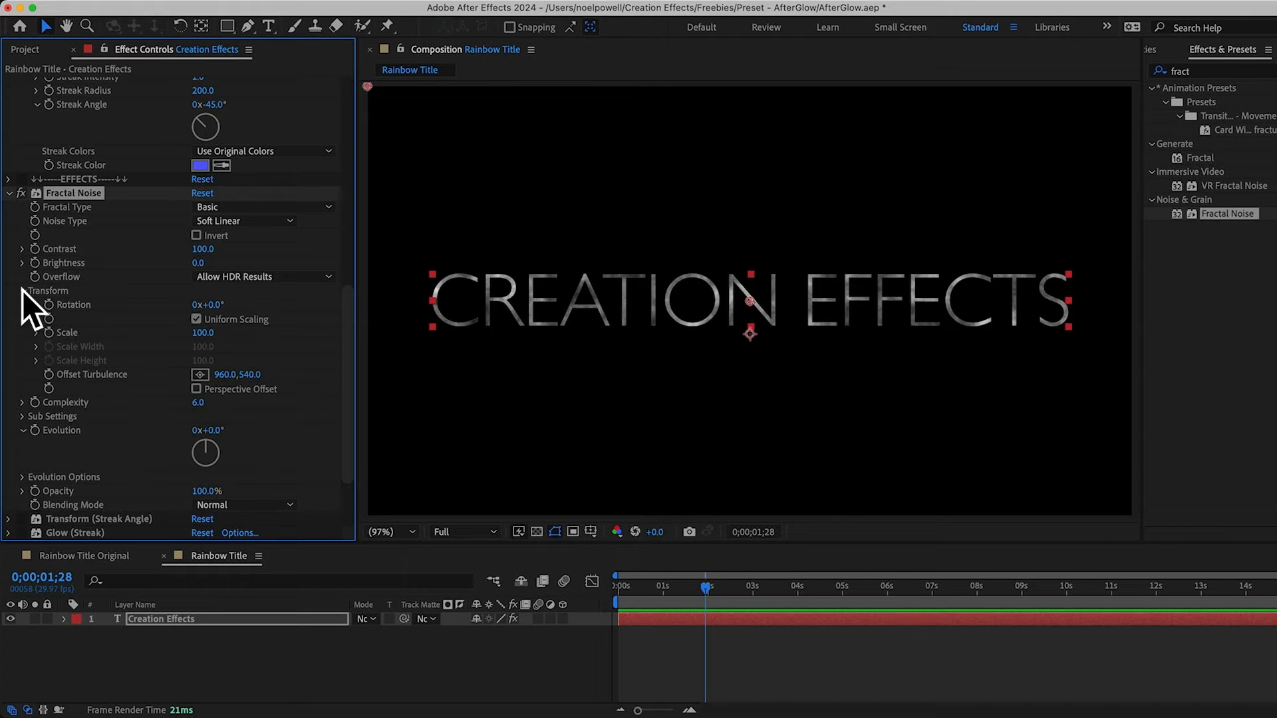
Set Fractal Noise contrast 300, scale 1000, complexity 3, with Evolution expression time*40.
{"action": "left_click", "coordinate": [202, 333]}
{"action": "type", "text": "1000"}
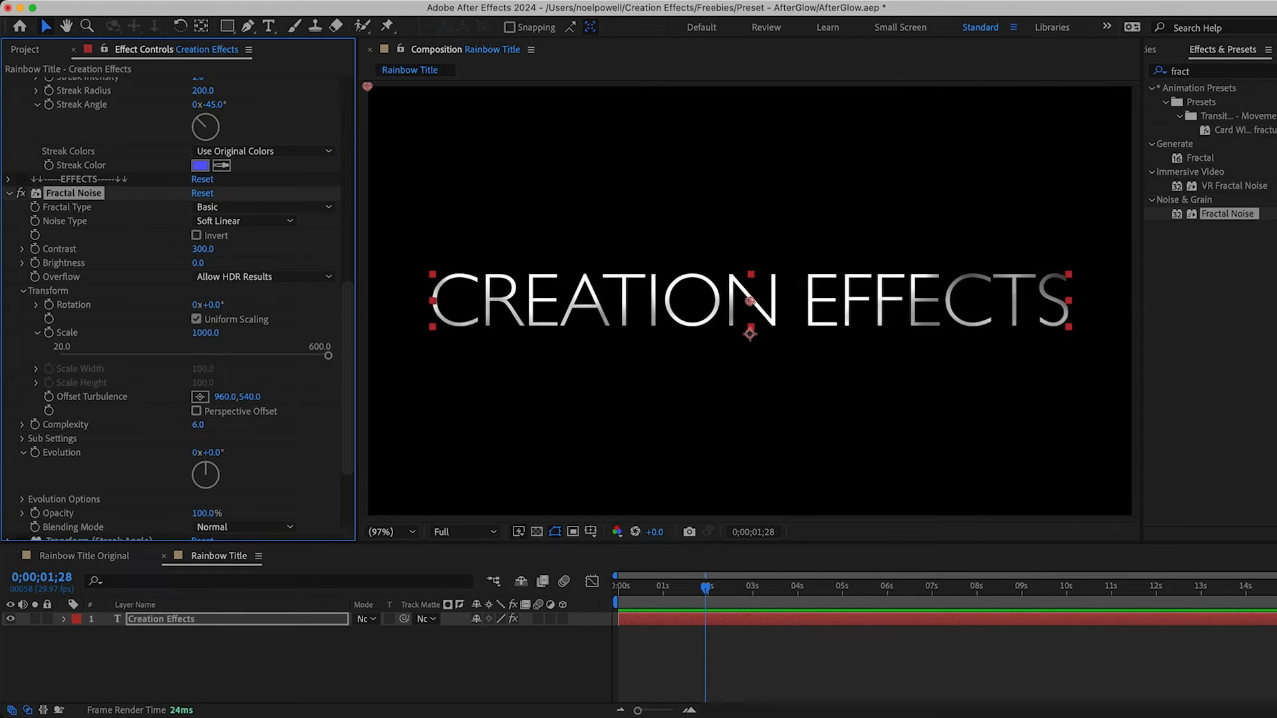
{"action": "mouse_move", "coordinate": [199, 262]}
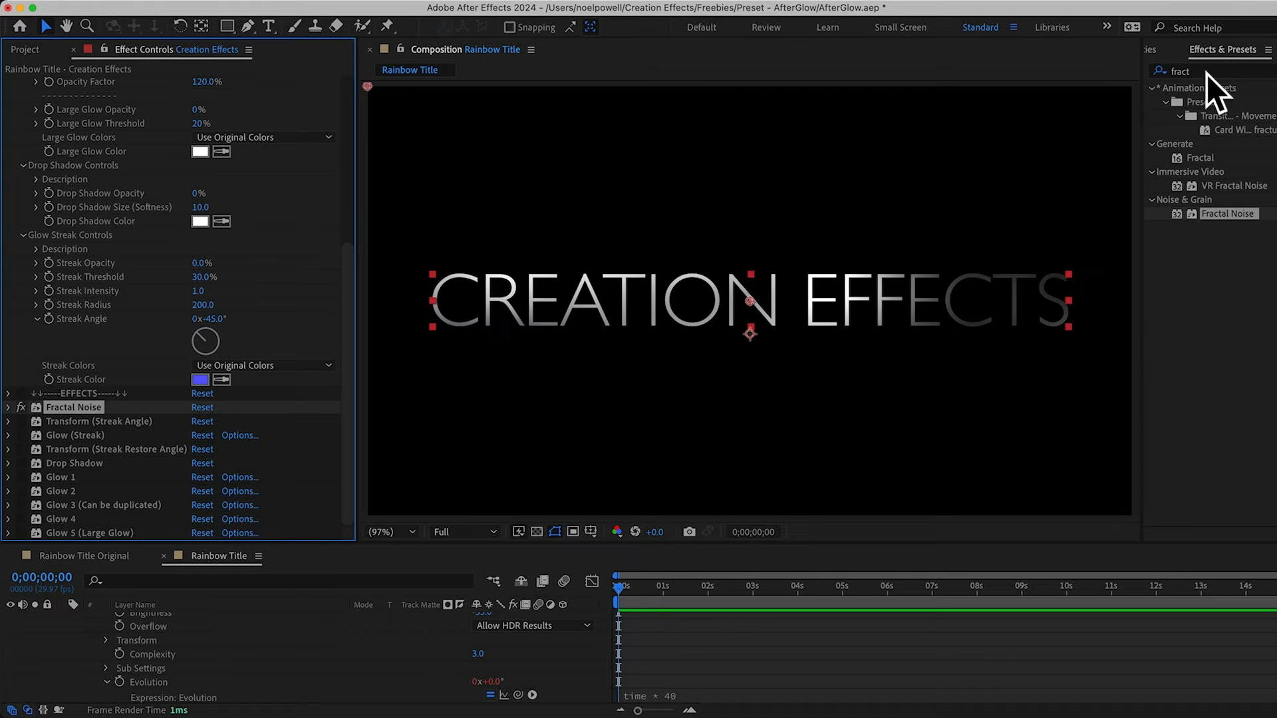
Apply the Colorama effect so the noise-textured text turns rainbow-coloured.
{"action": "type", "text": "colora"}
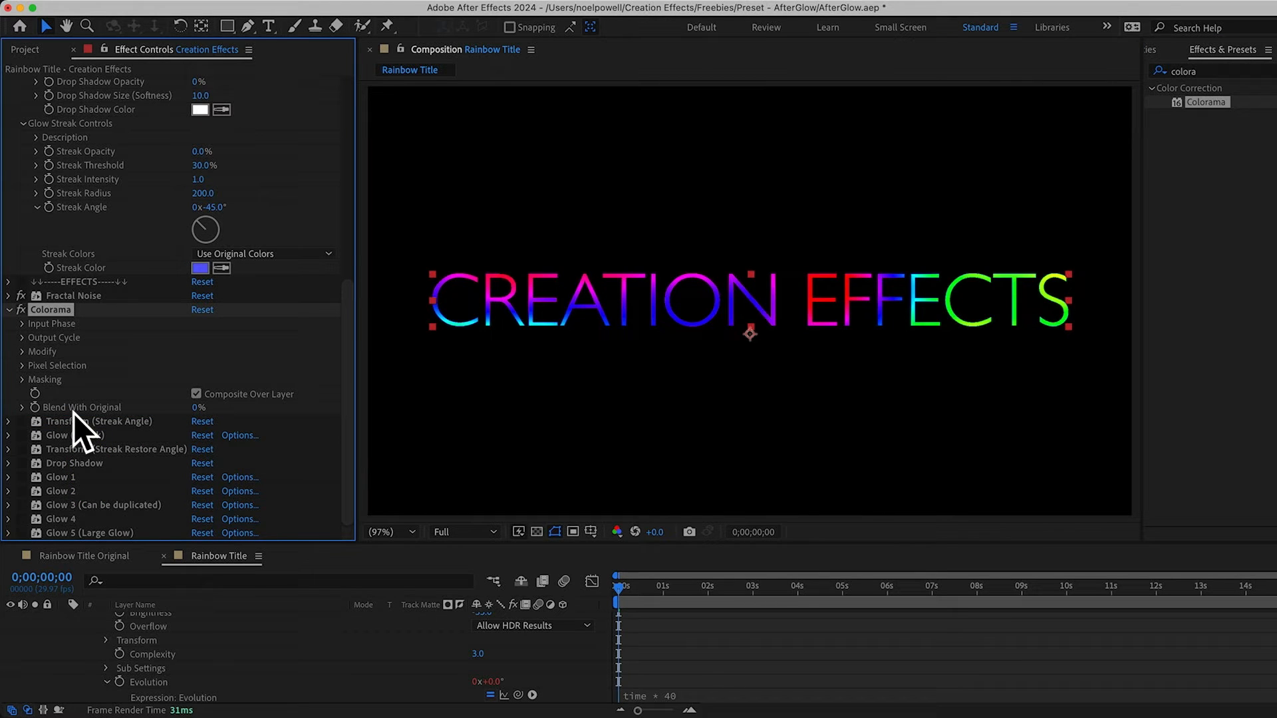
{"action": "mouse_move", "coordinate": [931, 283]}
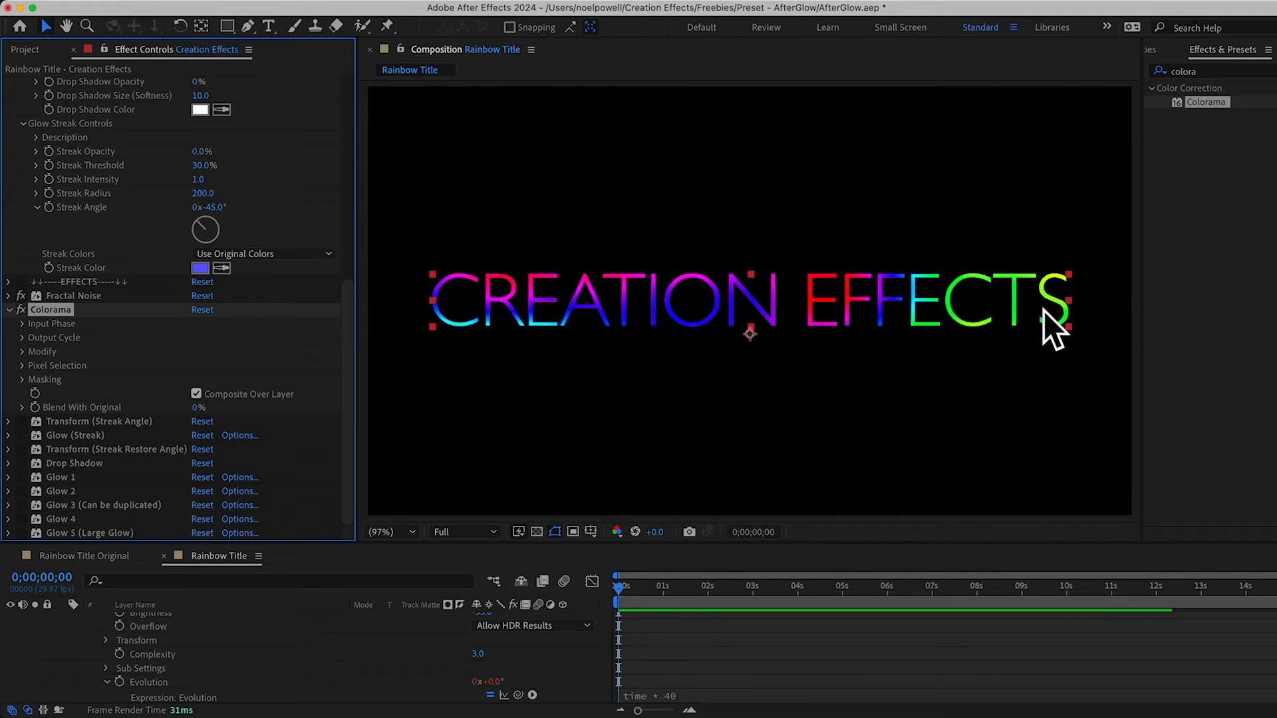
{"action": "mouse_move", "coordinate": [484, 336]}
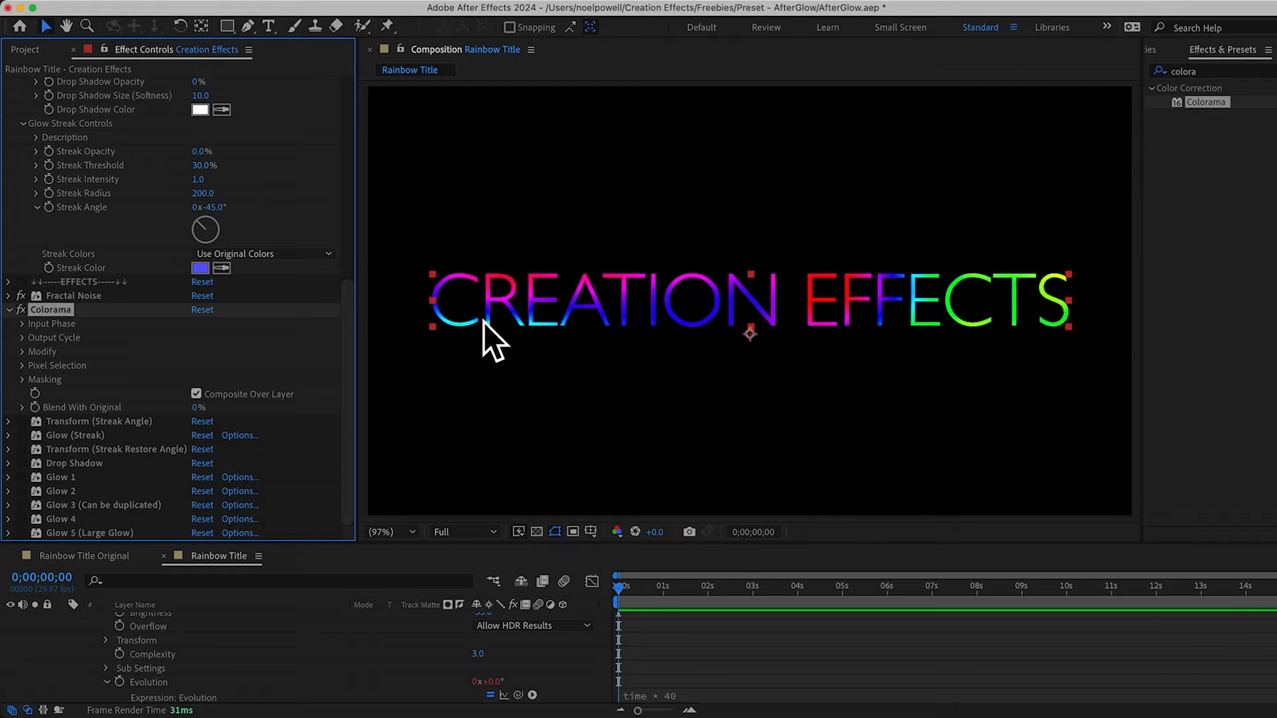
{"action": "mouse_move", "coordinate": [162, 338]}
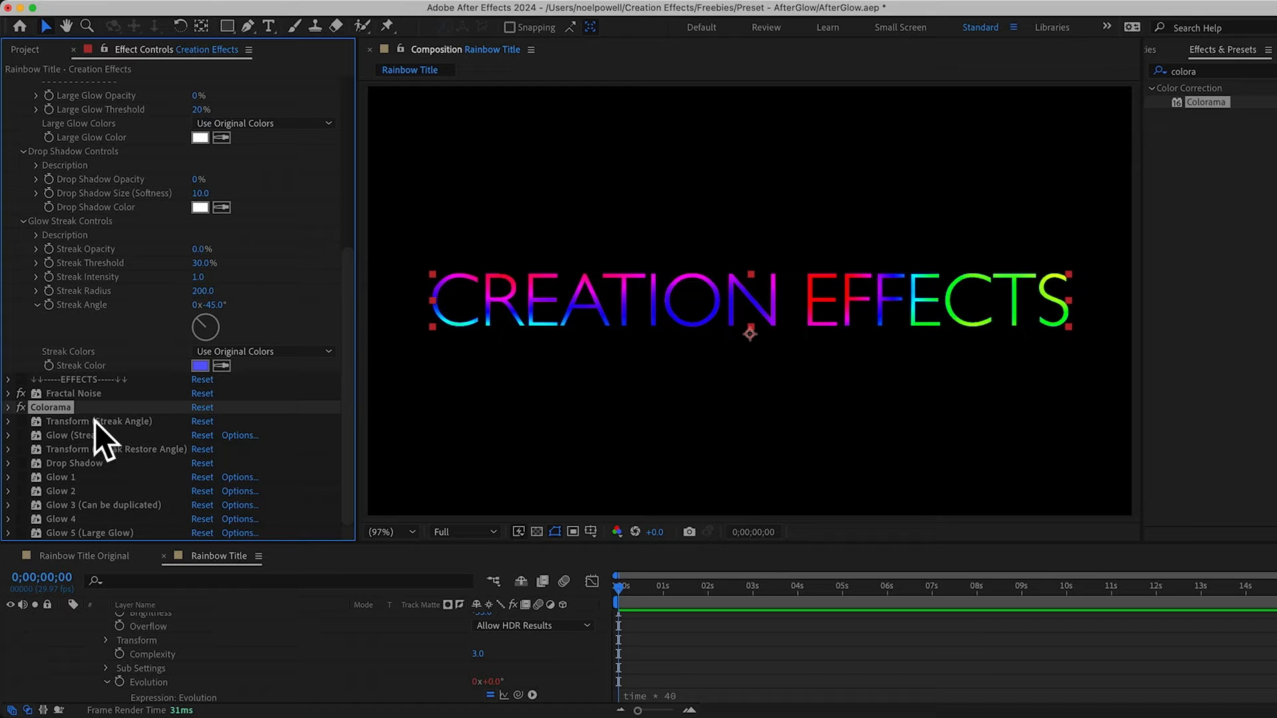
Add a second Fractal Noise with Contrast 400, Brightness -50, Scale 200, Opacity 50% and Multiply blending.
{"action": "type", "text": "fractal"}
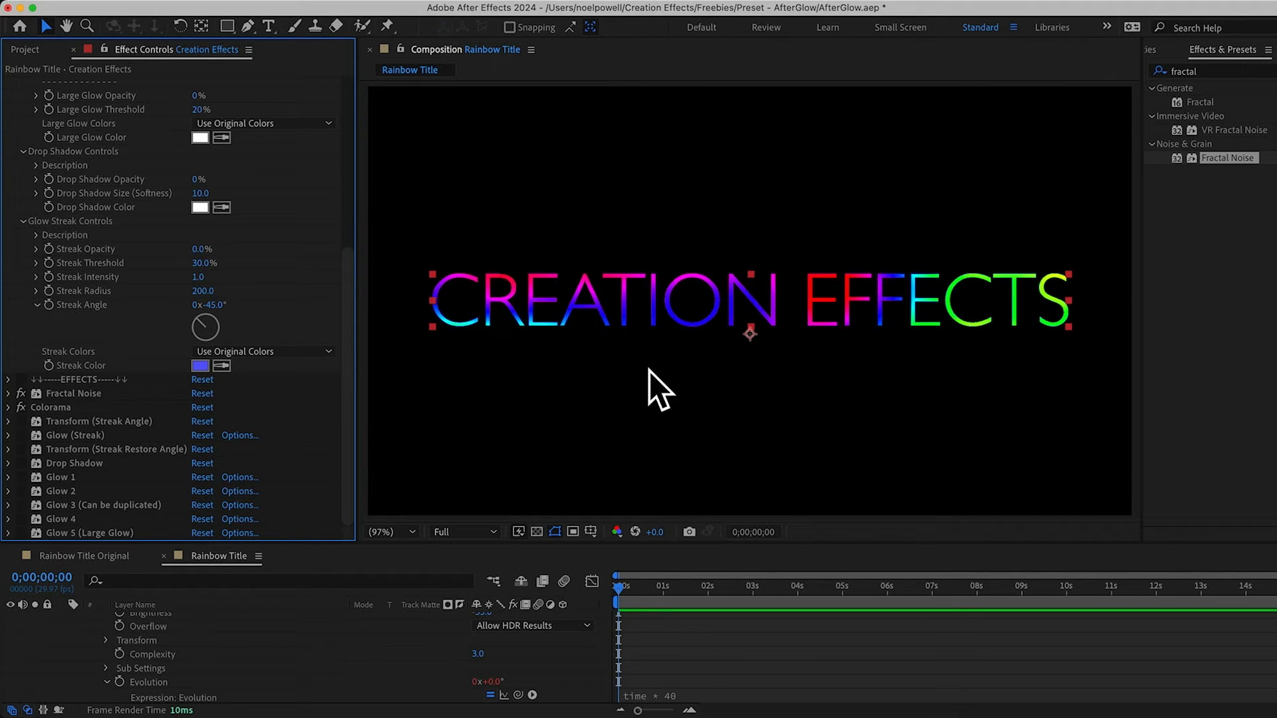
{"action": "mouse_move", "coordinate": [87, 435]}
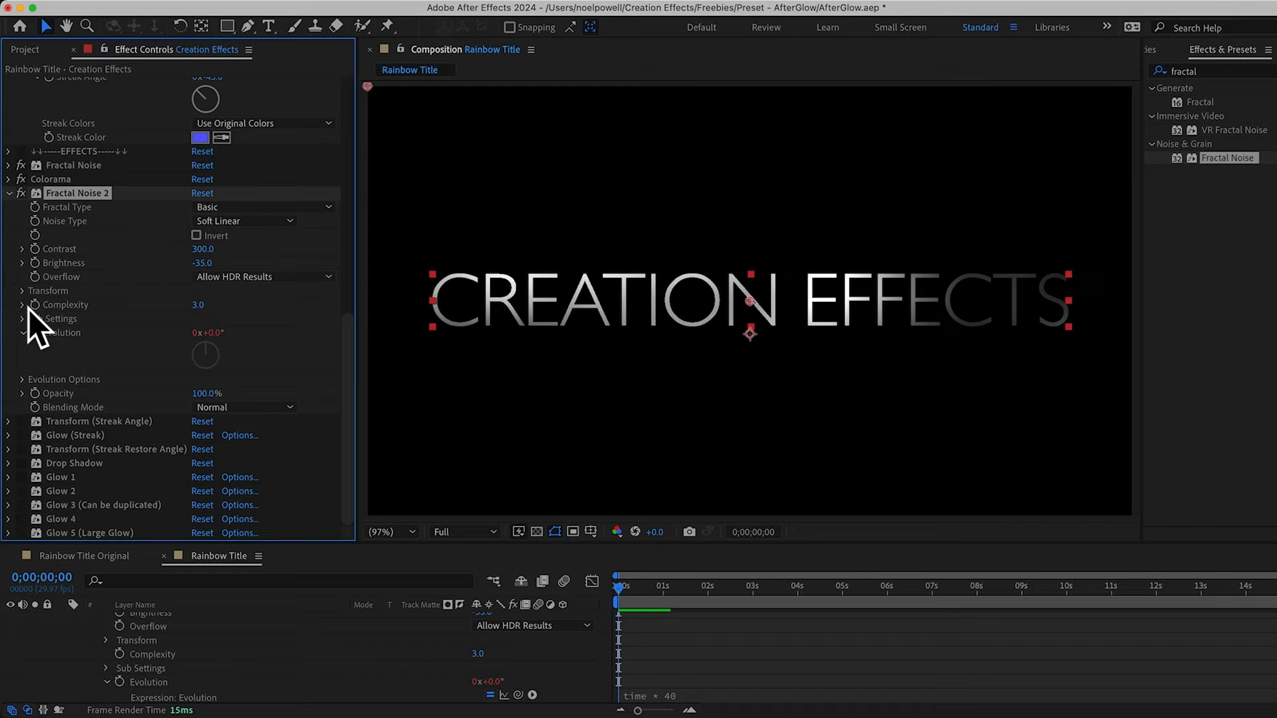
{"action": "left_click", "coordinate": [20, 290]}
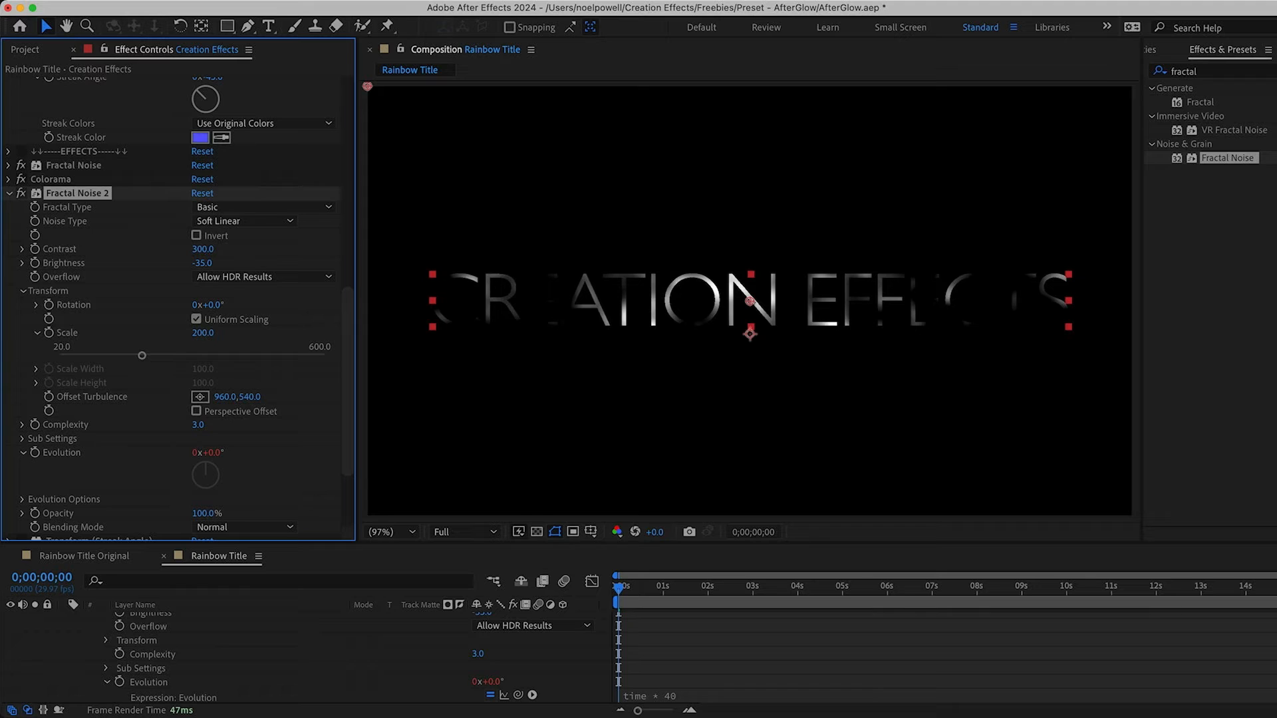
{"action": "double_click", "coordinate": [203, 250]}
{"action": "type", "text": "400"}
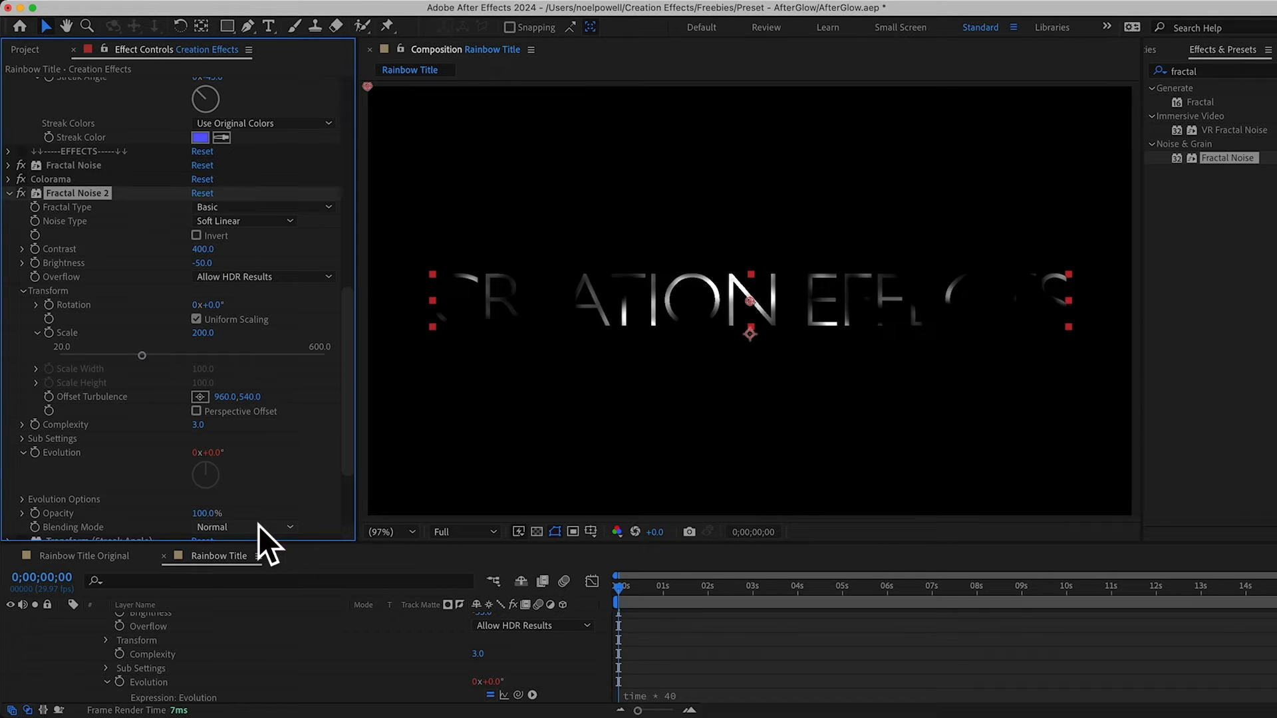
{"action": "left_click", "coordinate": [245, 527]}
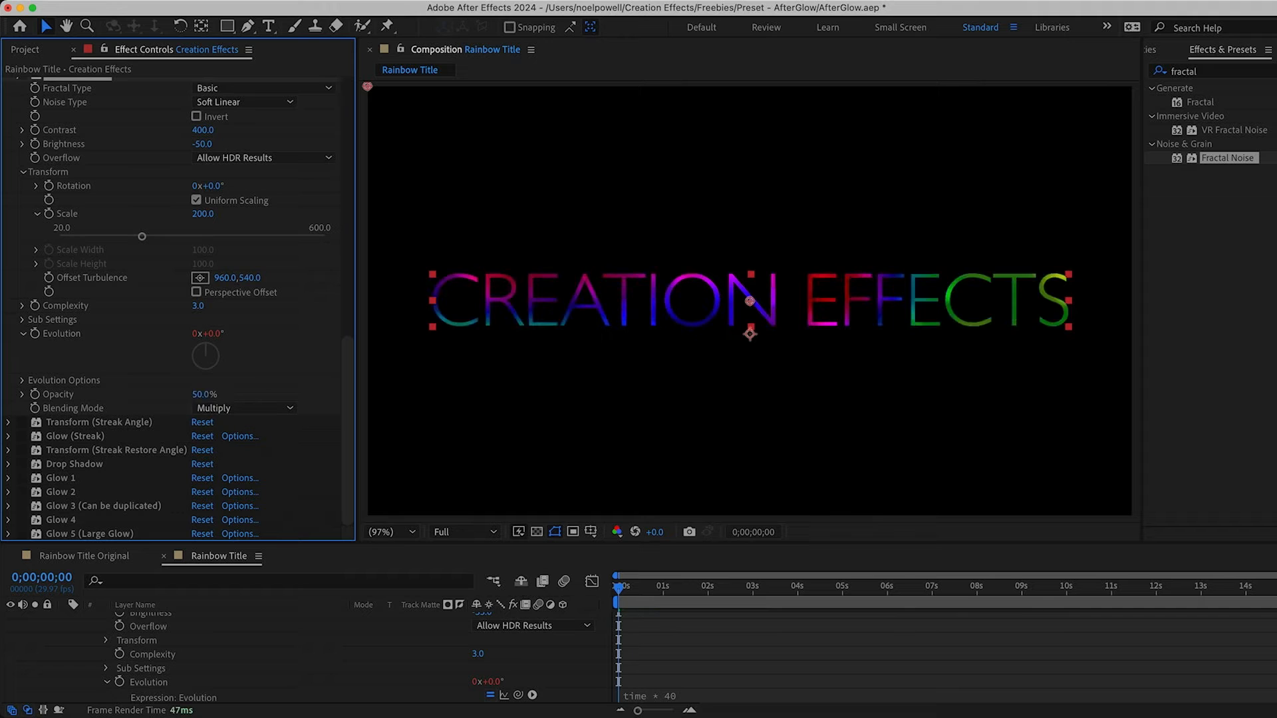
Set AfterGlow Threshold 80%, Radius 11, Intensity 1, Opacity 80%, Large Glow Opacity 100% and Threshold 10%.
{"action": "scroll", "scroll_direction": "down", "scroll_amount": 3}
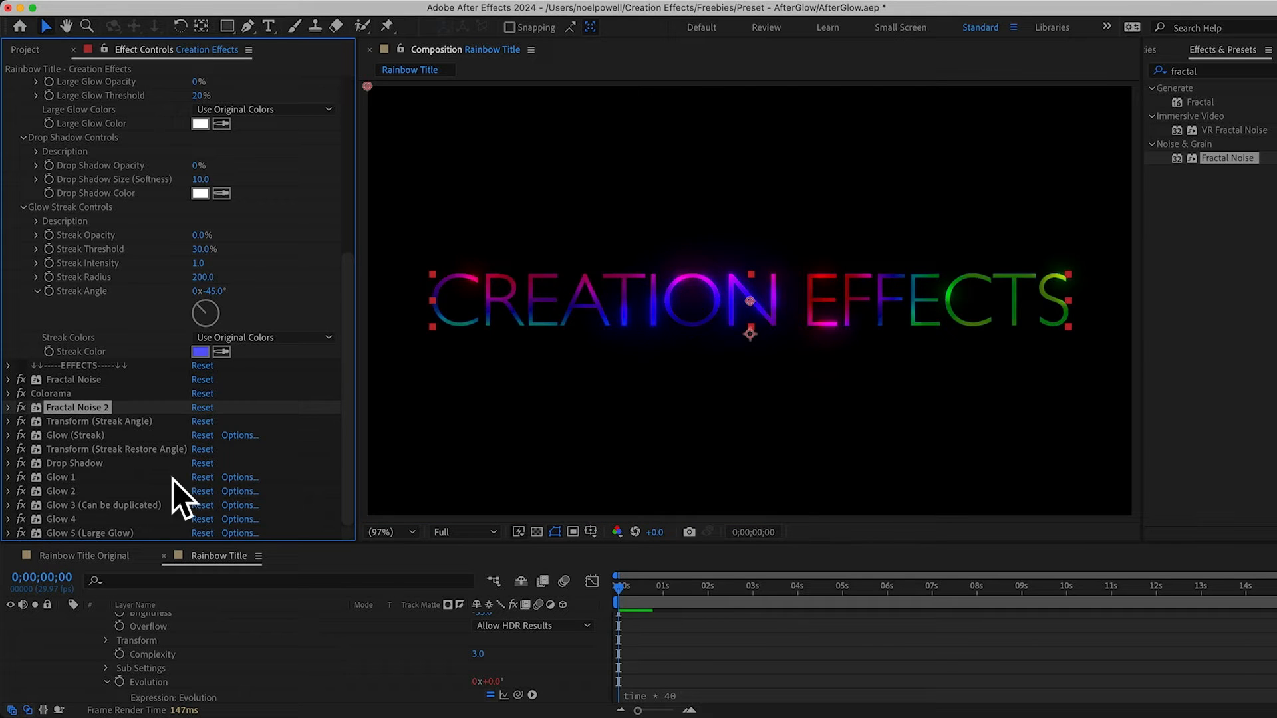
{"action": "left_click", "coordinate": [843, 604]}
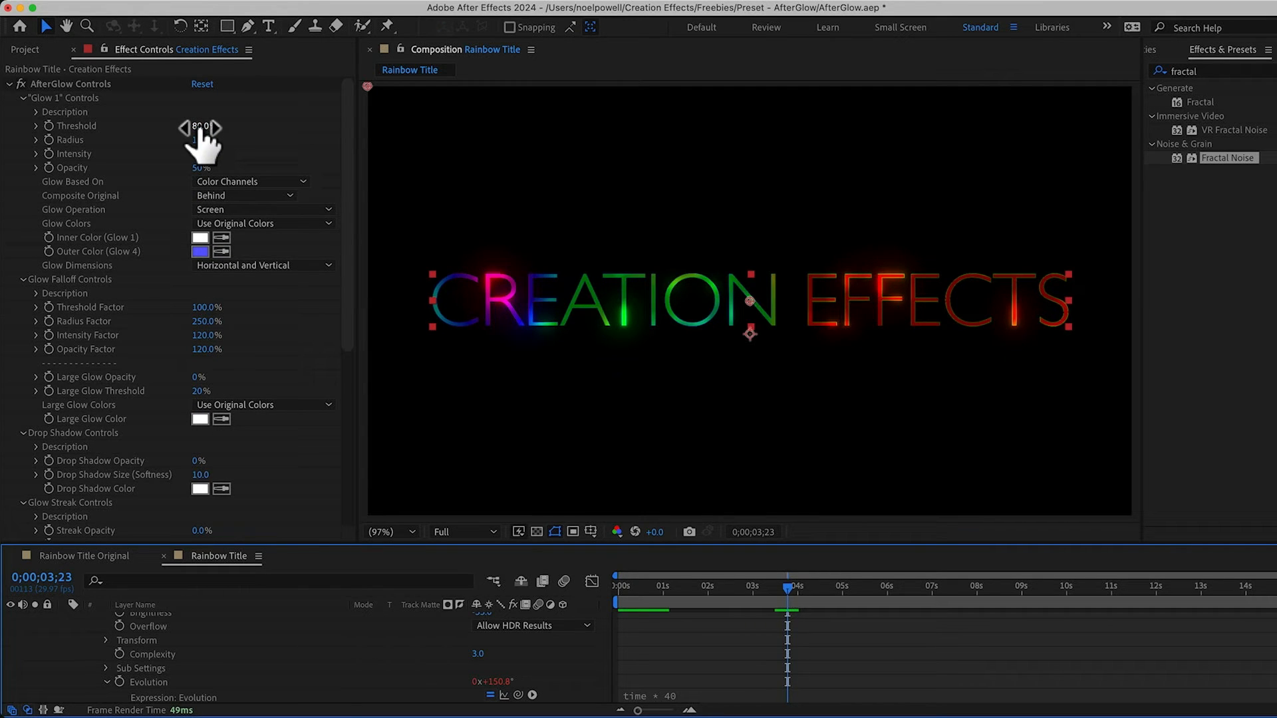
{"action": "left_click", "coordinate": [202, 154]}
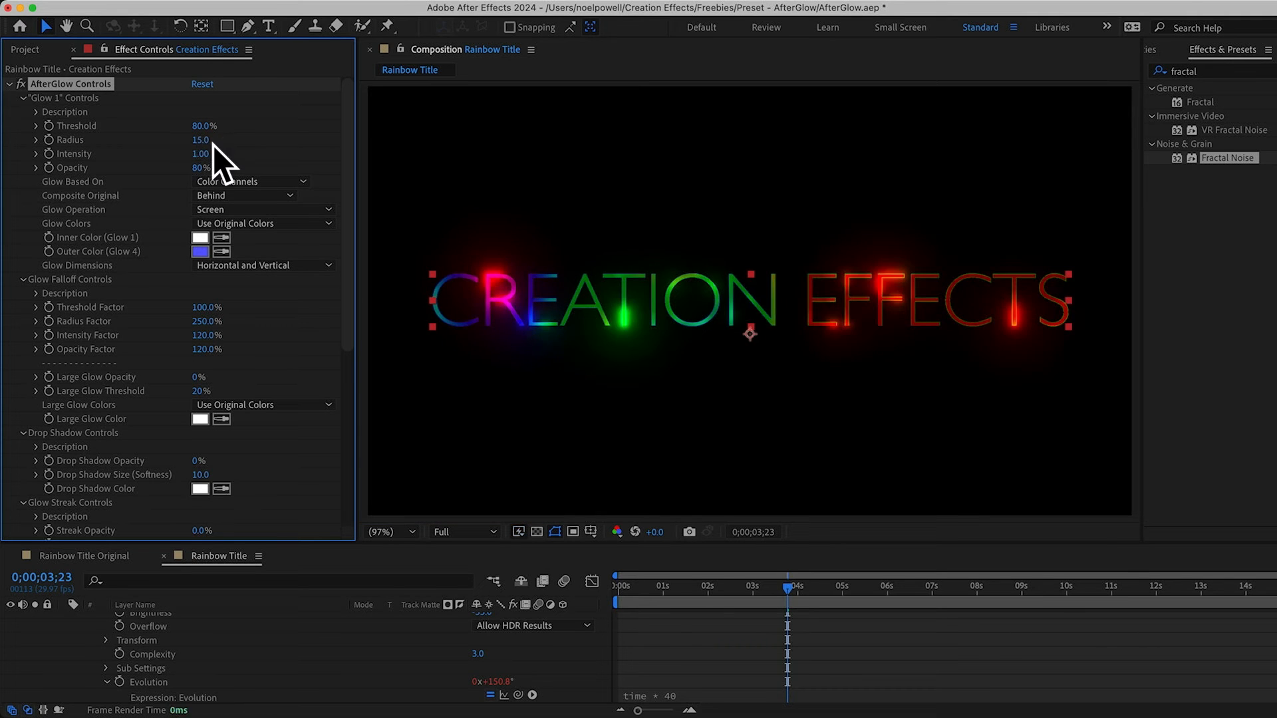
{"action": "mouse_move", "coordinate": [144, 316]}
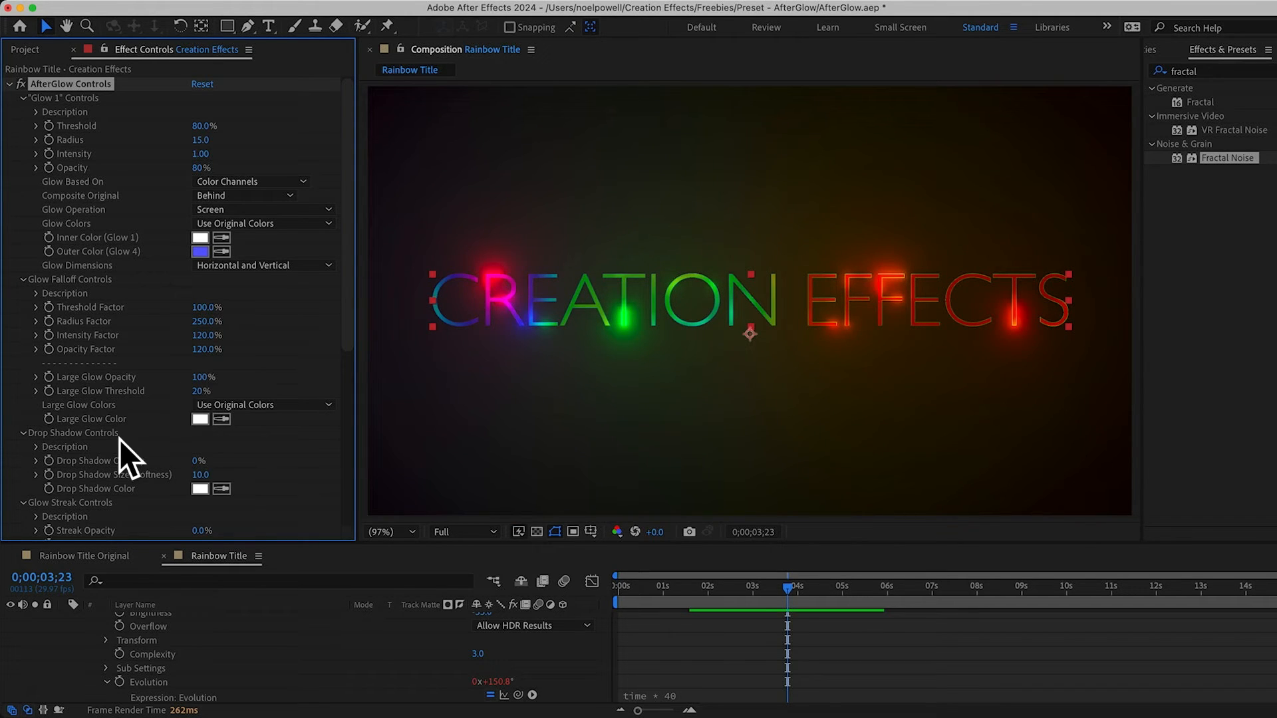
{"action": "scroll", "scroll_direction": "down", "scroll_amount": 3}
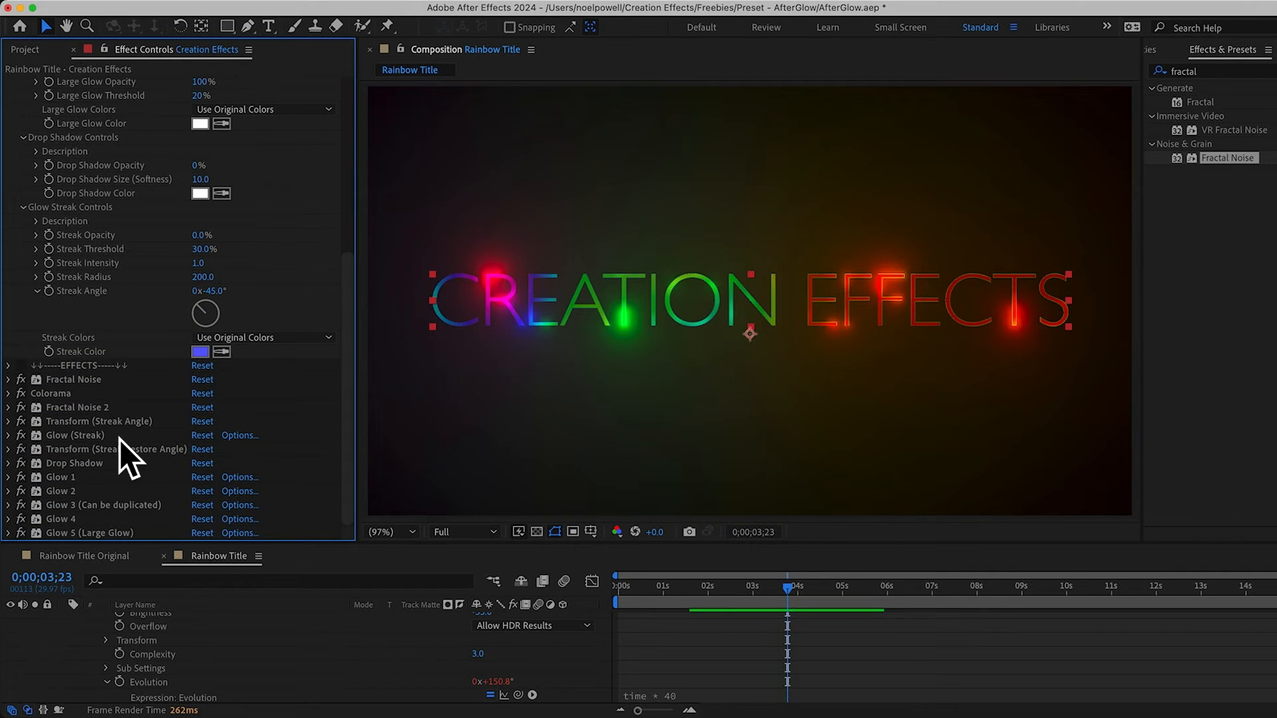
{"action": "left_click", "coordinate": [87, 532]}
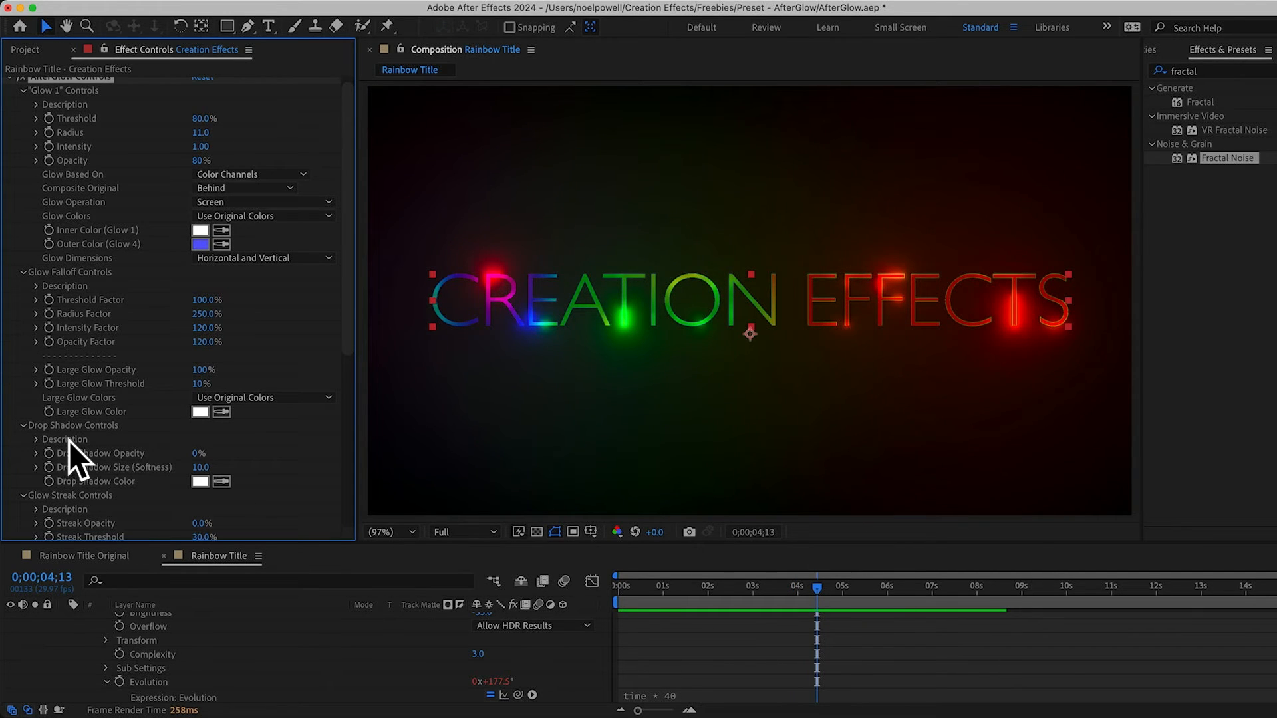
{"action": "mouse_move", "coordinate": [164, 497]}
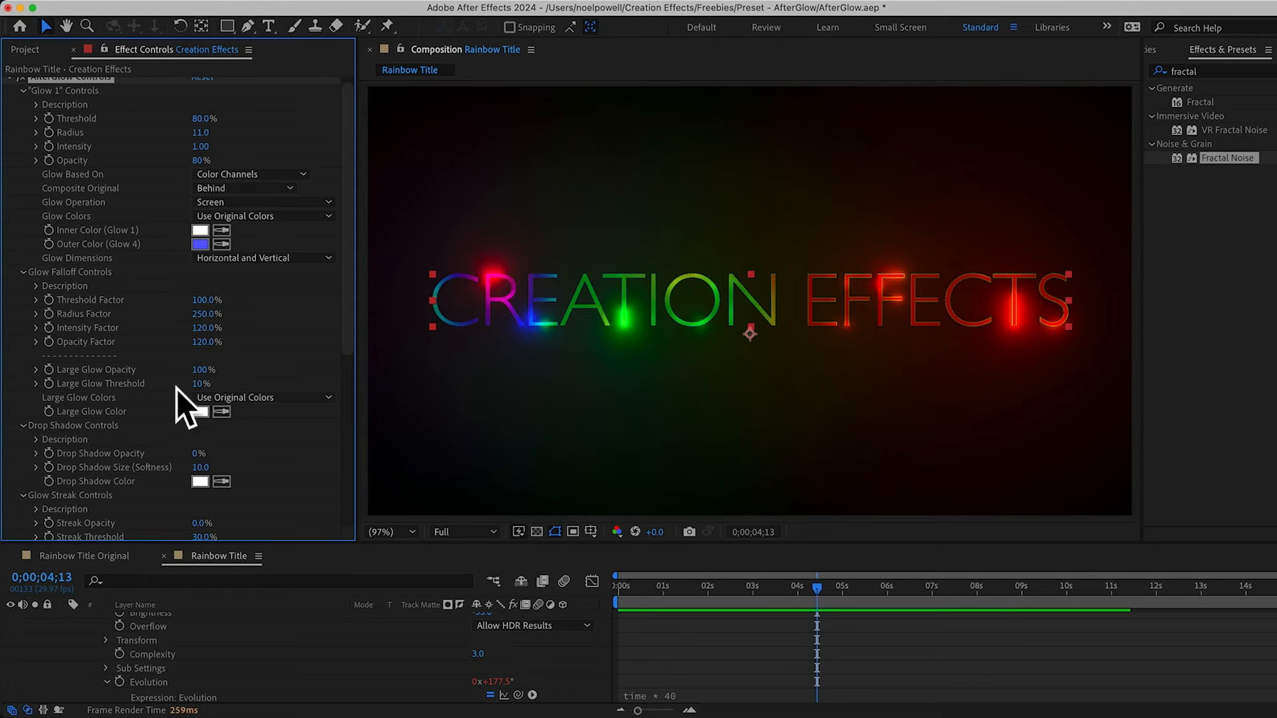
{"action": "mouse_move", "coordinate": [220, 475]}
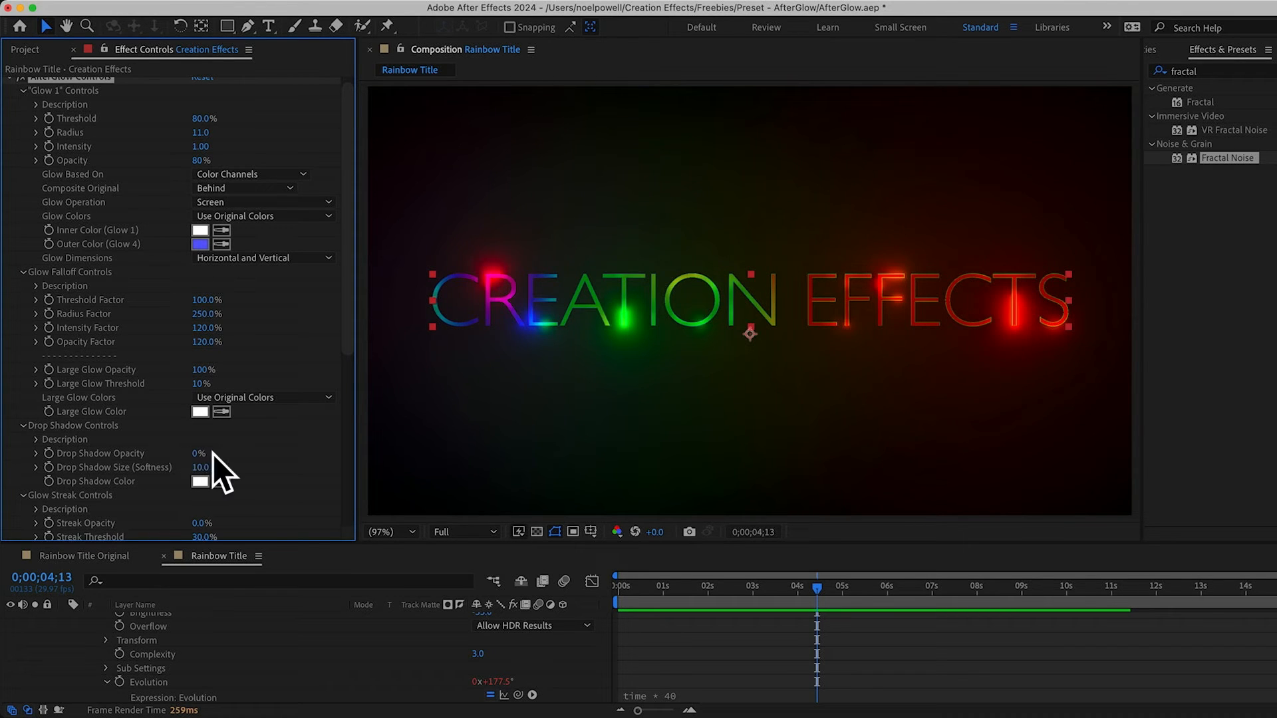
{"action": "mouse_move", "coordinate": [448, 354]}
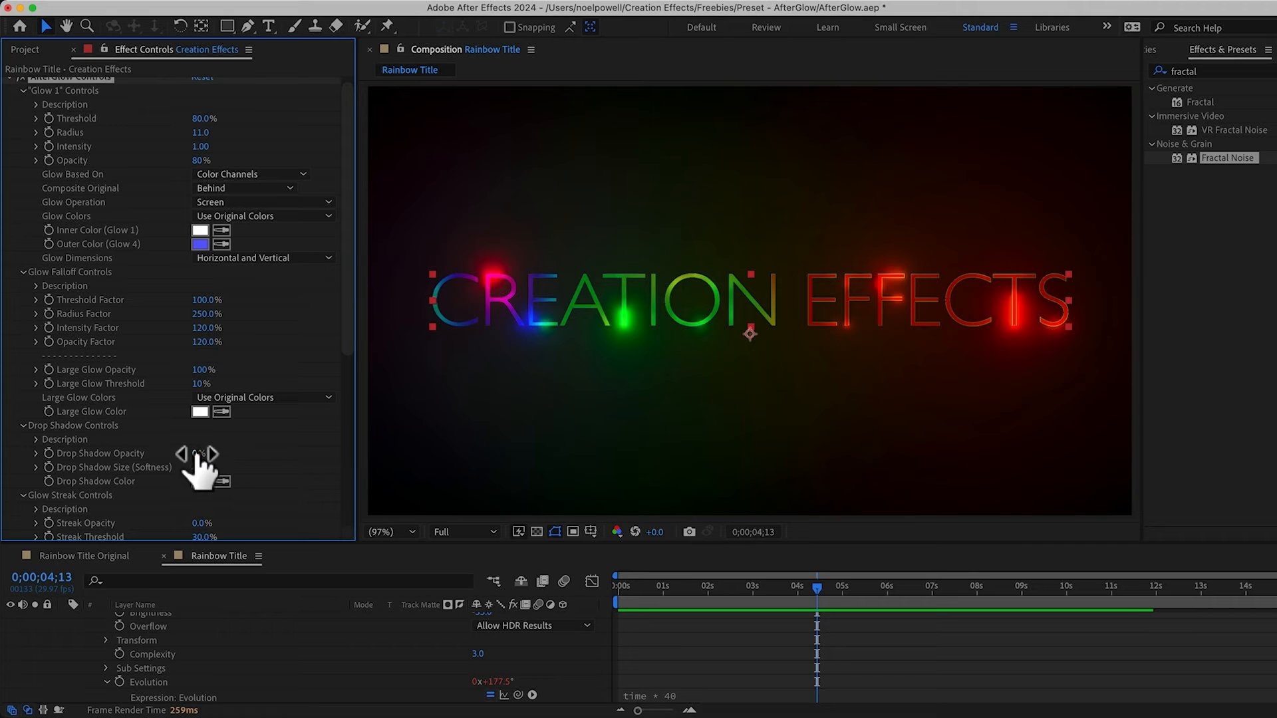
Set AfterGlow's Drop Shadow Opacity to 80% and Softness to 4.
{"action": "left_click", "coordinate": [199, 453]}
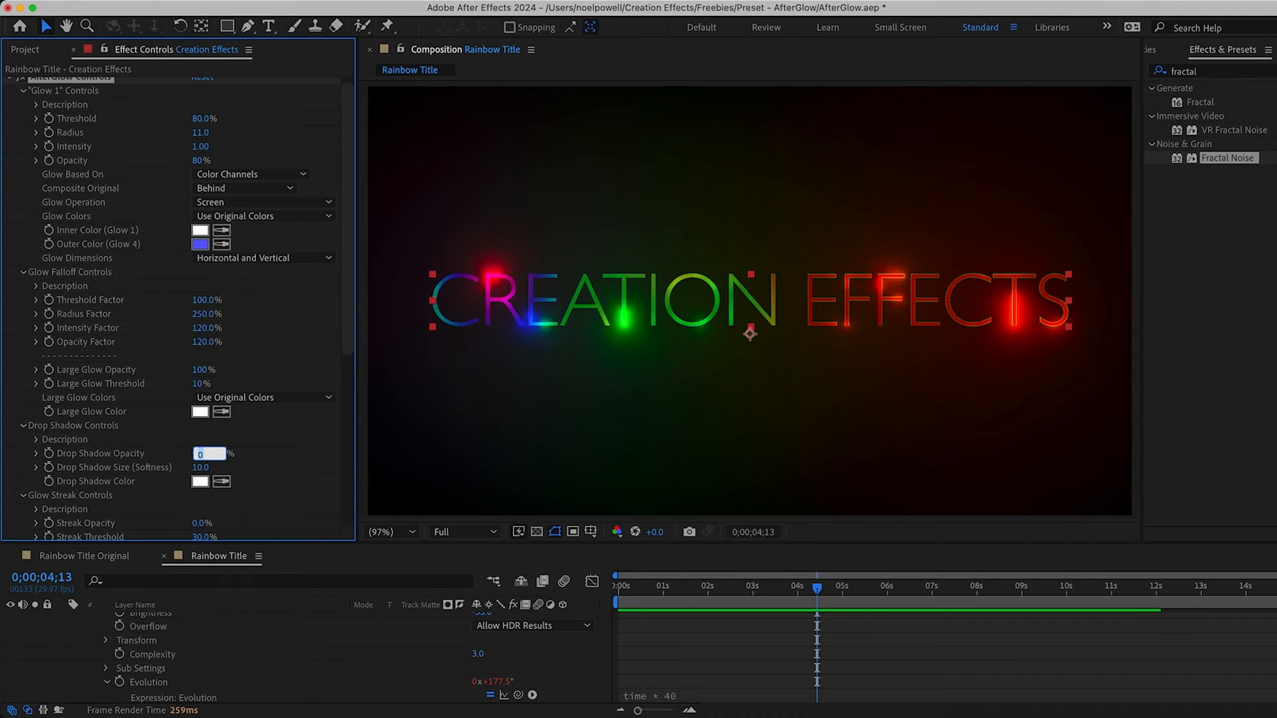
{"action": "type", "text": "80%"}
{"action": "left_click", "coordinate": [201, 467]}
{"action": "type", "text": "4"}
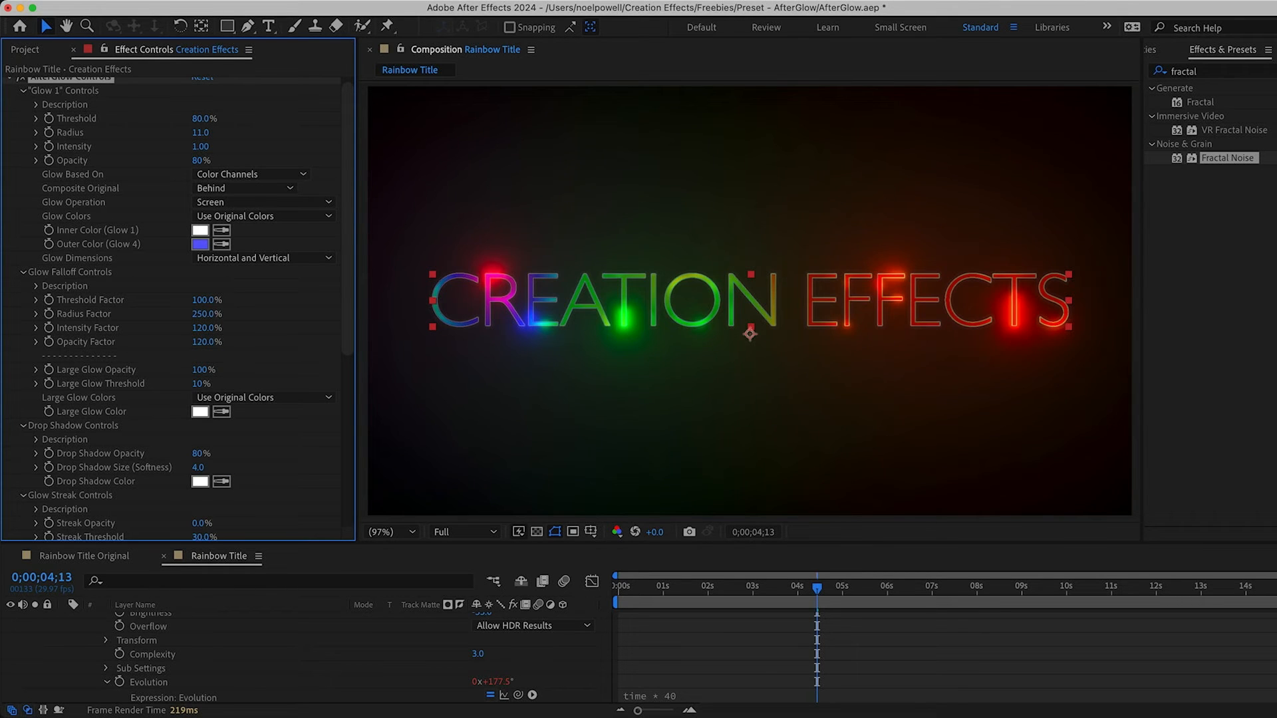
{"action": "scroll", "scroll_direction": "down", "scroll_amount": 3}
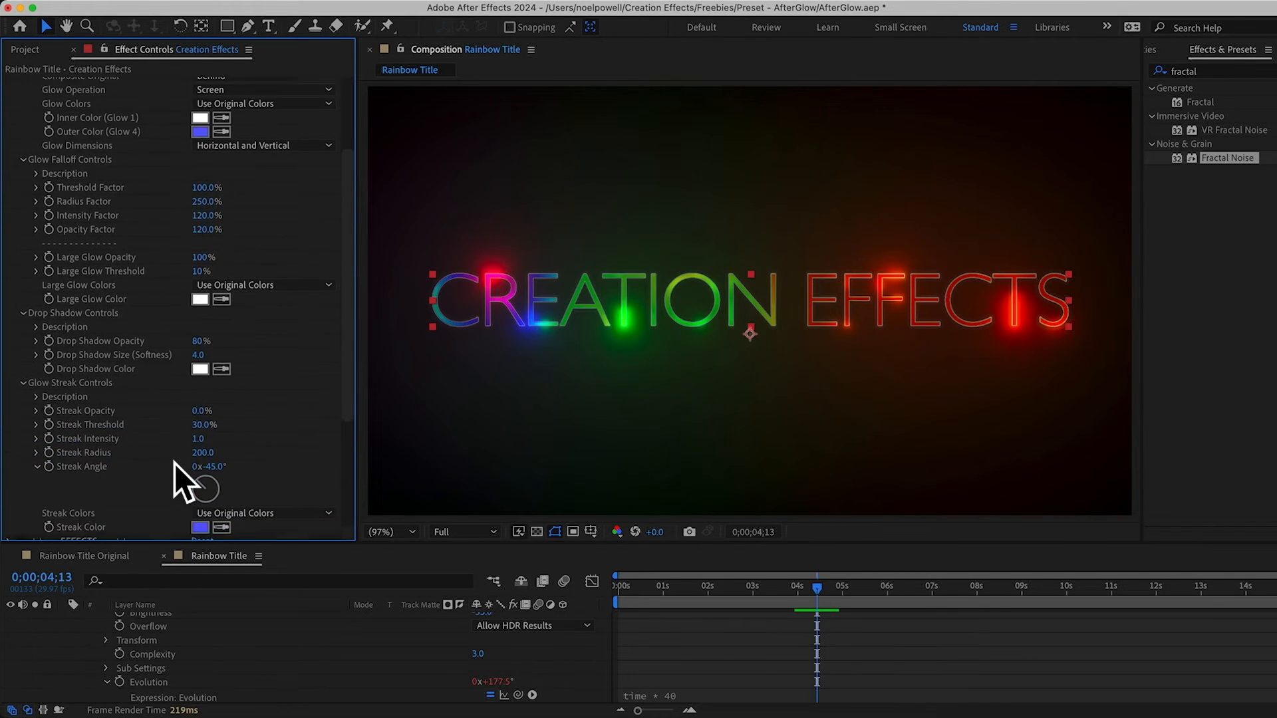